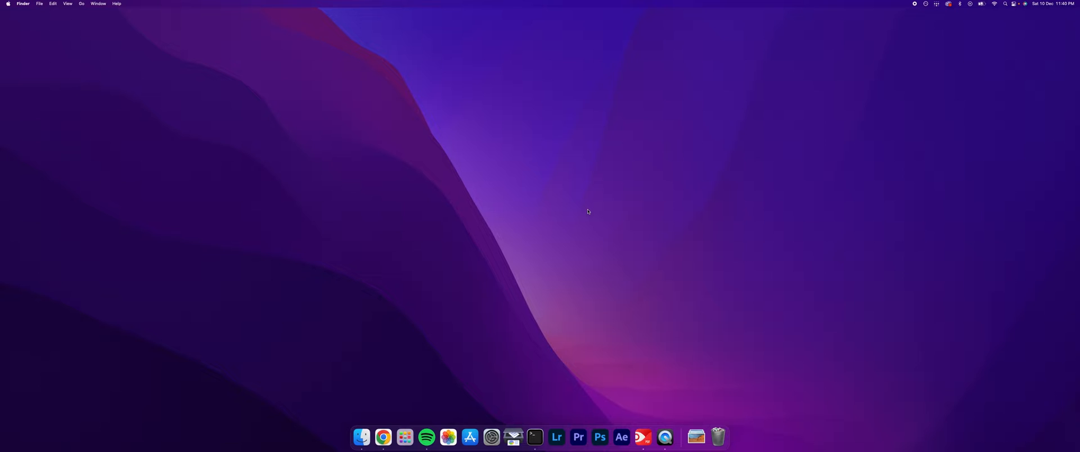
mouse_move(535, 437)
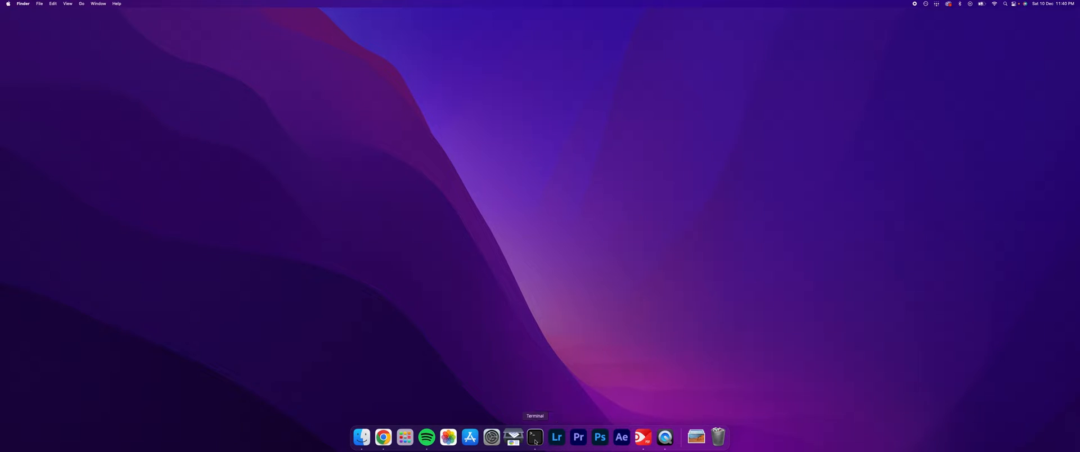
Step: Launch Terminal from the Dock so a new shell window opens
left_click(534, 438)
type("c")
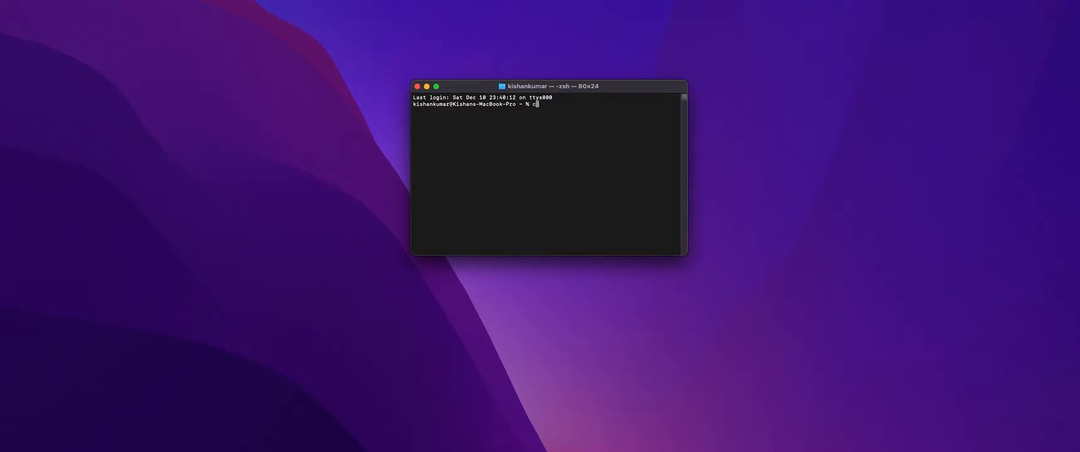
Step: Run chsh -s /bin/bash to make bash the login shell, then refocus the Terminal window
type("hsh")
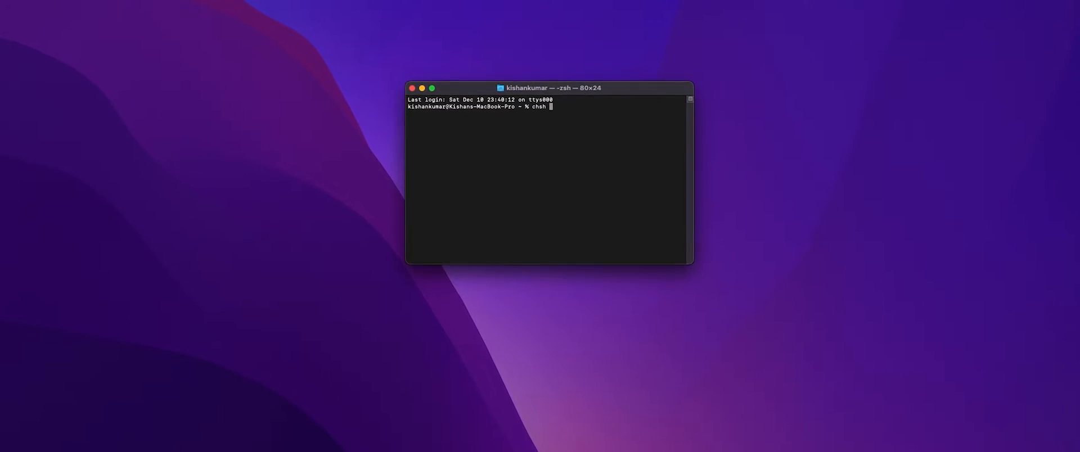
type("-s /b")
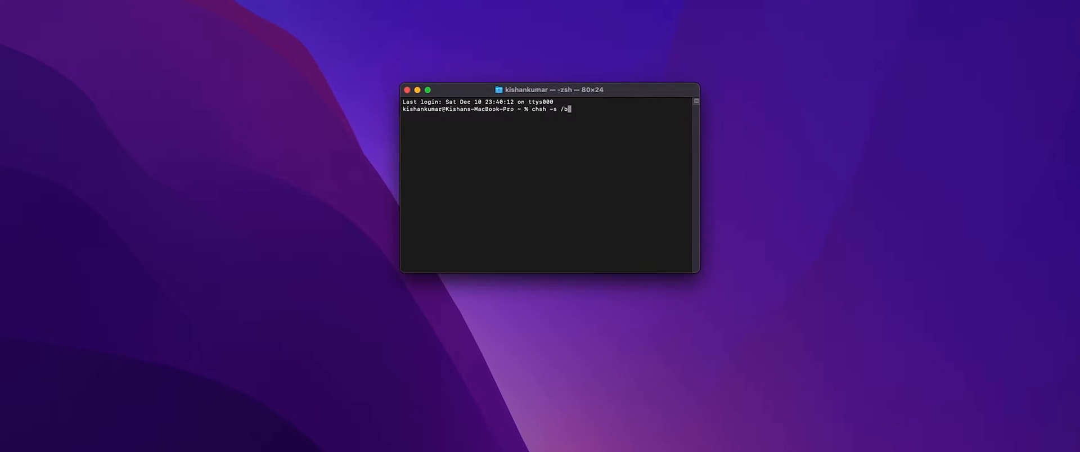
type("in/bas")
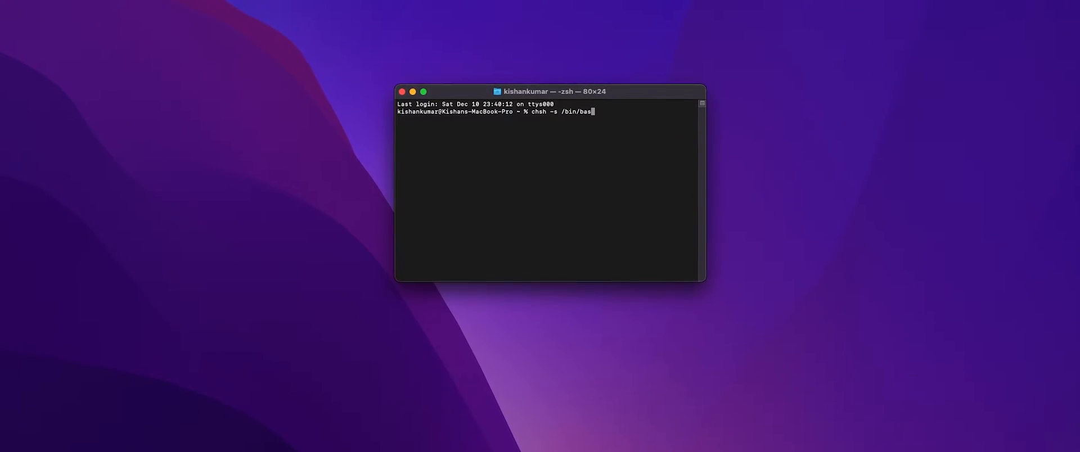
key("Return")
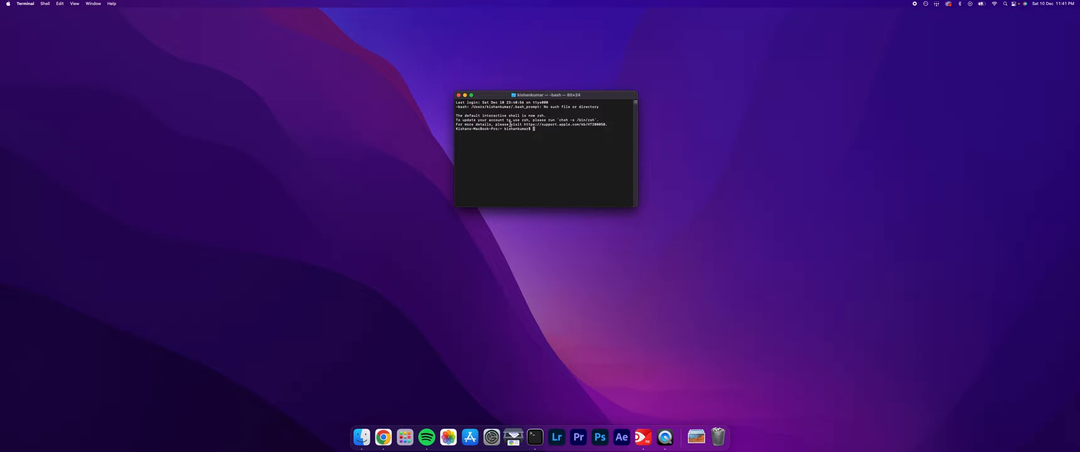
left_click_drag(635, 207, 661, 231)
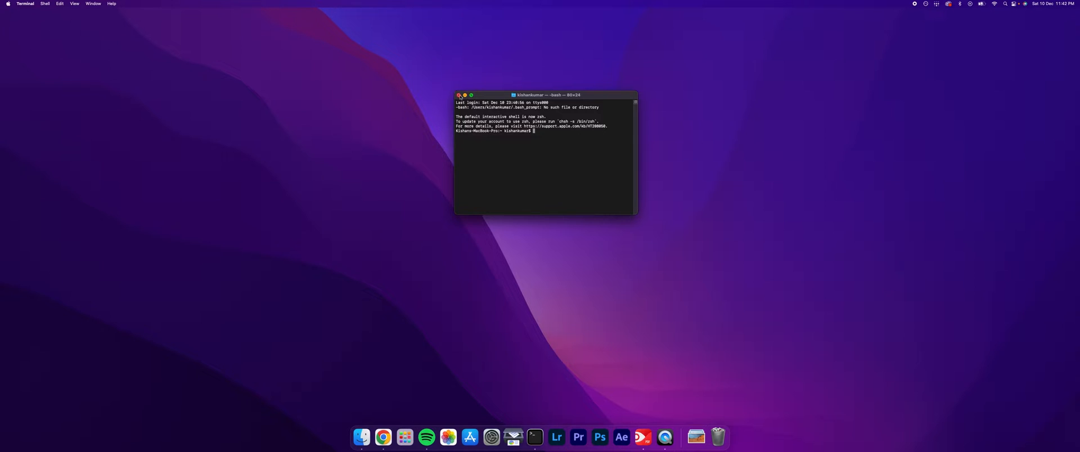
left_click(459, 94)
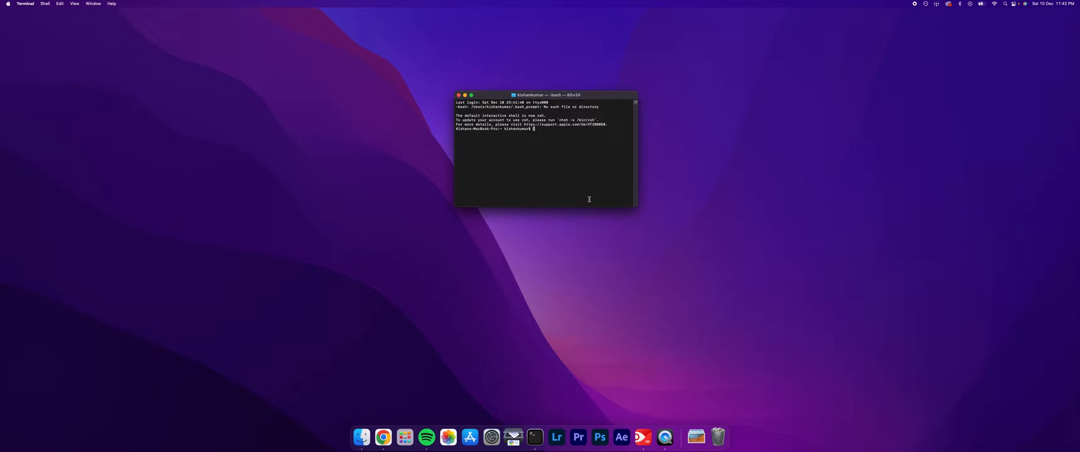
mouse_move(44, 50)
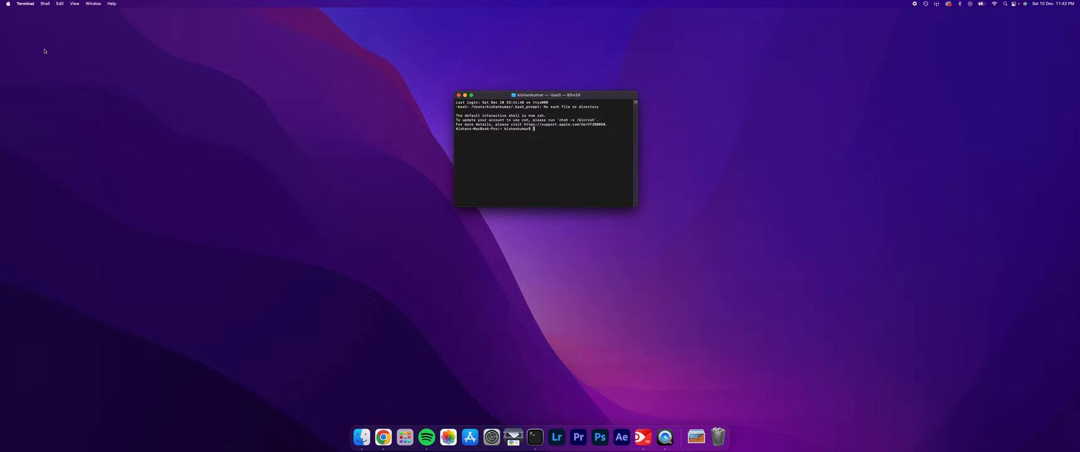
Step: Bring up Terminal's settings and browse the General, Profiles and Encodings panes
left_click(24, 4)
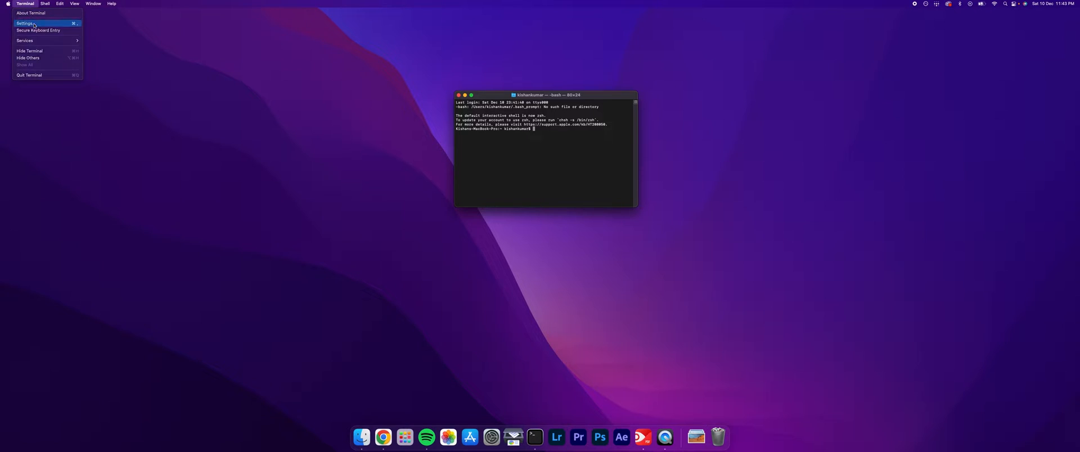
left_click(24, 24)
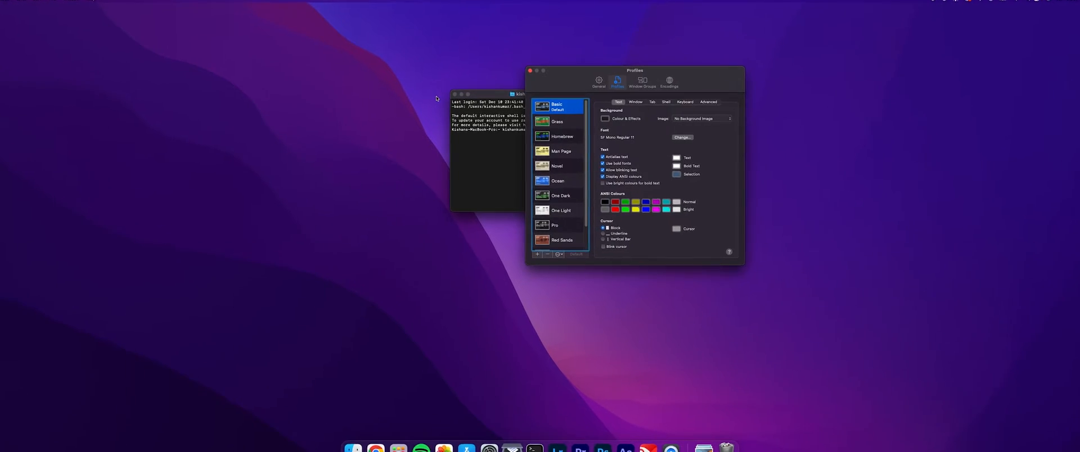
left_click(622, 69)
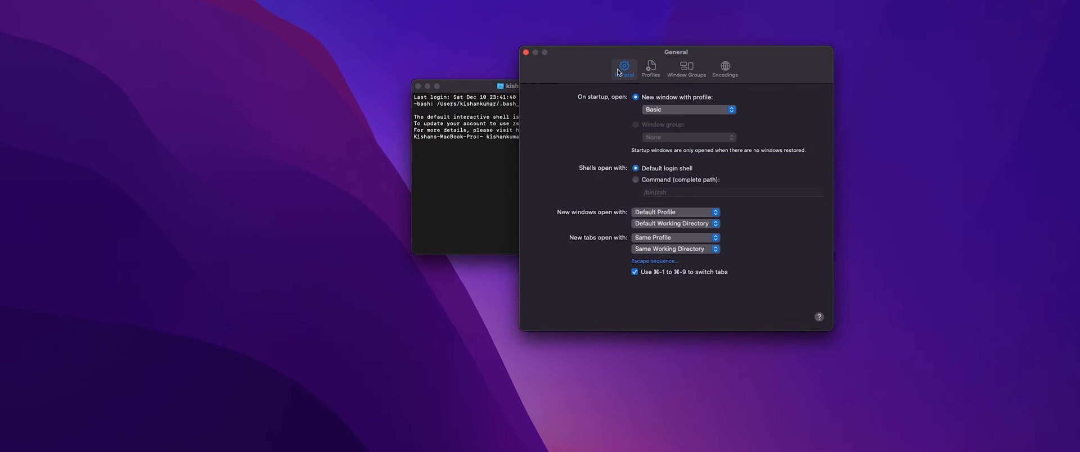
left_click(649, 68)
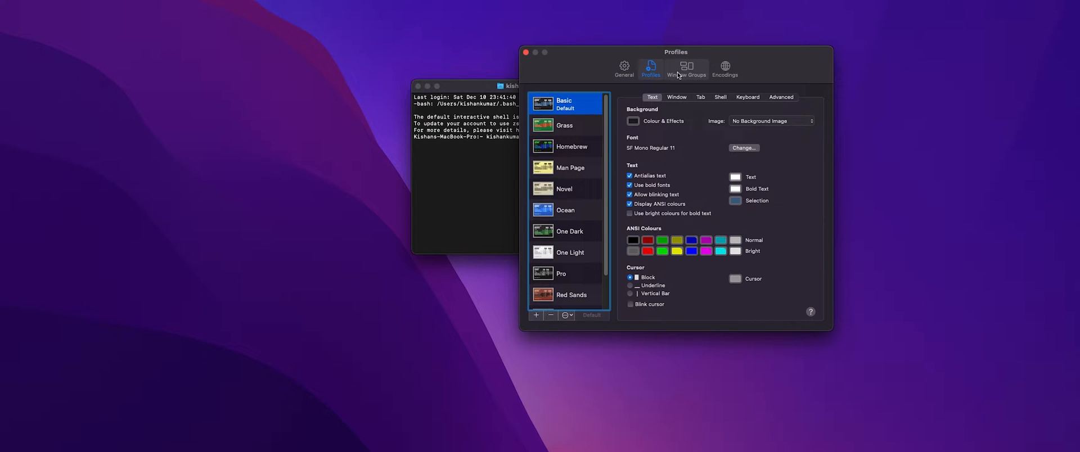
left_click(723, 69)
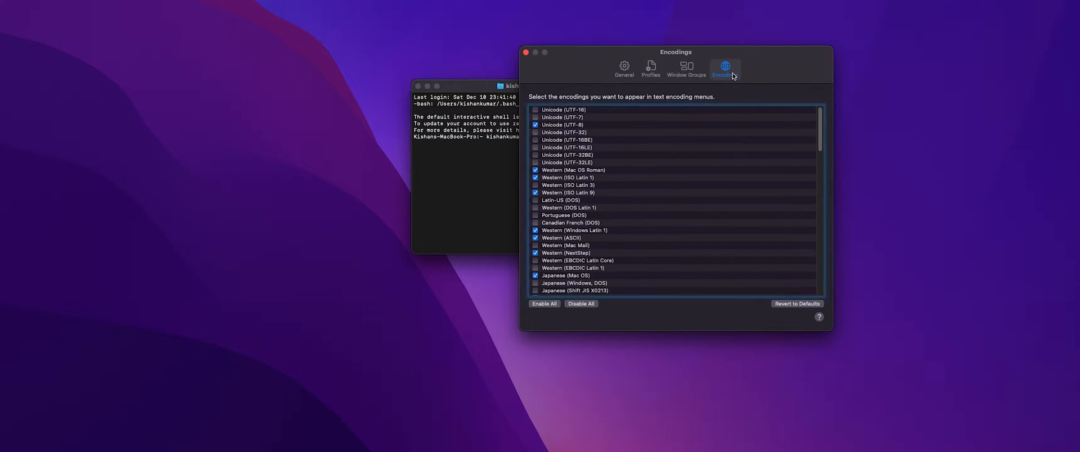
left_click(649, 69)
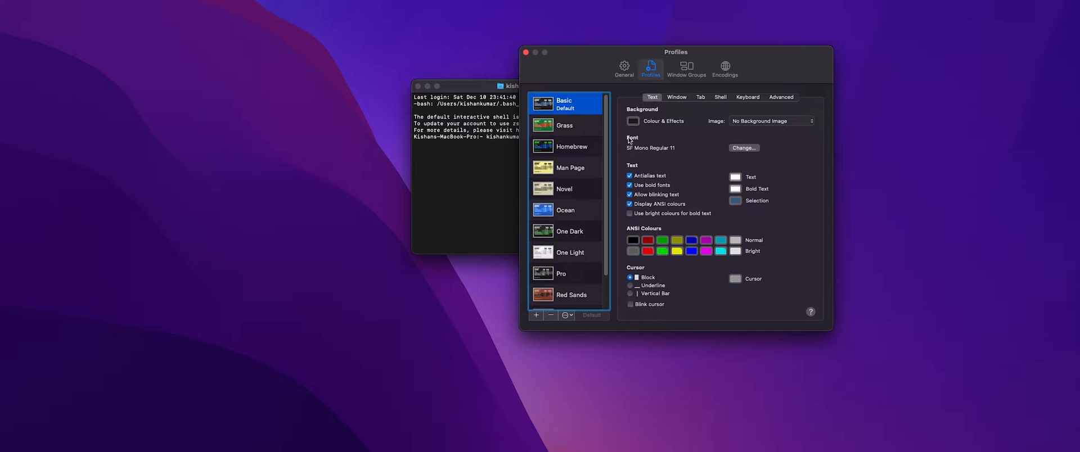
Step: Preview the built-in Grass, Man Page and One Light profiles
left_click(564, 125)
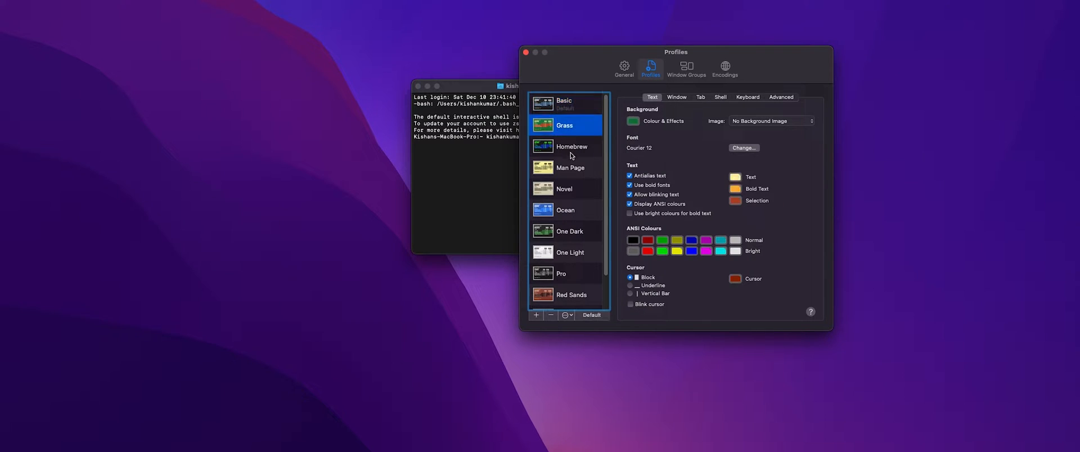
left_click(570, 168)
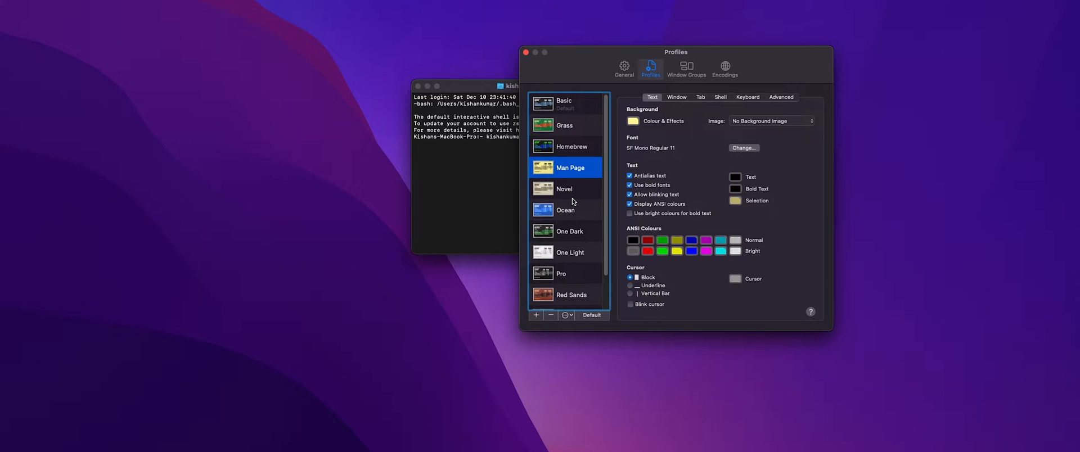
mouse_move(567, 211)
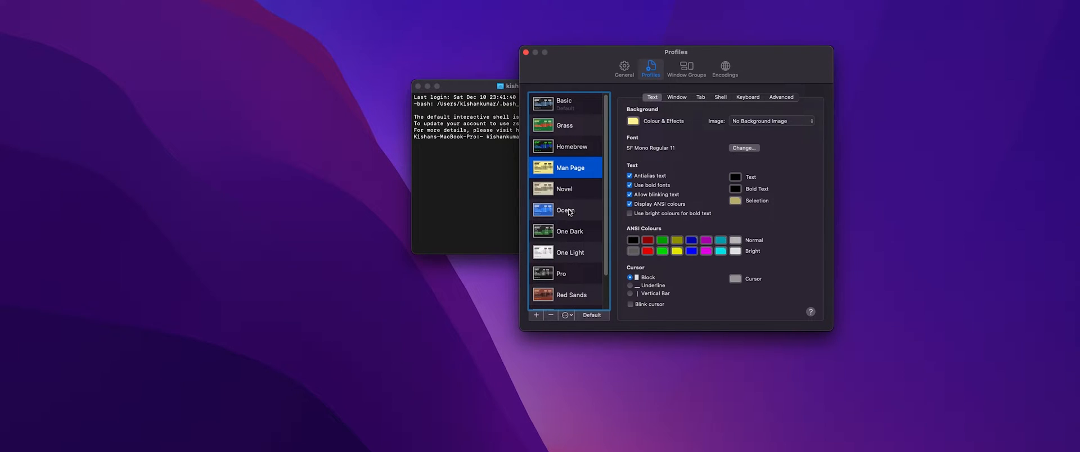
left_click(569, 252)
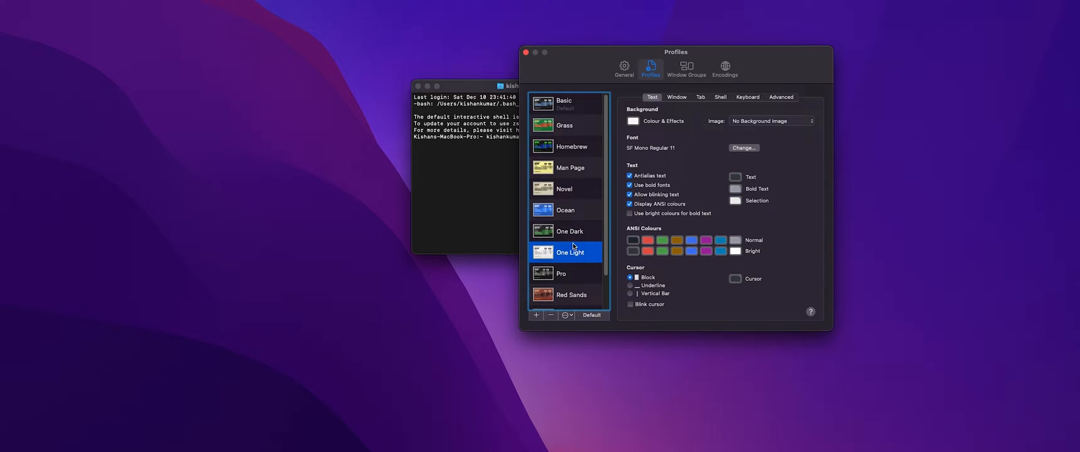
mouse_move(569, 229)
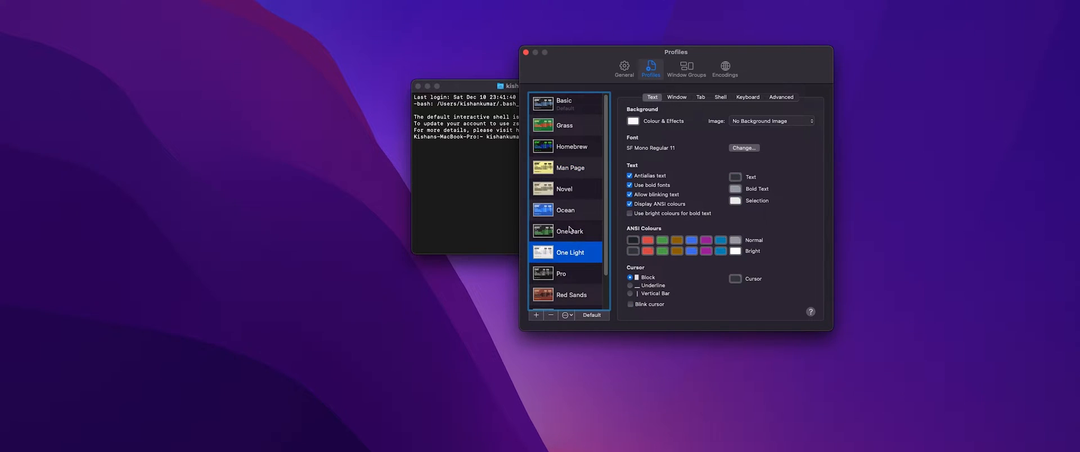
mouse_move(583, 267)
type("cd")
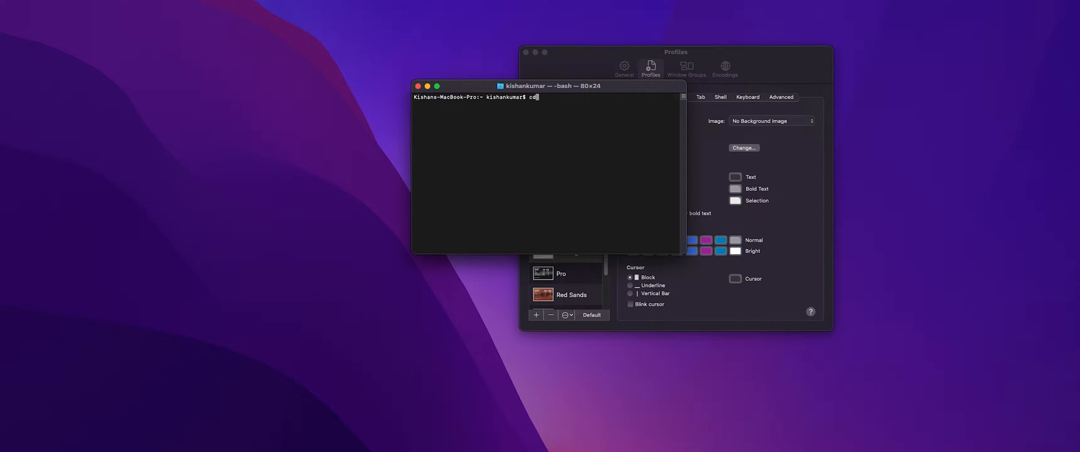
Step: Change the working directory to ~/Desktop
type("~/Des")
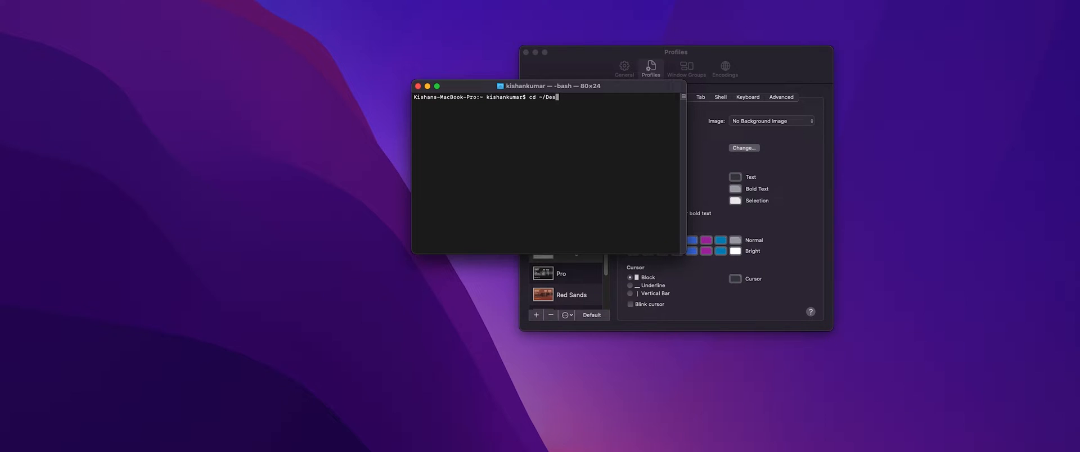
key("Return")
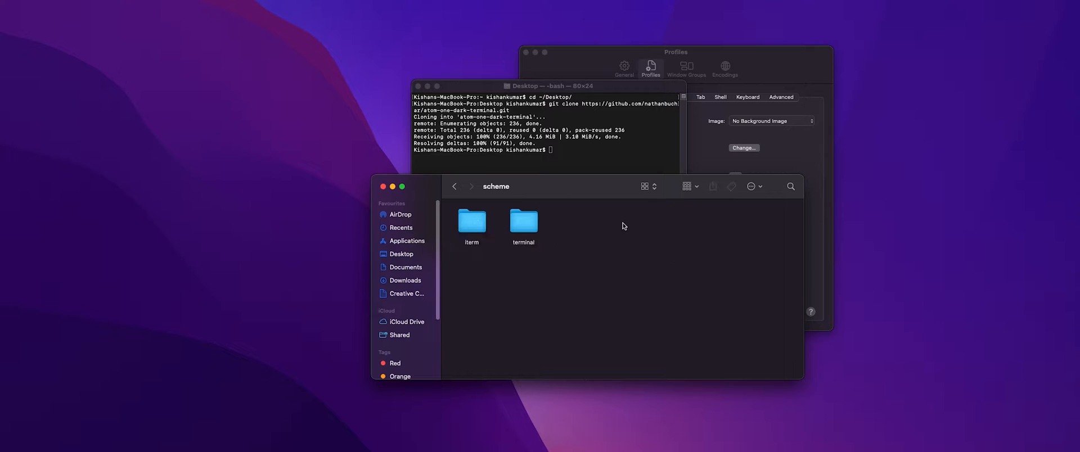
Step: Import One Dark.terminal from the repository's scheme/terminal folder, opening a One Dark window
left_click(523, 221)
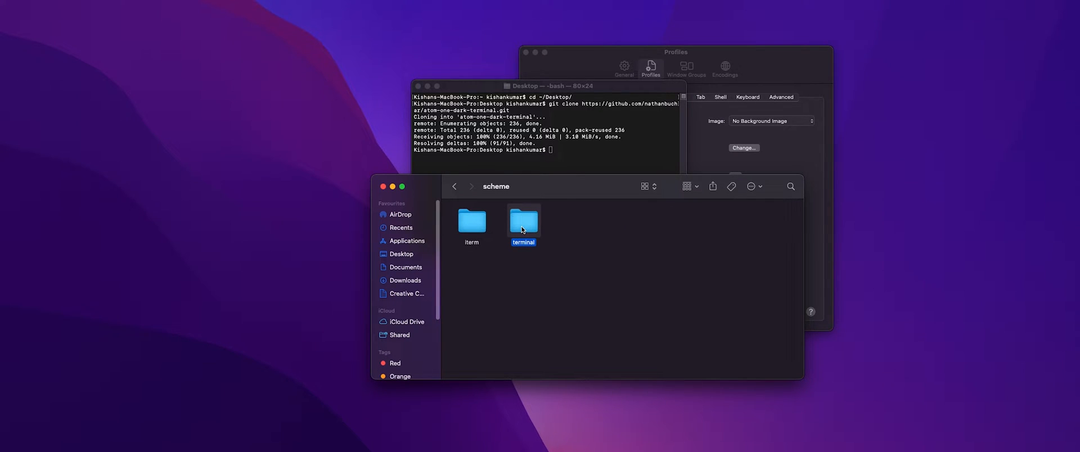
double_click(523, 221)
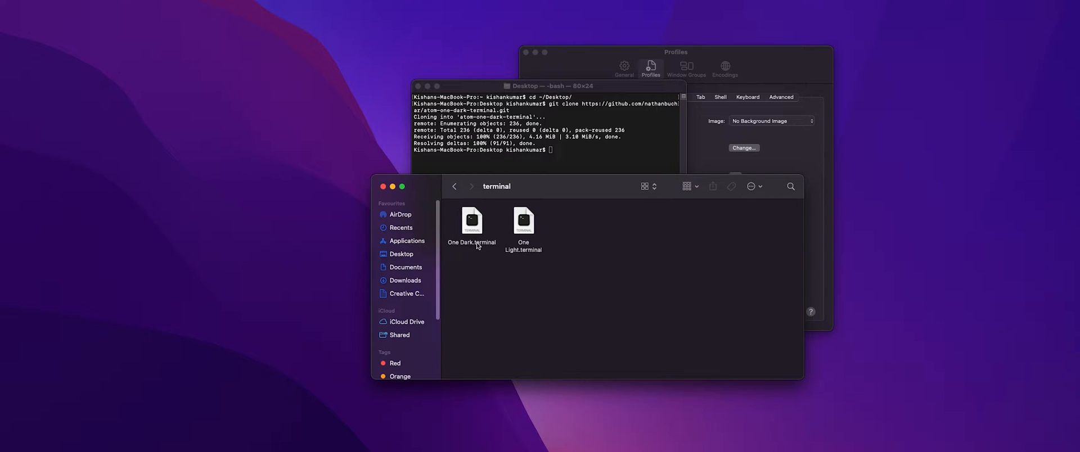
left_click(471, 228)
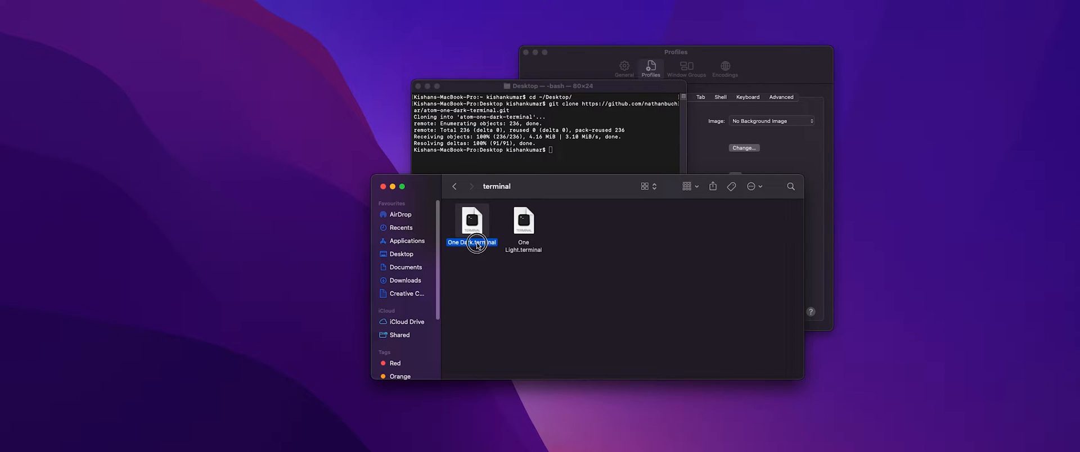
double_click(471, 221)
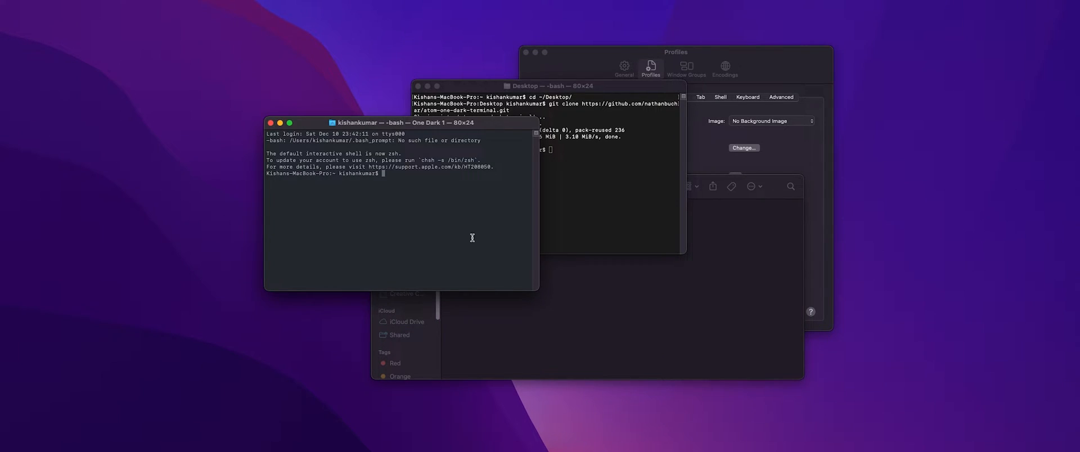
mouse_move(654, 182)
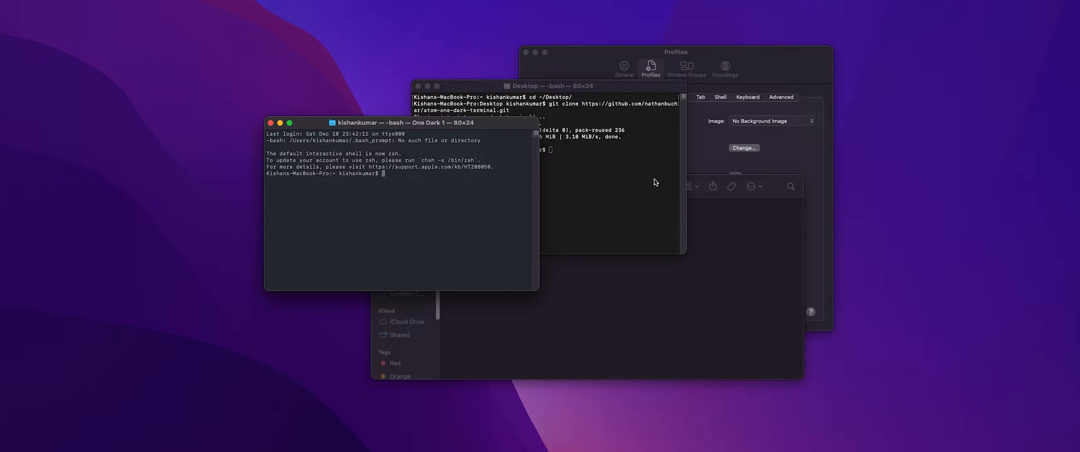
mouse_move(699, 144)
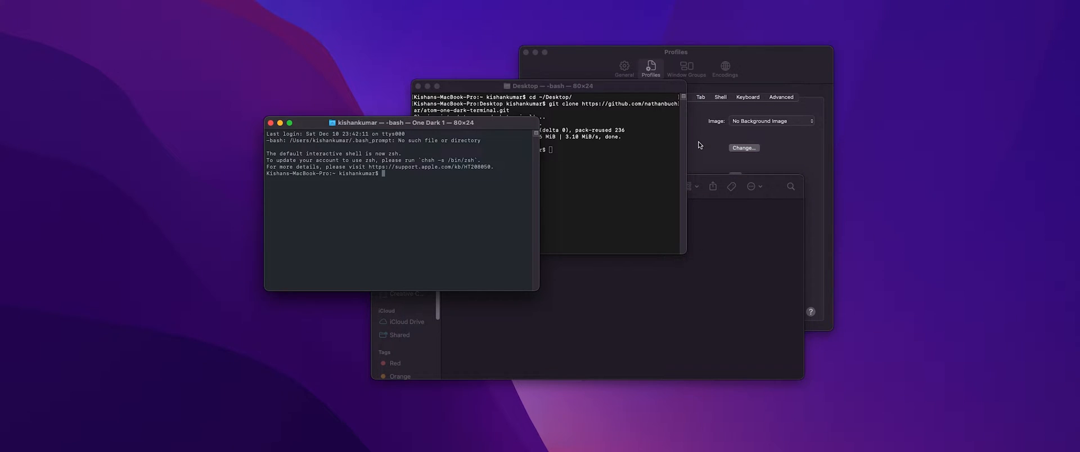
Step: Select the One Dark 1 profile and make it the default
left_click(649, 68)
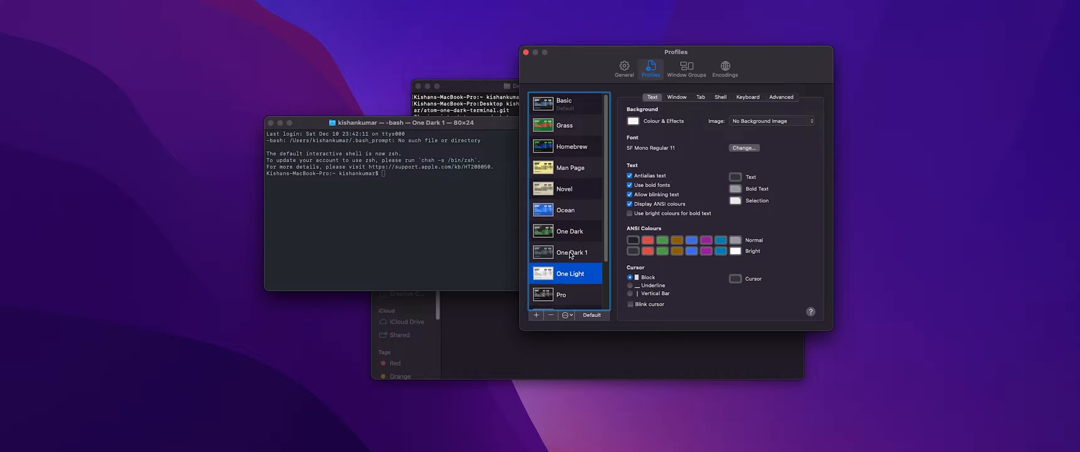
scroll("down", 3)
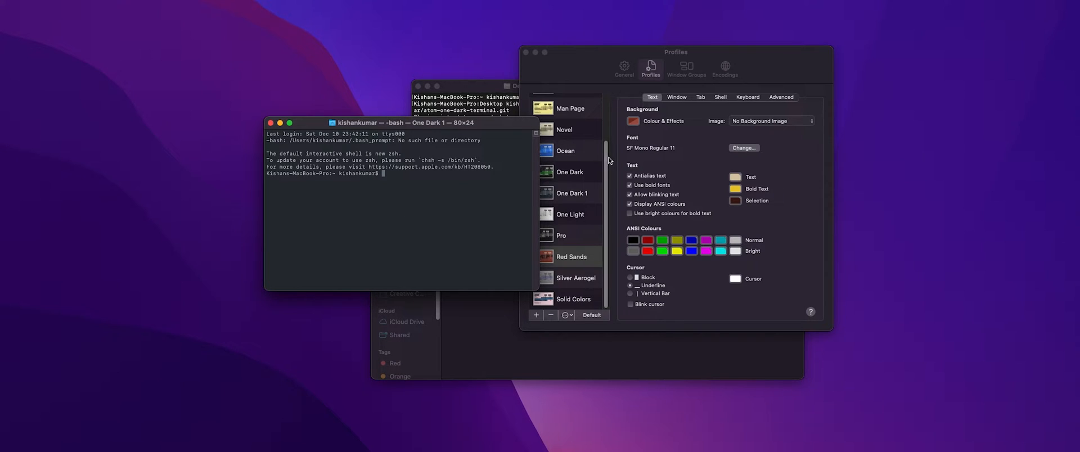
mouse_move(567, 74)
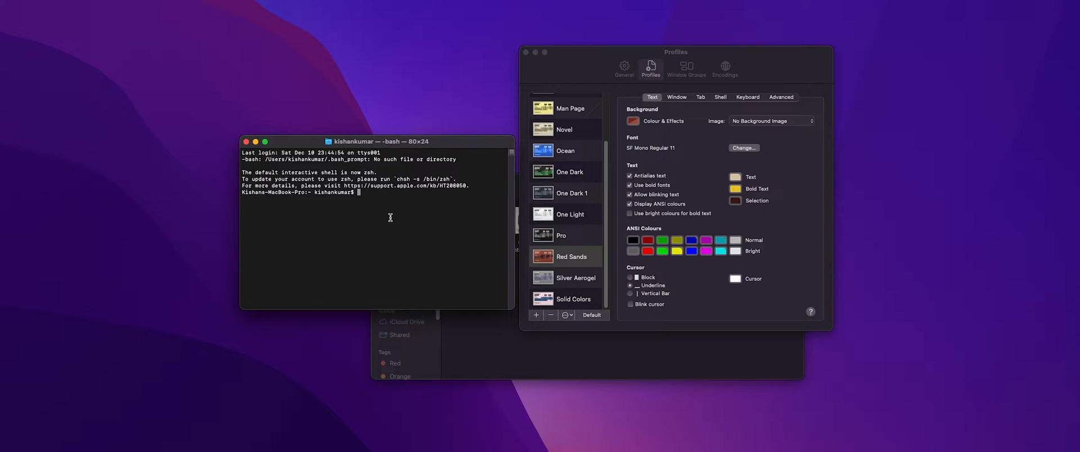
left_click_drag(379, 141, 364, 121)
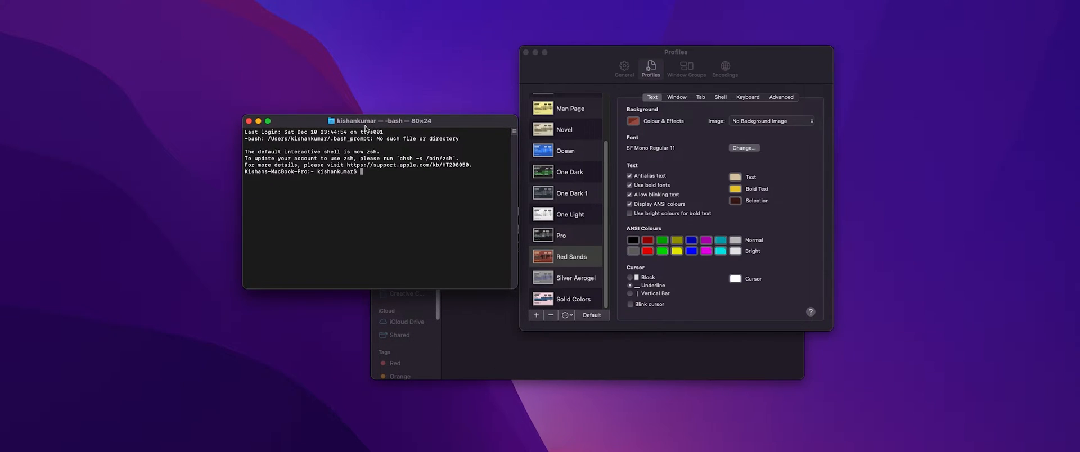
left_click(570, 257)
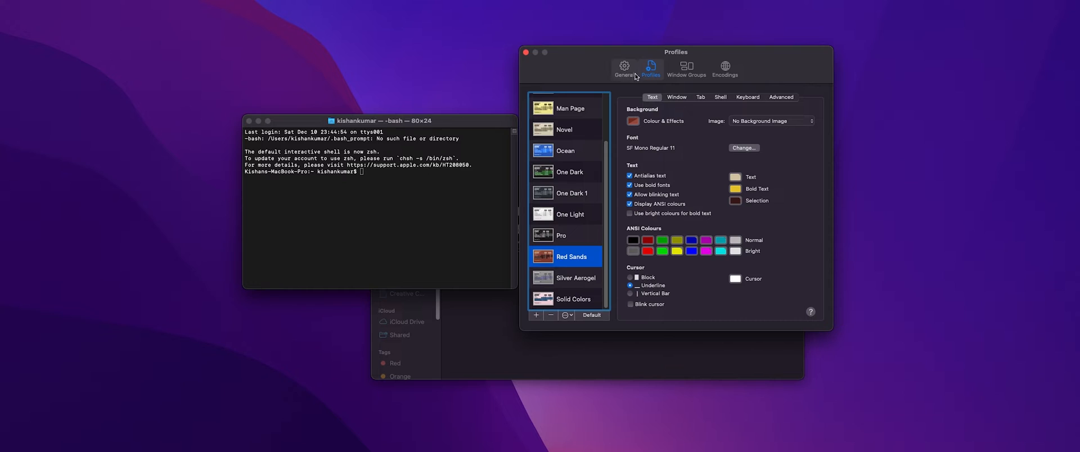
mouse_move(580, 128)
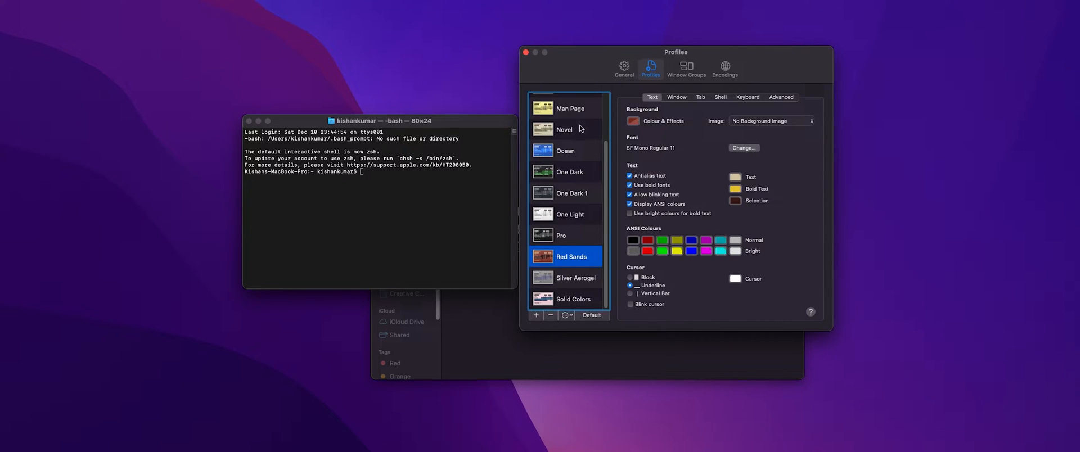
mouse_move(568, 181)
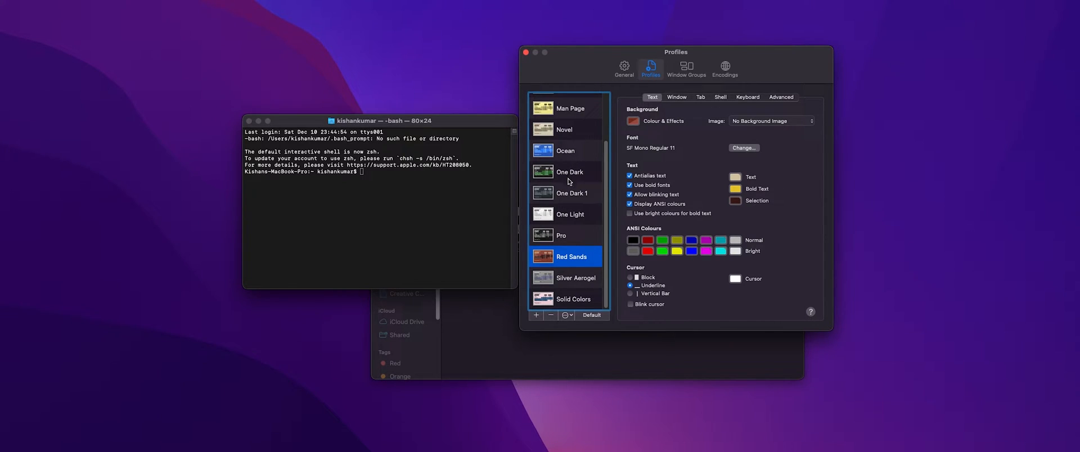
left_click(571, 193)
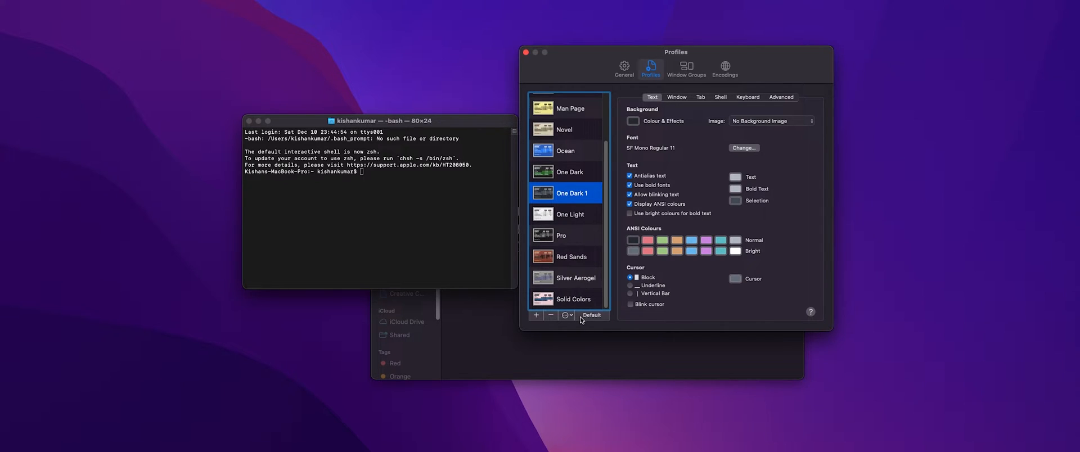
left_click(591, 315)
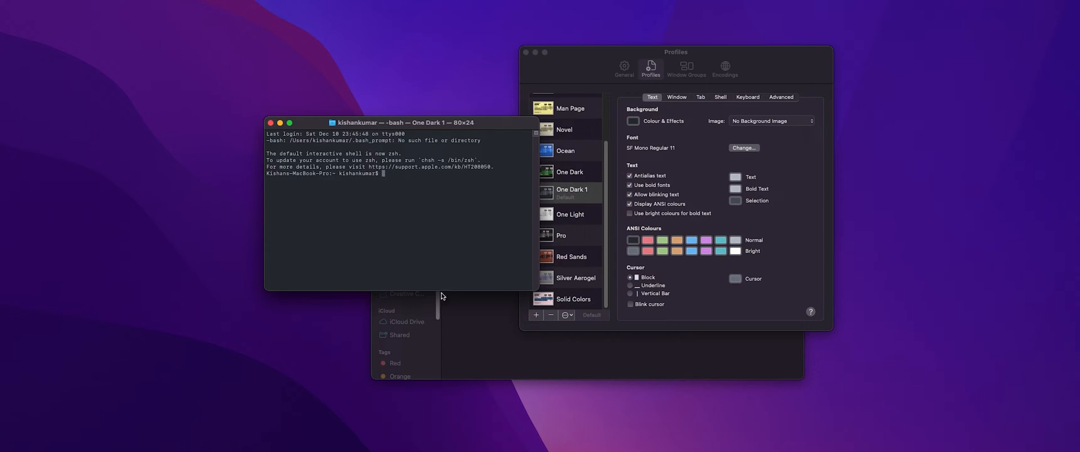
mouse_move(509, 196)
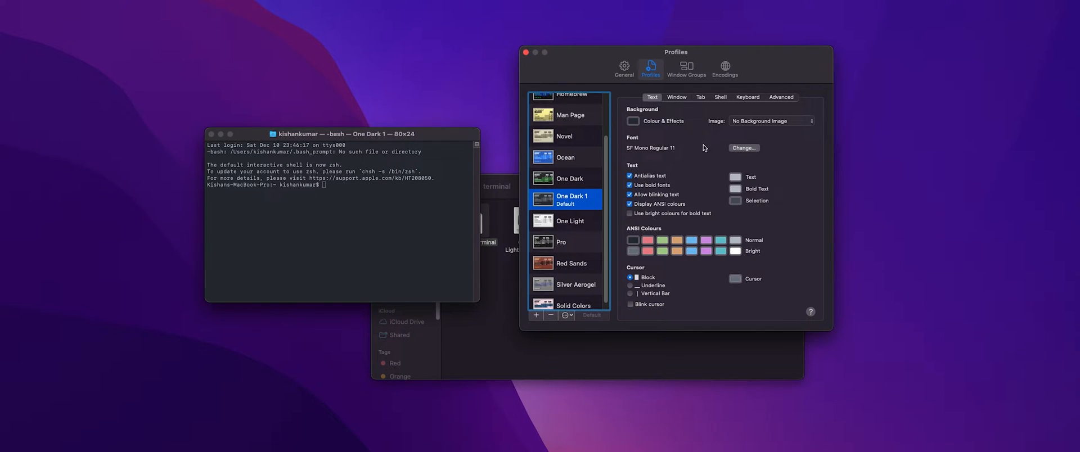
Step: Set the One Dark 1 profile font to Menlo Regular 18
left_click(744, 148)
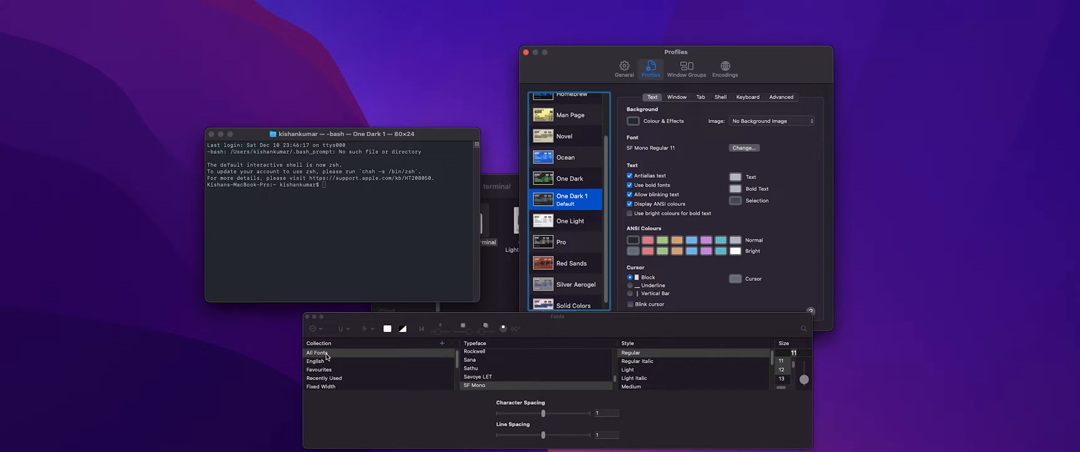
mouse_move(482, 364)
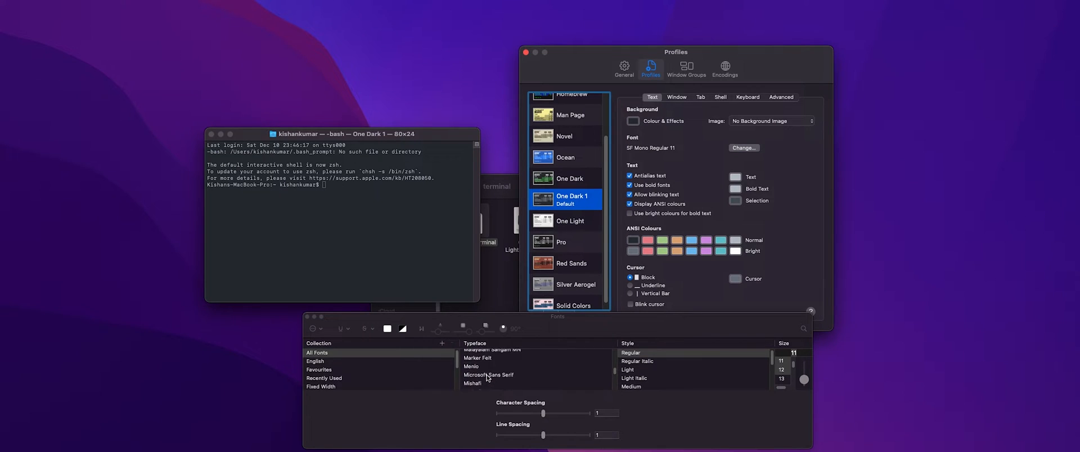
left_click(471, 355)
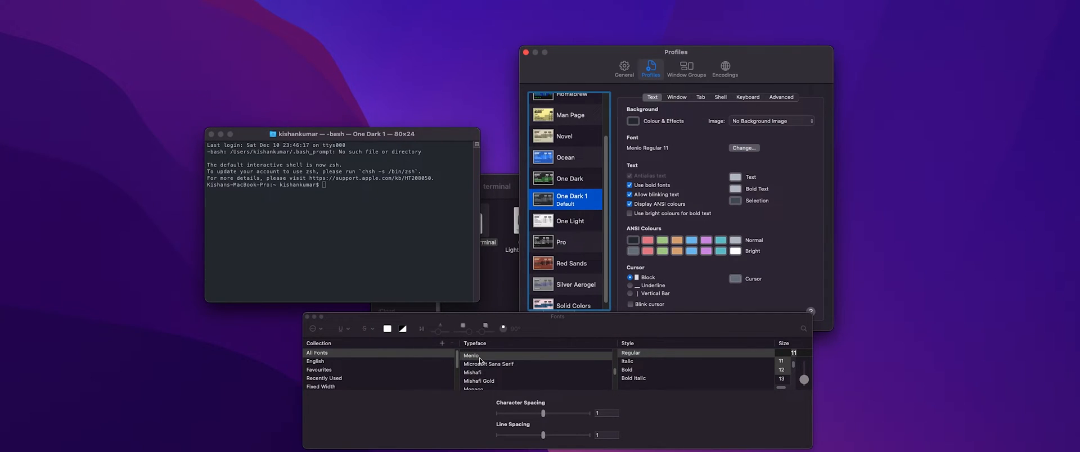
scroll("down", 3)
type("18")
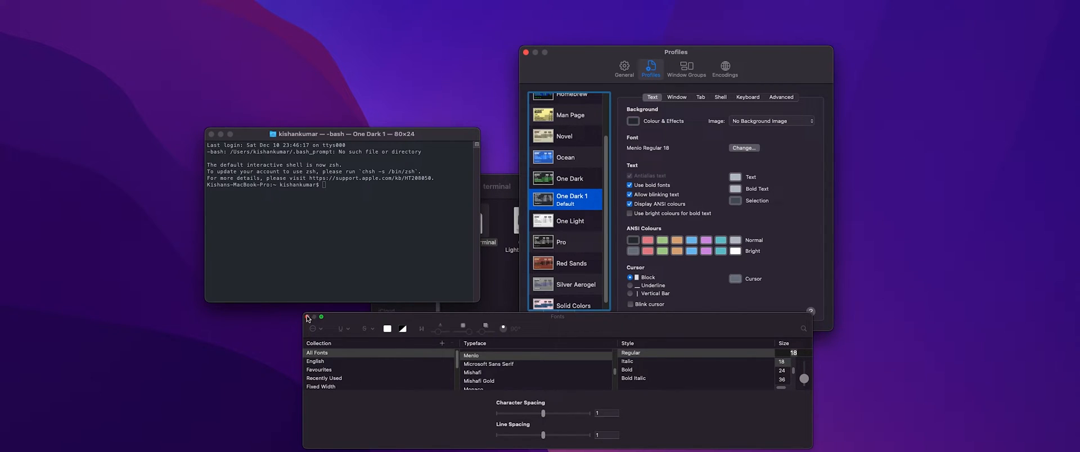
left_click(307, 317)
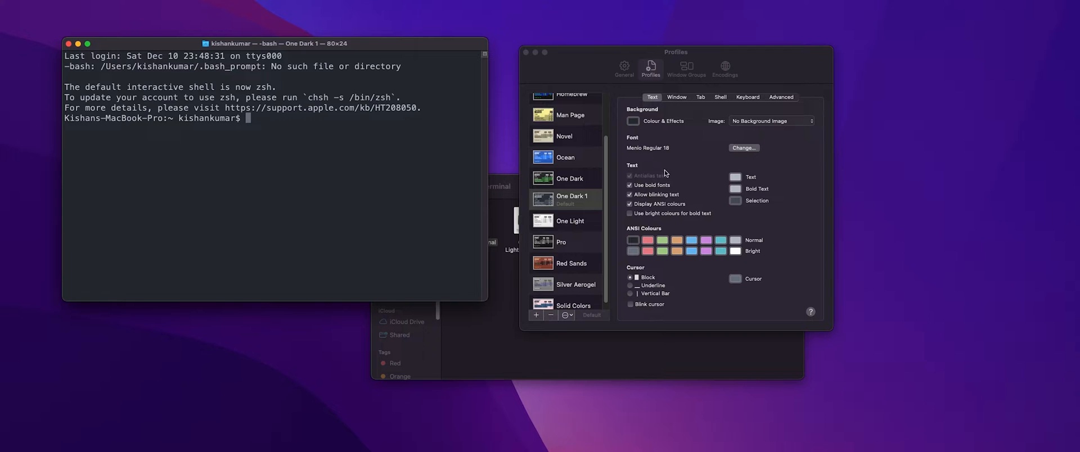
mouse_move(633, 304)
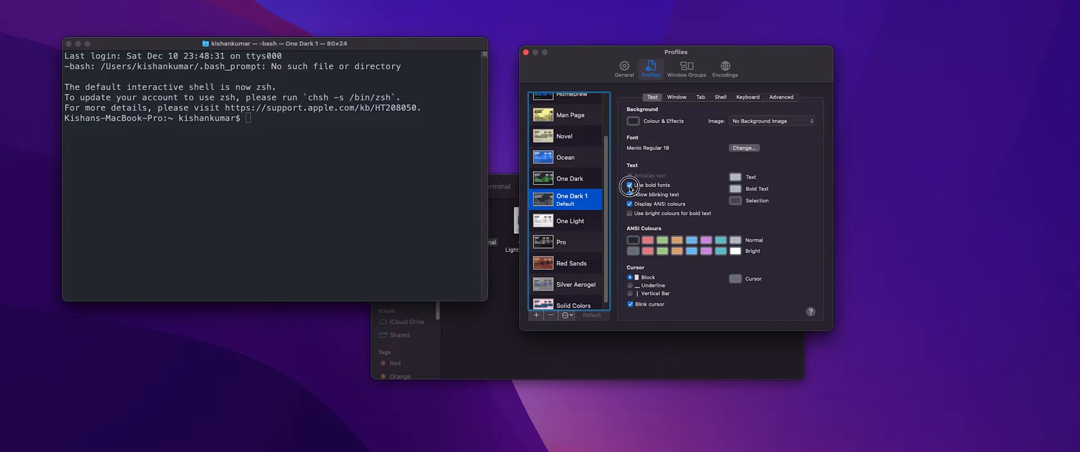
Step: Turn off bold fonts and blinking text for the One Dark 1 profile
left_click(629, 194)
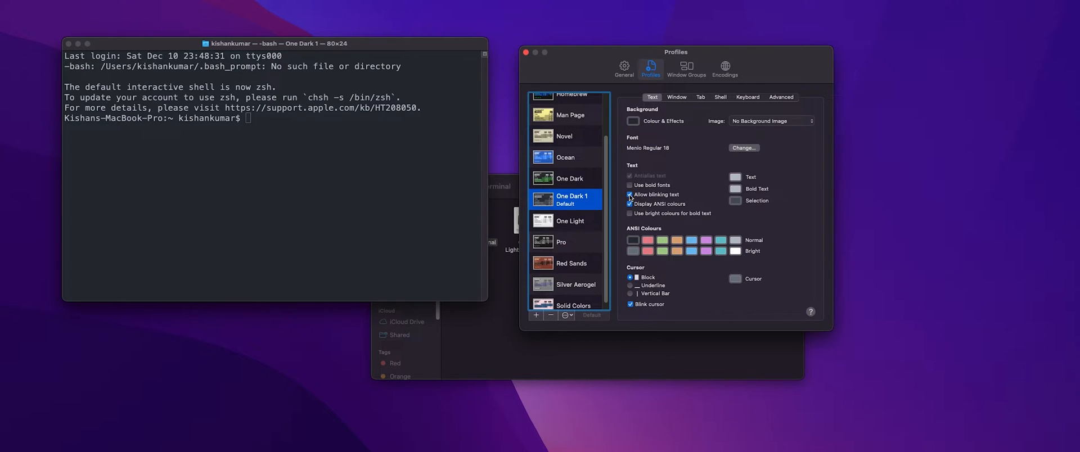
left_click(628, 194)
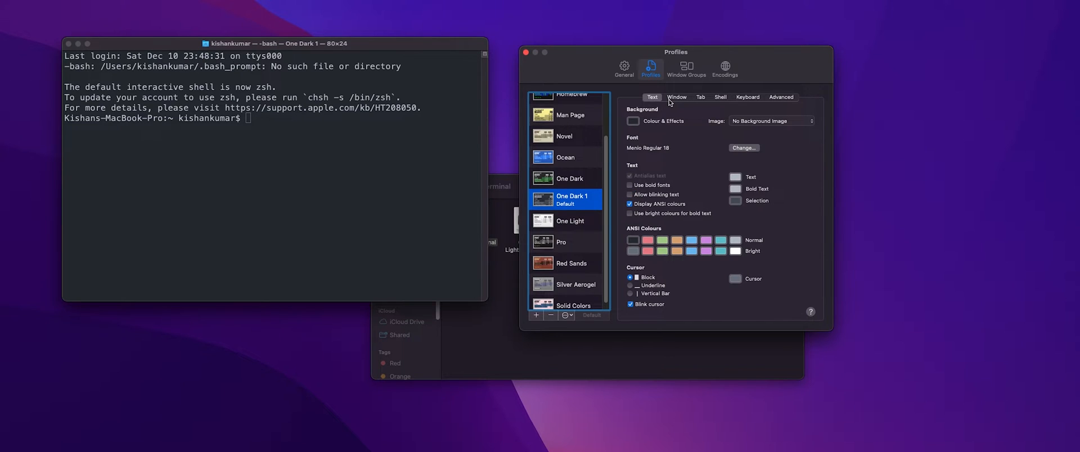
Step: Remove active process name, path, profile name and dimensions from the window title, leaving only the working directory
left_click(676, 97)
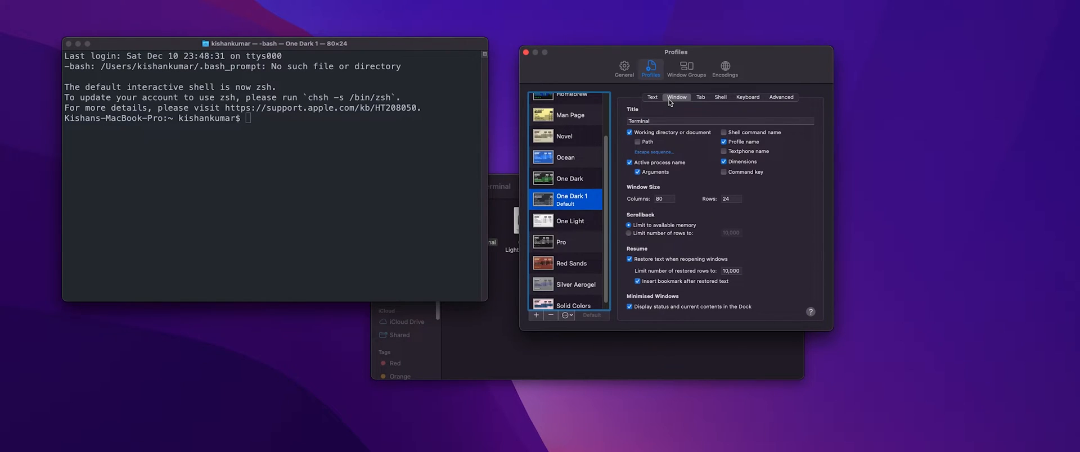
mouse_move(633, 167)
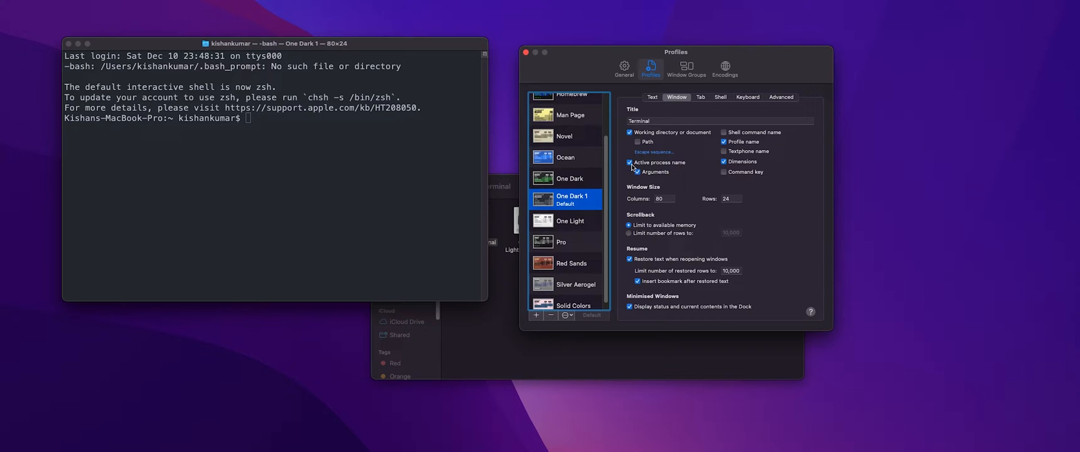
left_click(628, 162)
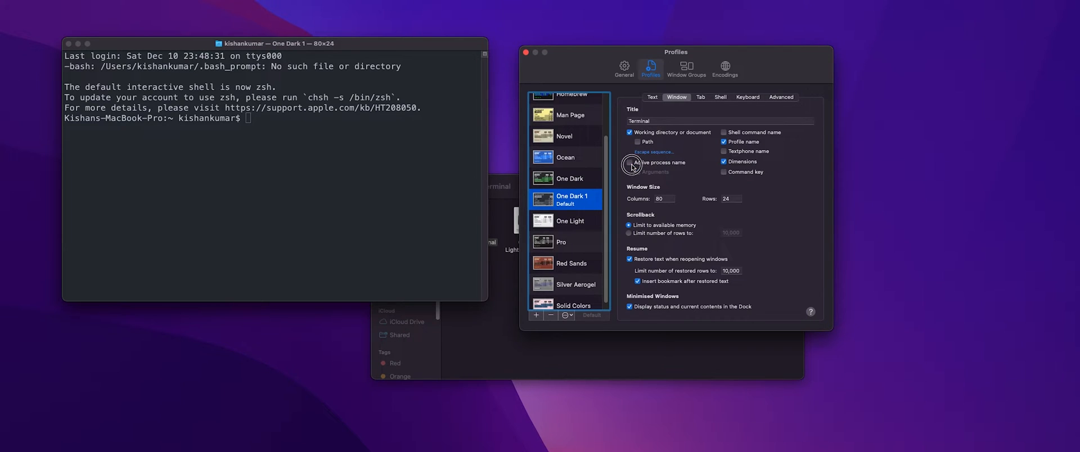
left_click(629, 162)
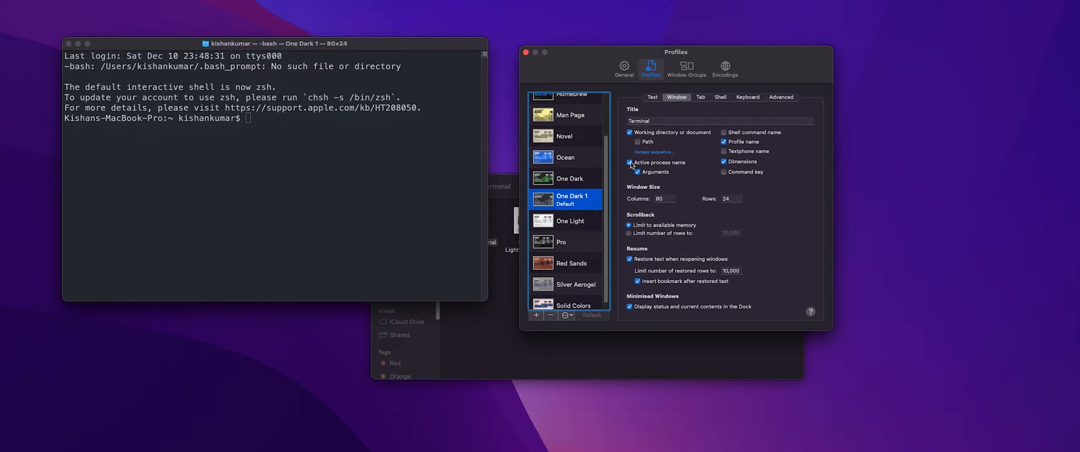
left_click(629, 162)
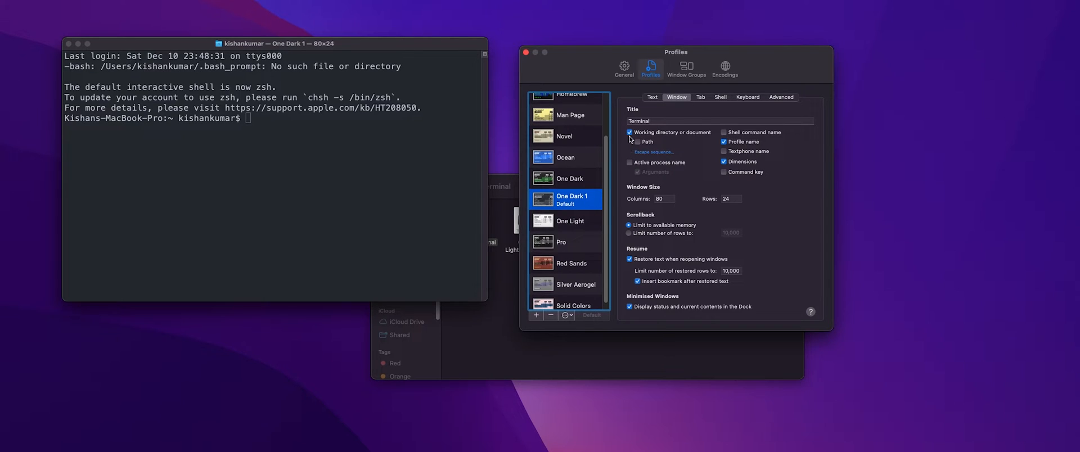
left_click(630, 143)
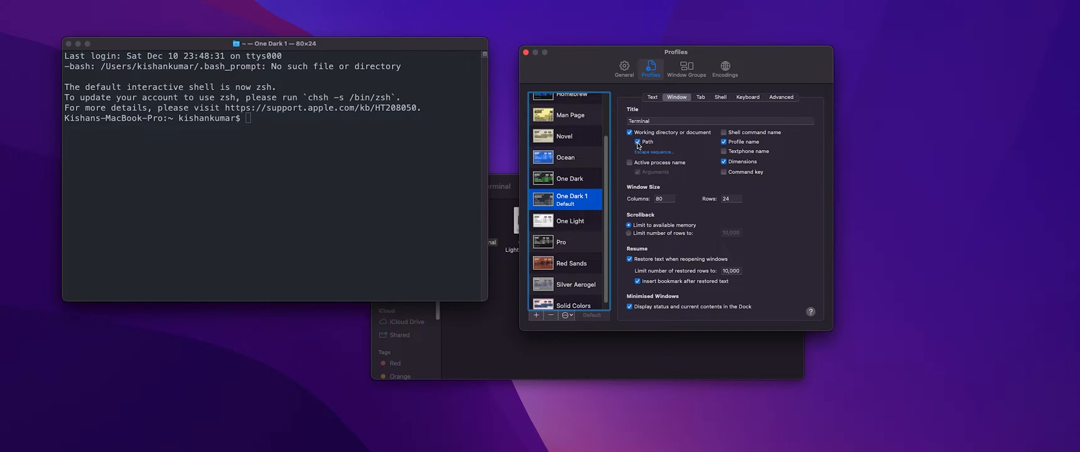
left_click(629, 143)
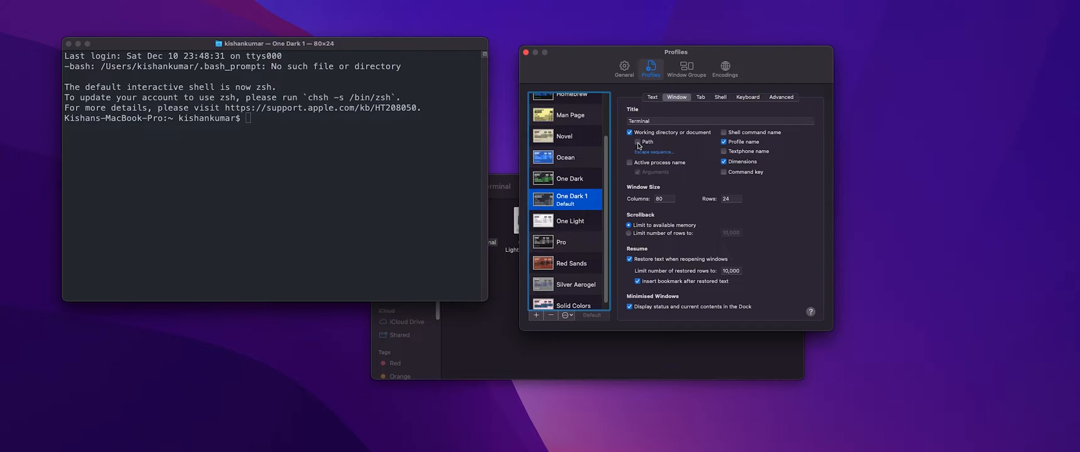
left_click(724, 142)
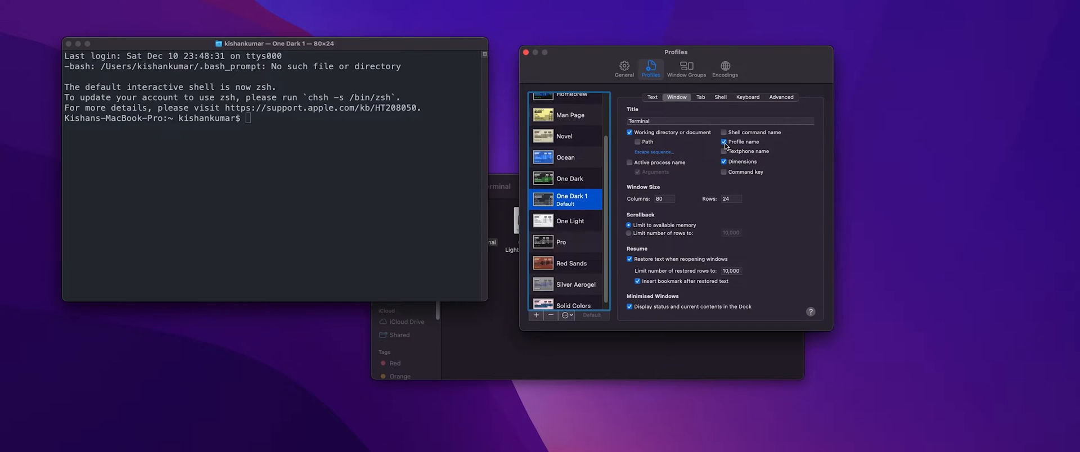
left_click(723, 142)
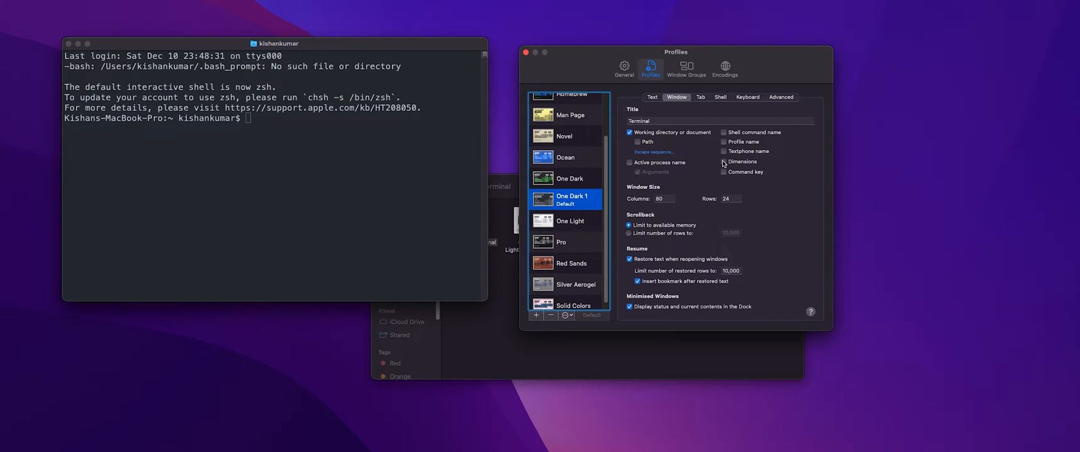
mouse_move(280, 117)
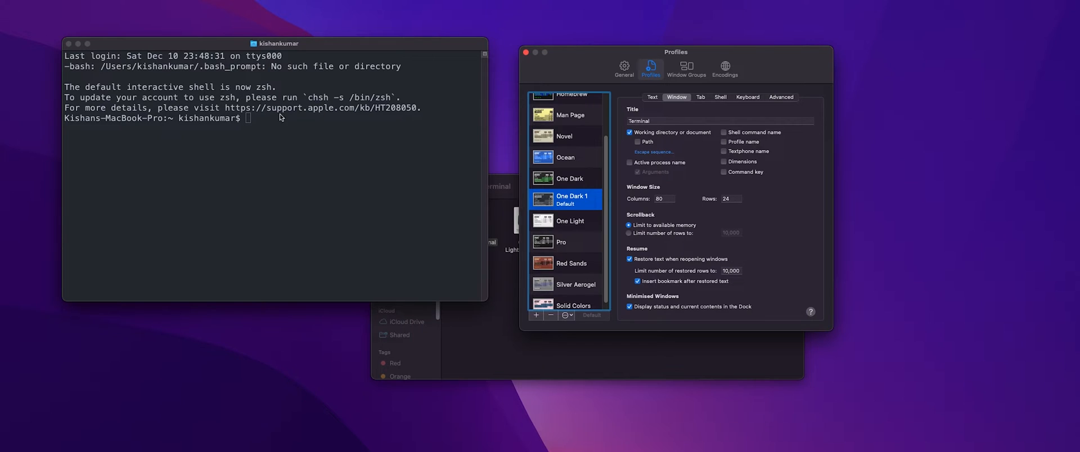
mouse_move(673, 207)
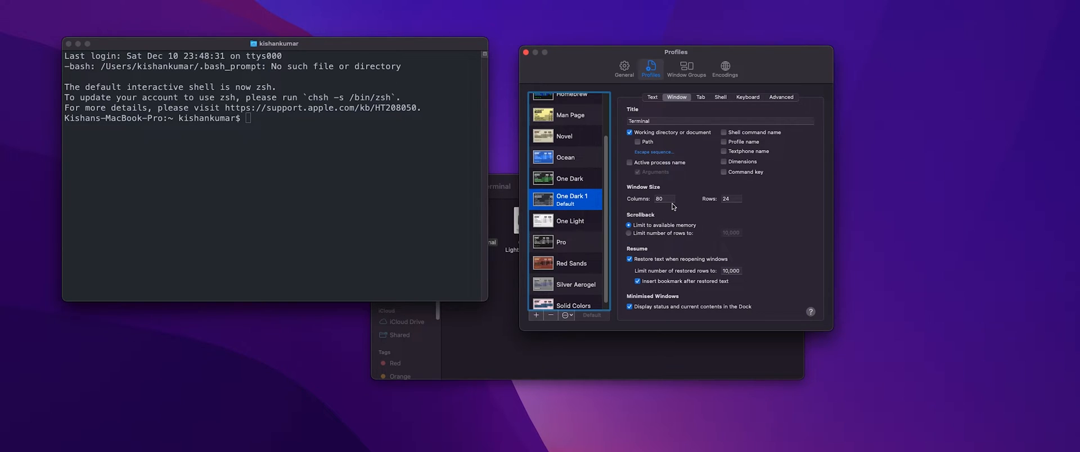
mouse_move(698, 170)
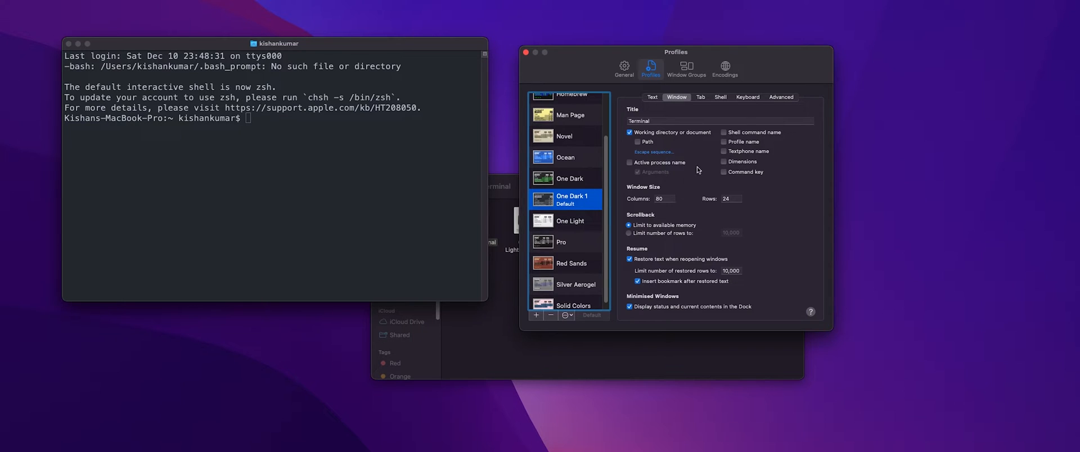
left_click(700, 97)
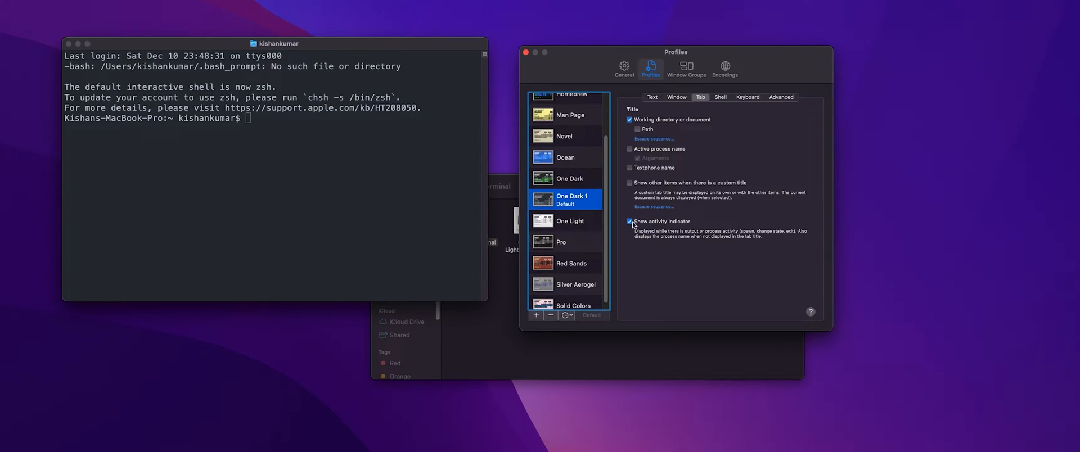
Step: Turn off the tab activity indicator and show the One Dark 1 shell startup settings
left_click(629, 221)
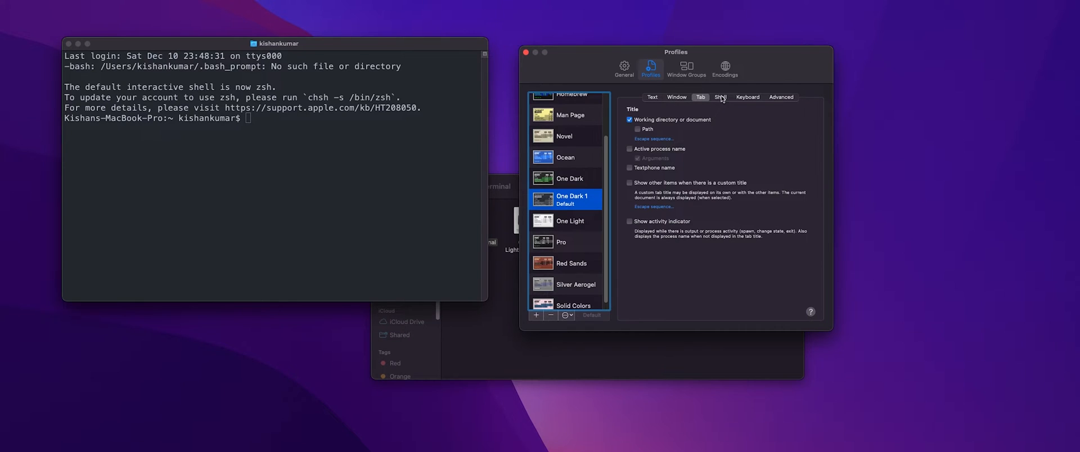
left_click(720, 96)
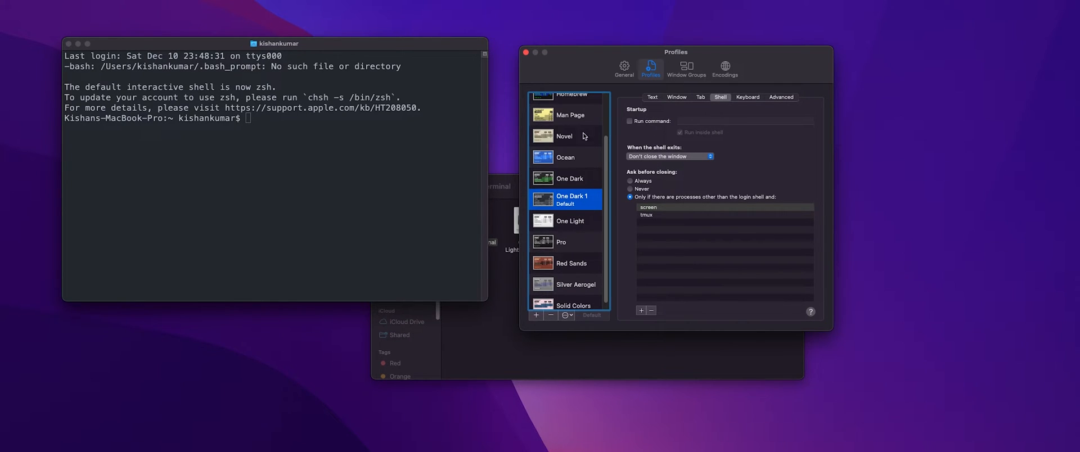
mouse_move(413, 136)
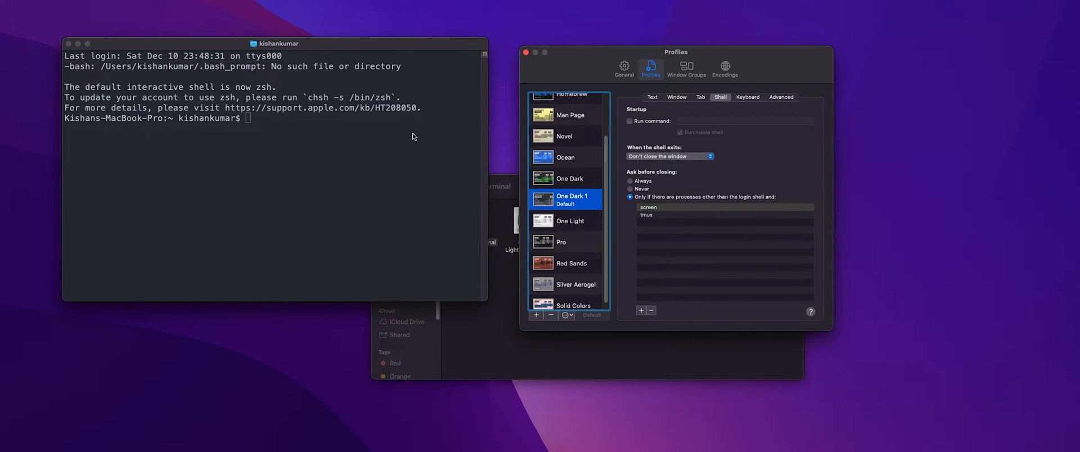
left_click(69, 43)
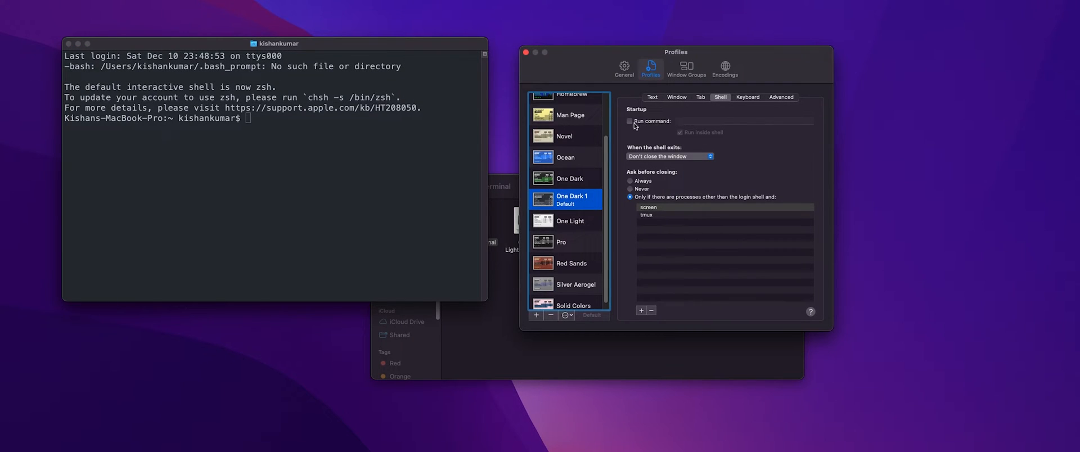
Step: Make the profile run clear at shell startup, then show its advanced settings
left_click(629, 122)
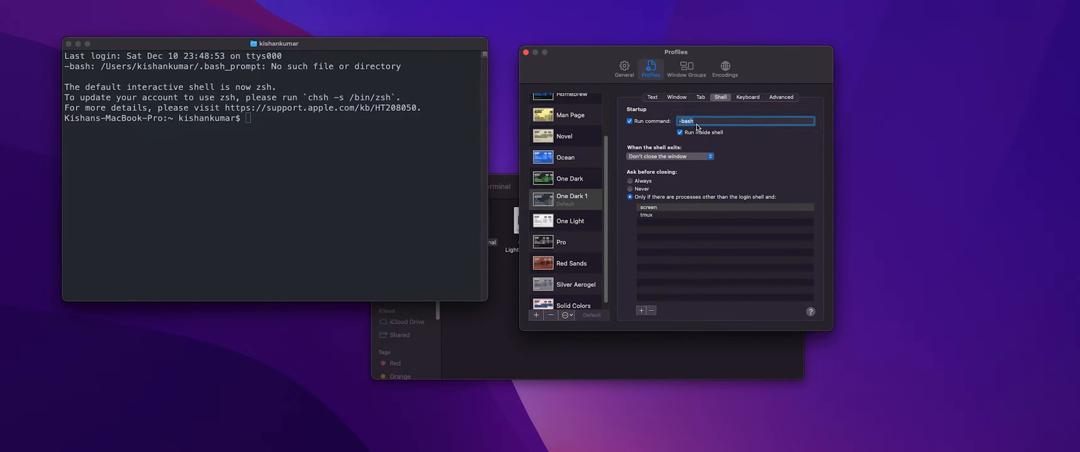
type("clear")
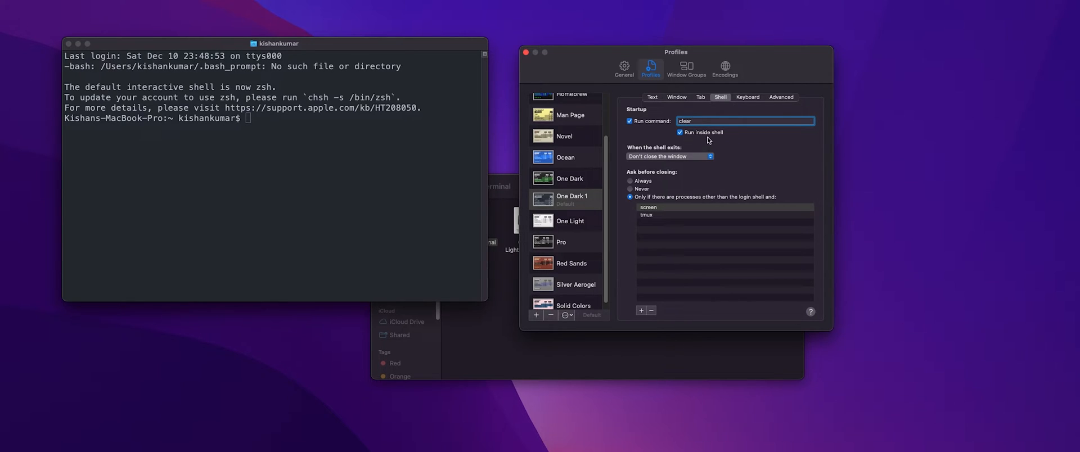
left_click(69, 44)
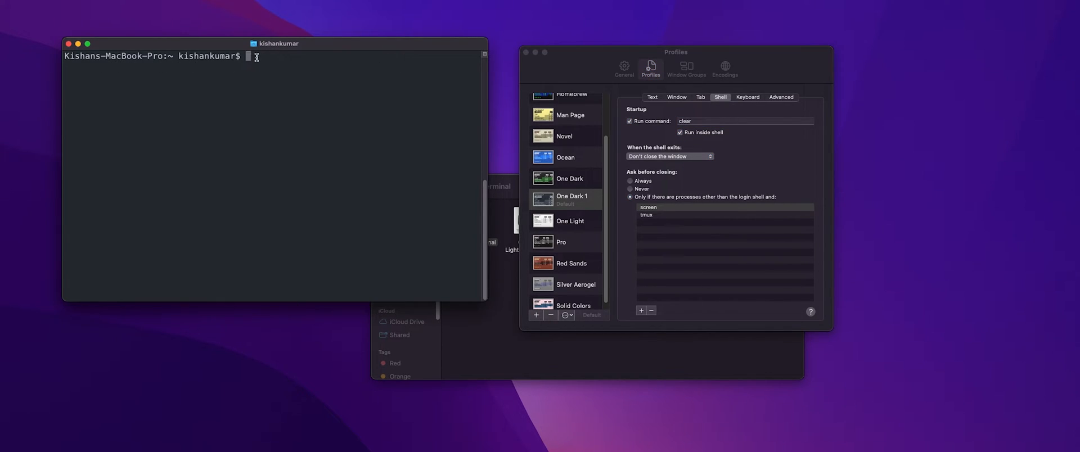
mouse_move(262, 72)
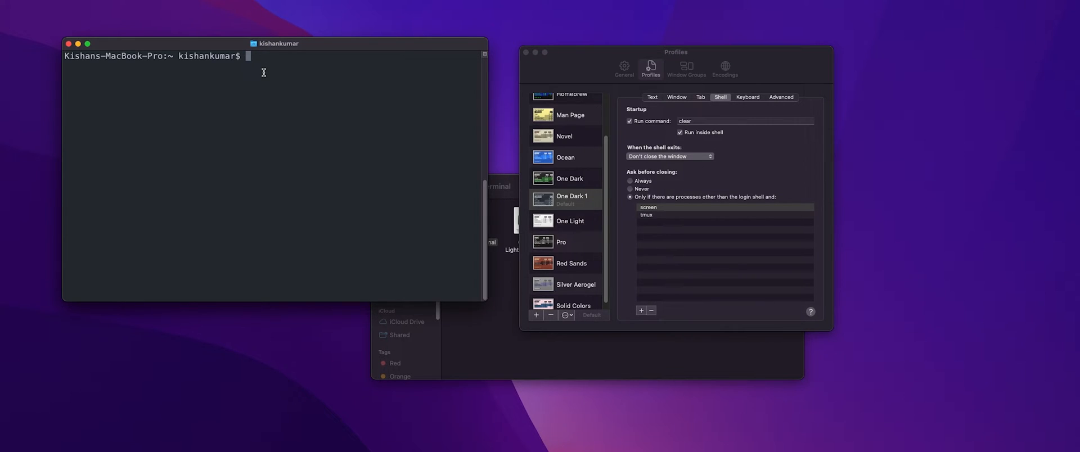
mouse_move(750, 103)
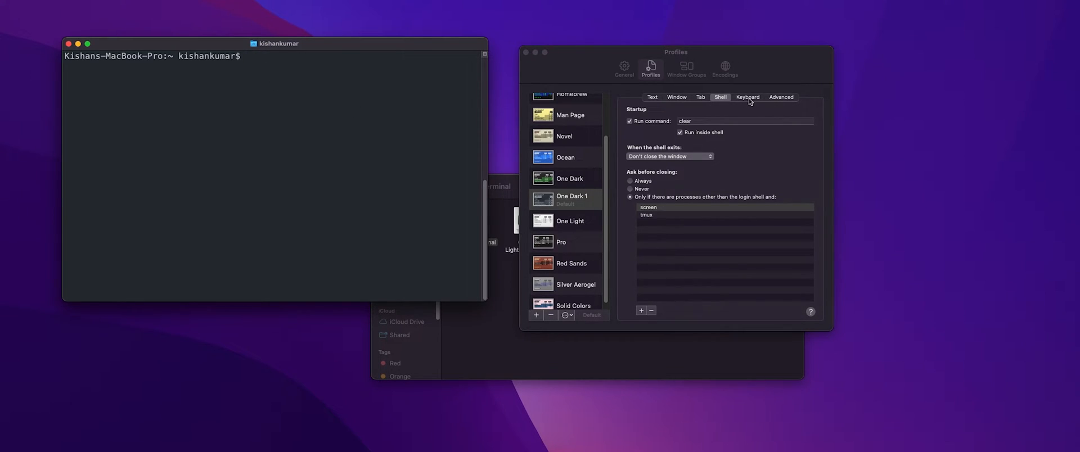
left_click(780, 97)
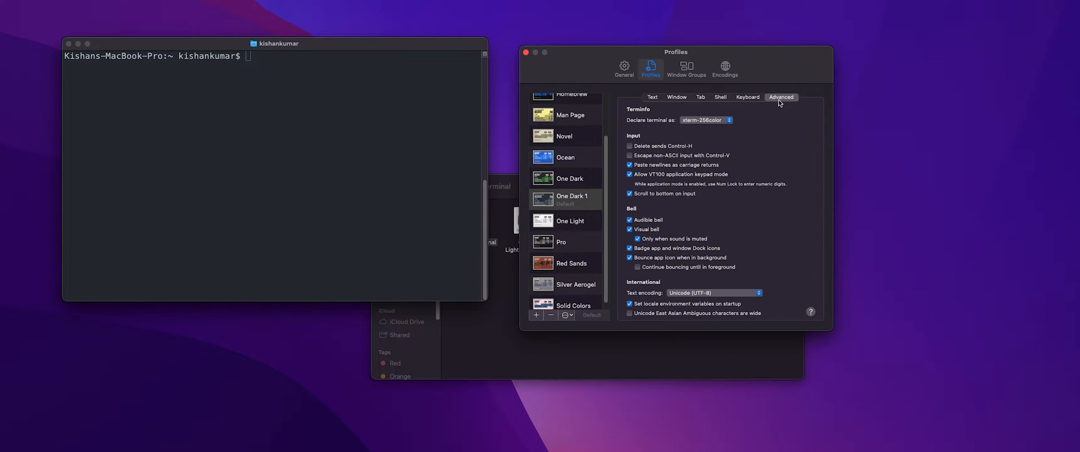
mouse_move(762, 170)
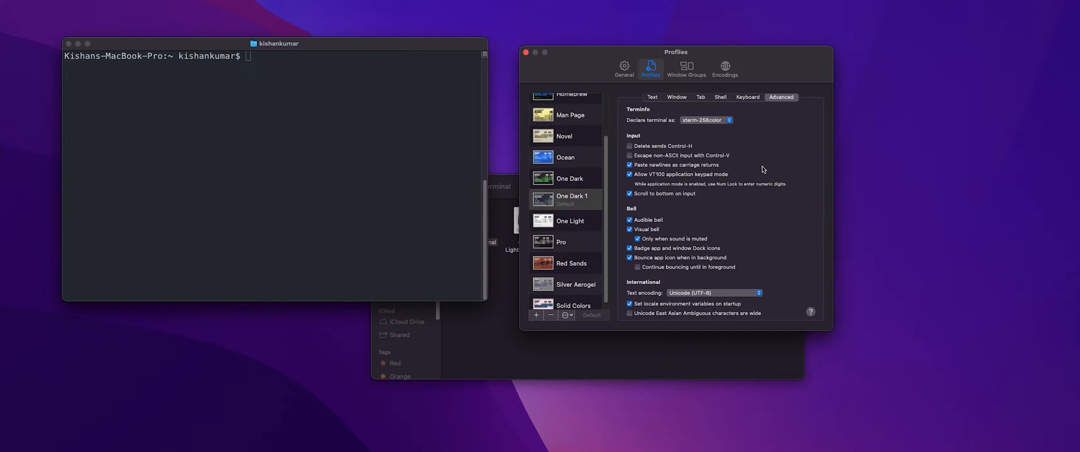
mouse_move(112, 115)
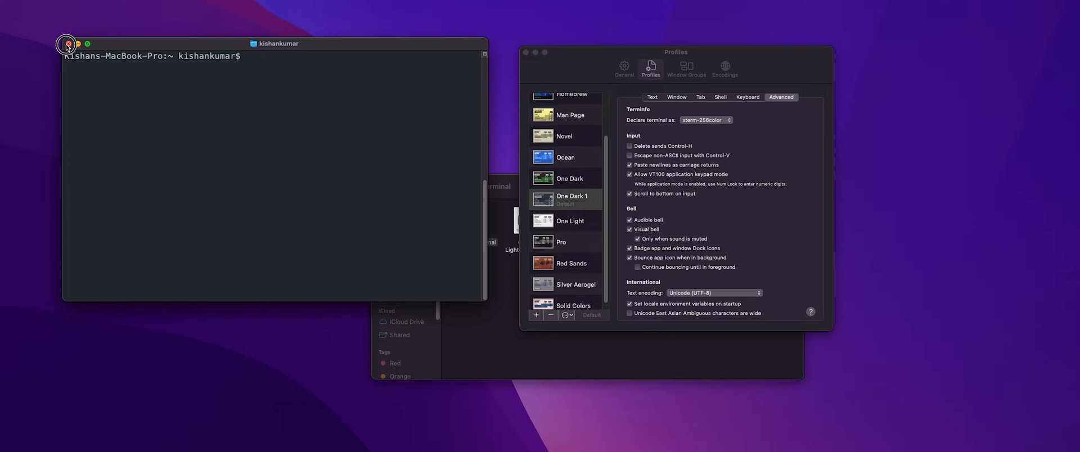
Step: Close the old One Dark 1 Terminal window
left_click(66, 44)
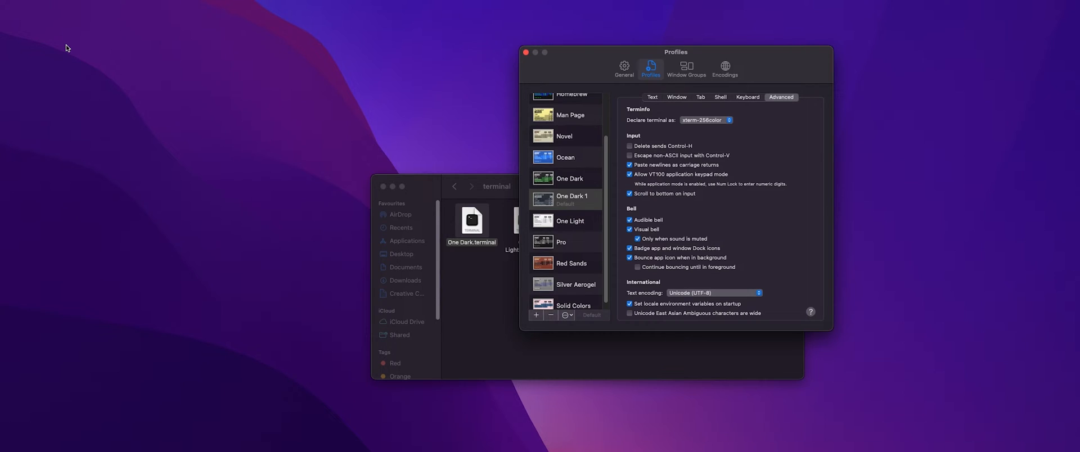
mouse_move(314, 218)
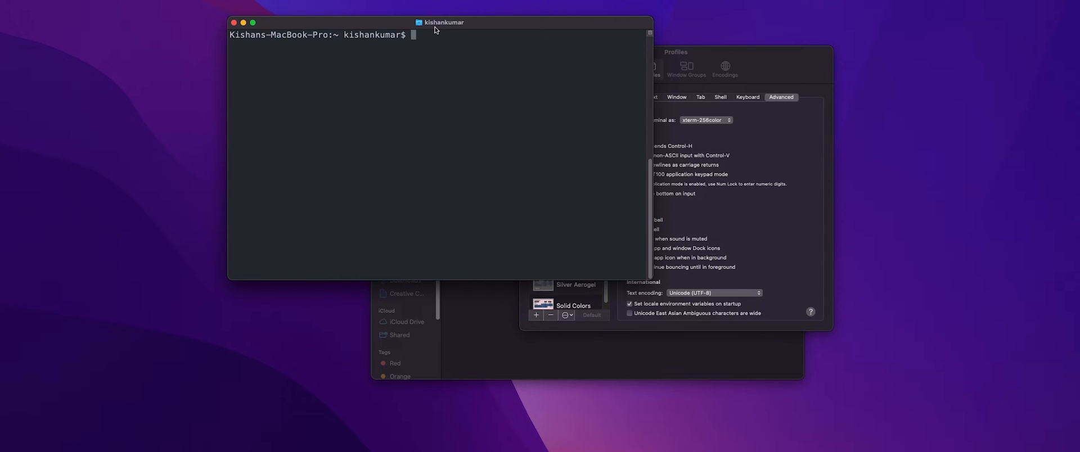
mouse_move(440, 15)
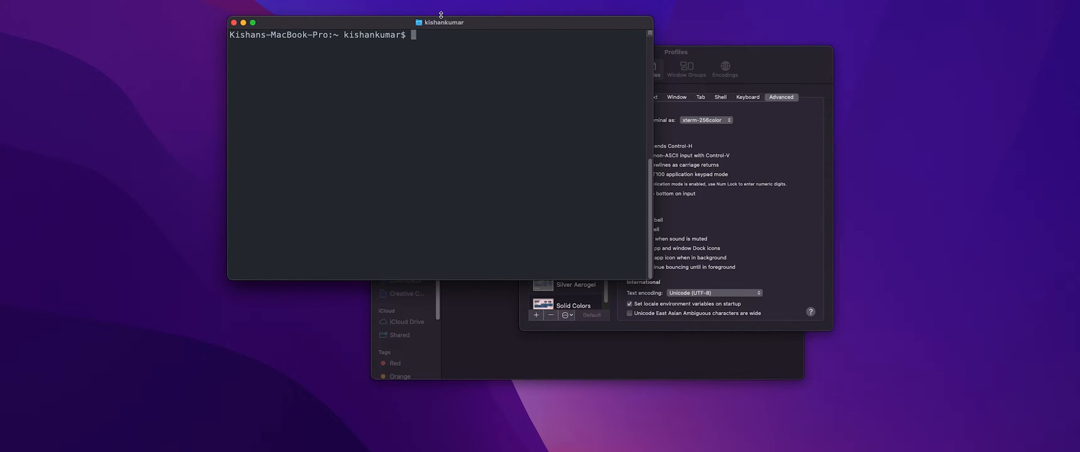
Step: Run cd to go home, then ls -a to list all files including the hidden .bash_profile
left_click_drag(441, 14, 434, 23)
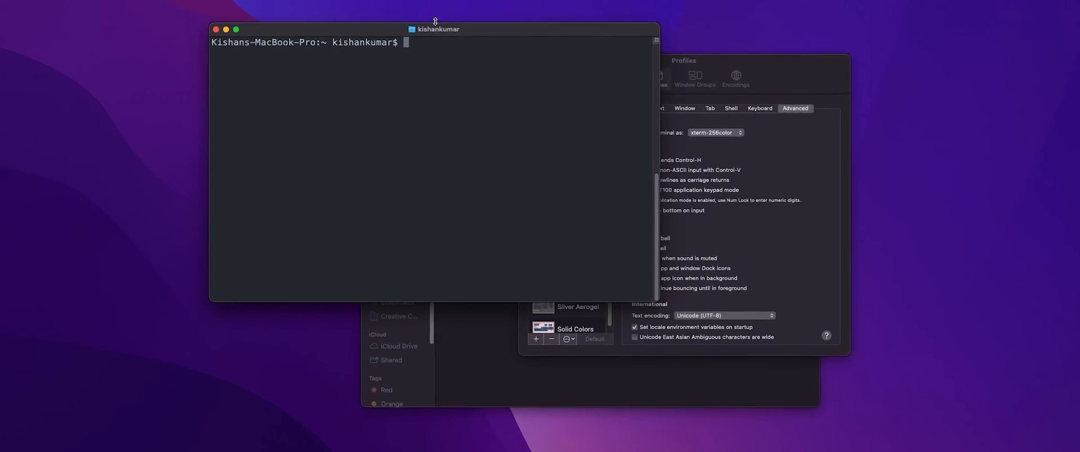
left_click_drag(434, 30, 418, 49)
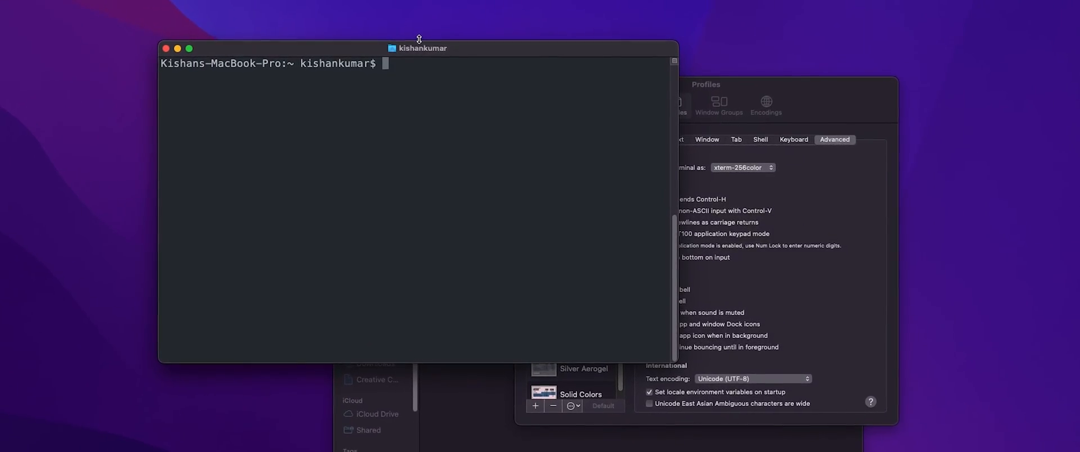
type("cd")
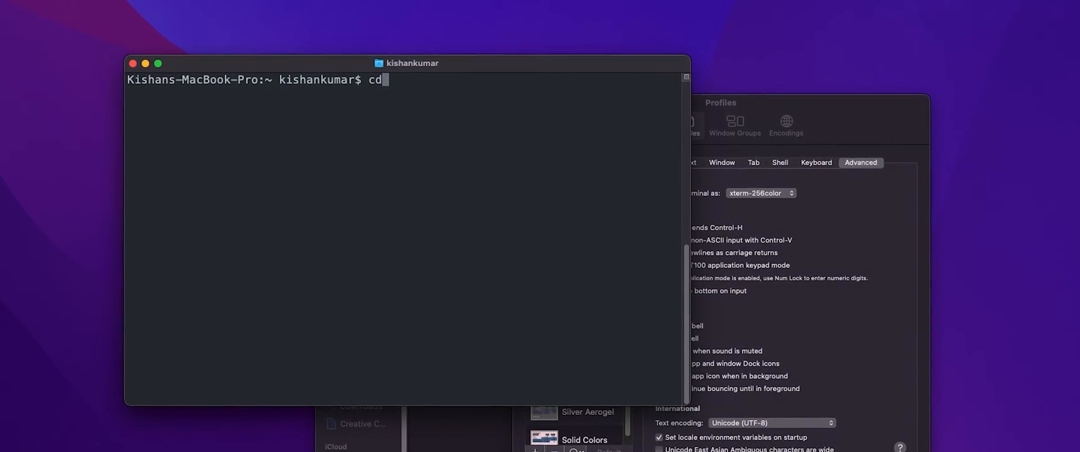
key("Return")
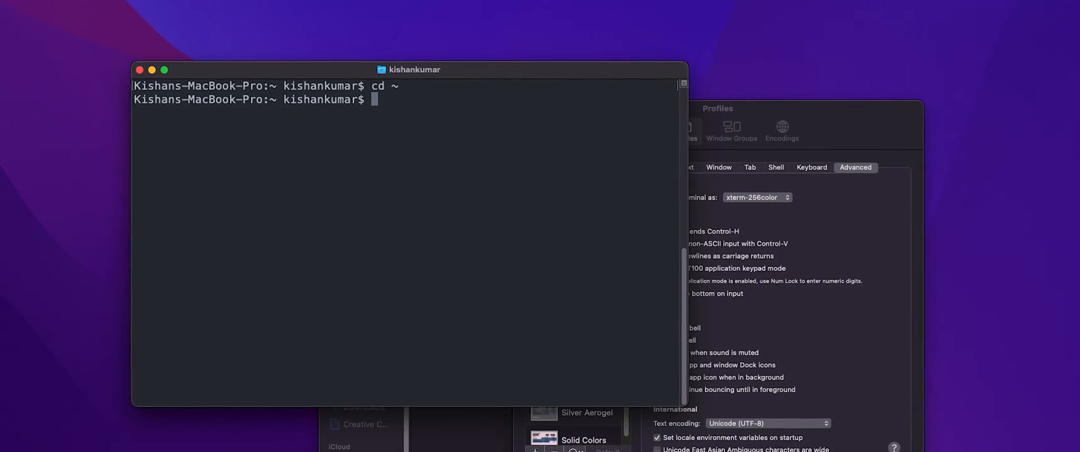
type("ls")
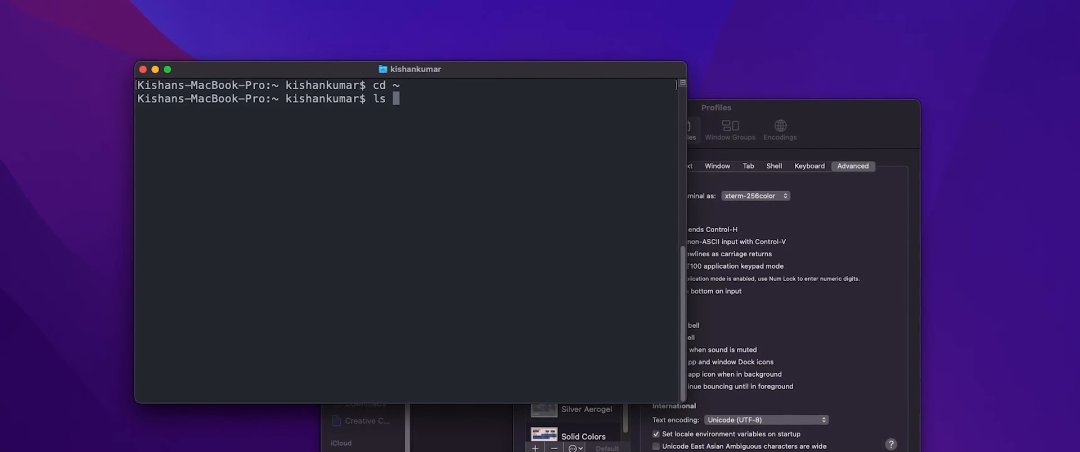
type("-")
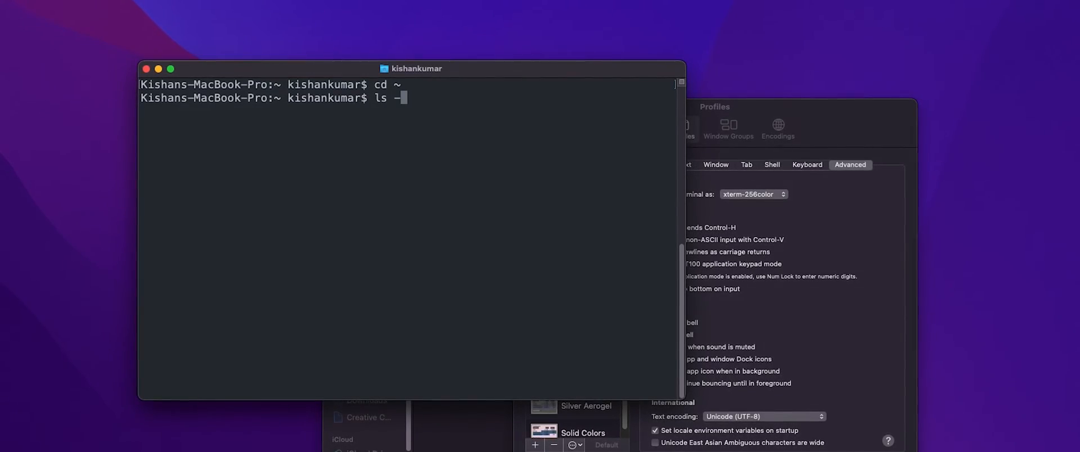
key("Return")
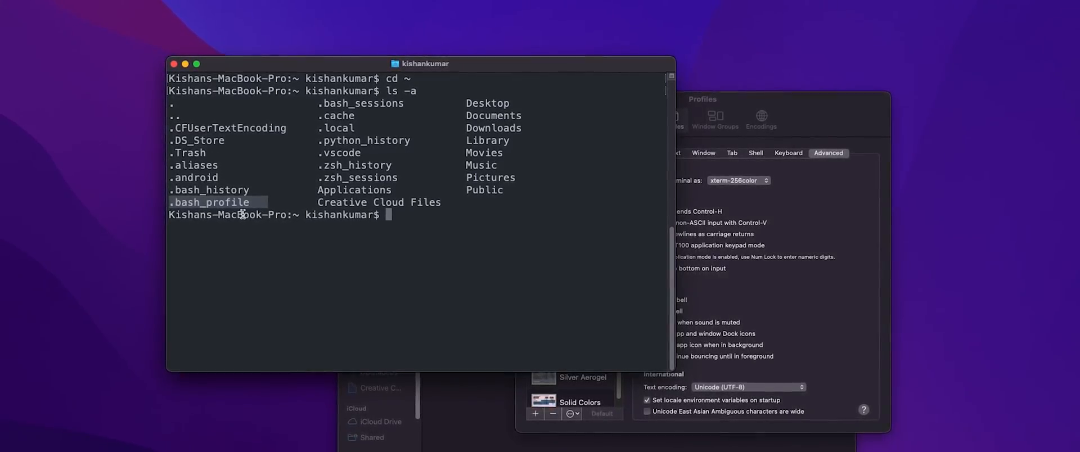
left_click_drag(425, 63, 427, 56)
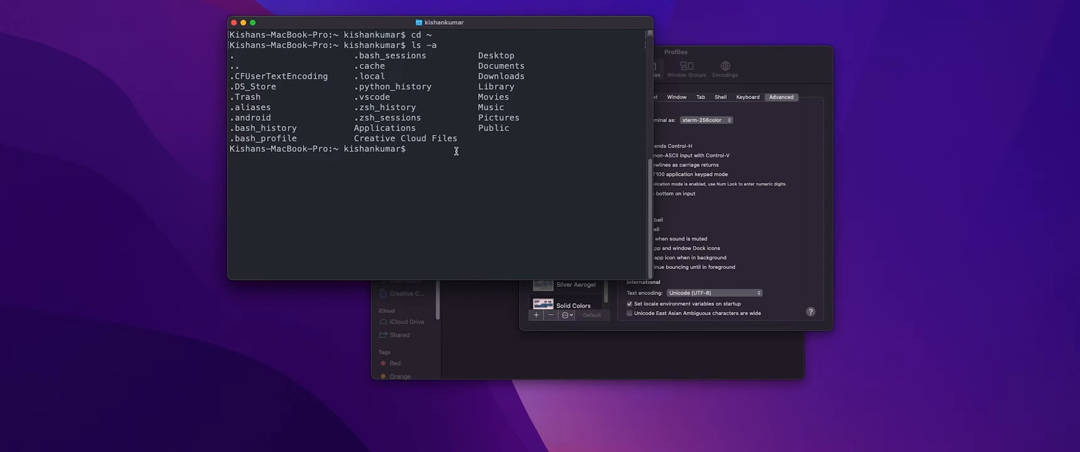
Step: Enter the command 'touch .bash_profile' at the prompt
type("touch")
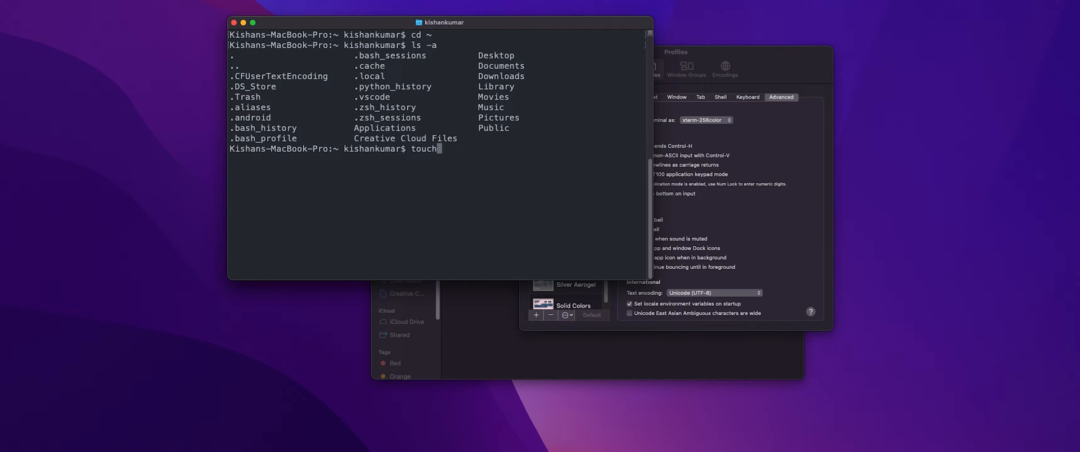
type("ba")
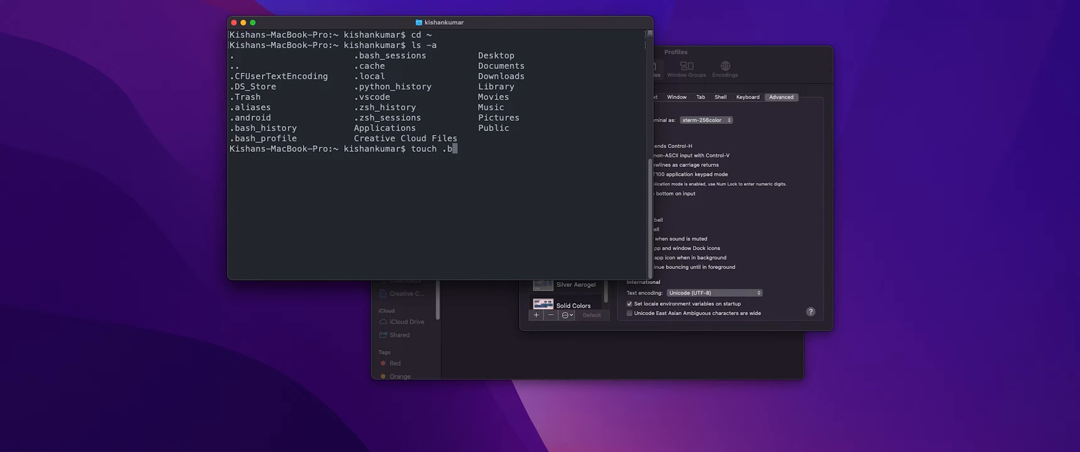
type("ash_pr")
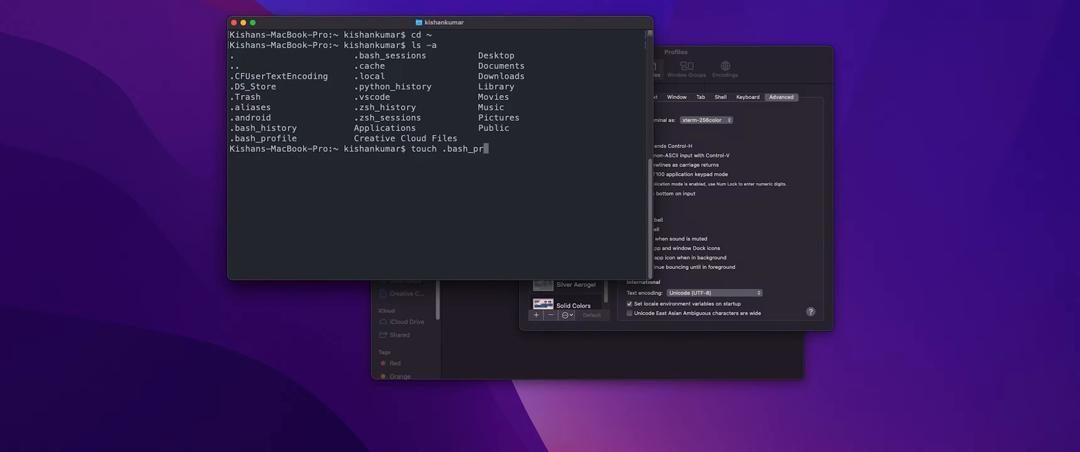
type("ofile")
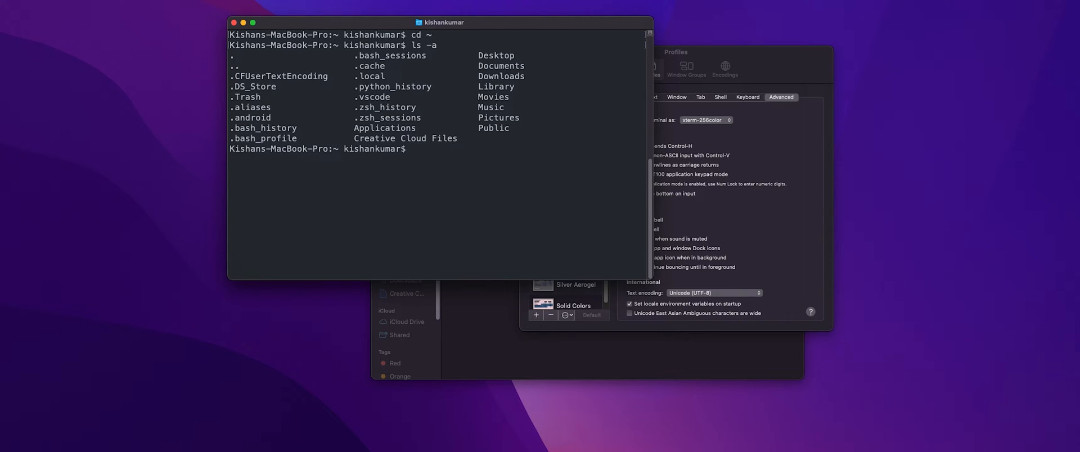
Step: Open .bash_profile in the nano editor
type("n")
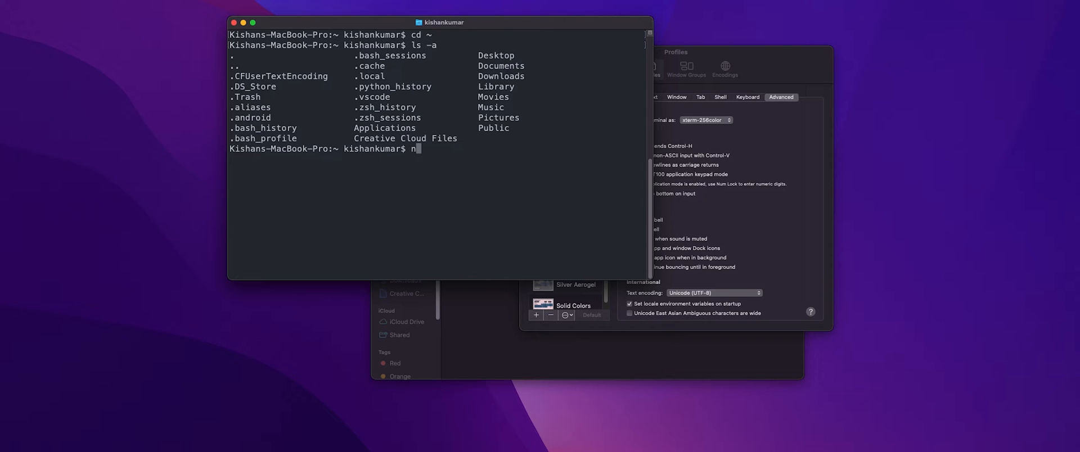
type("ano")
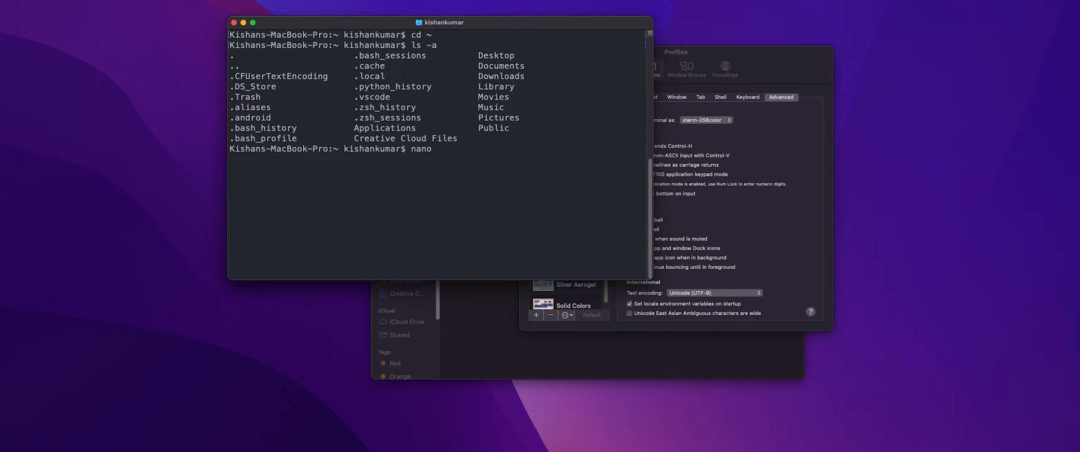
type(".bash_p")
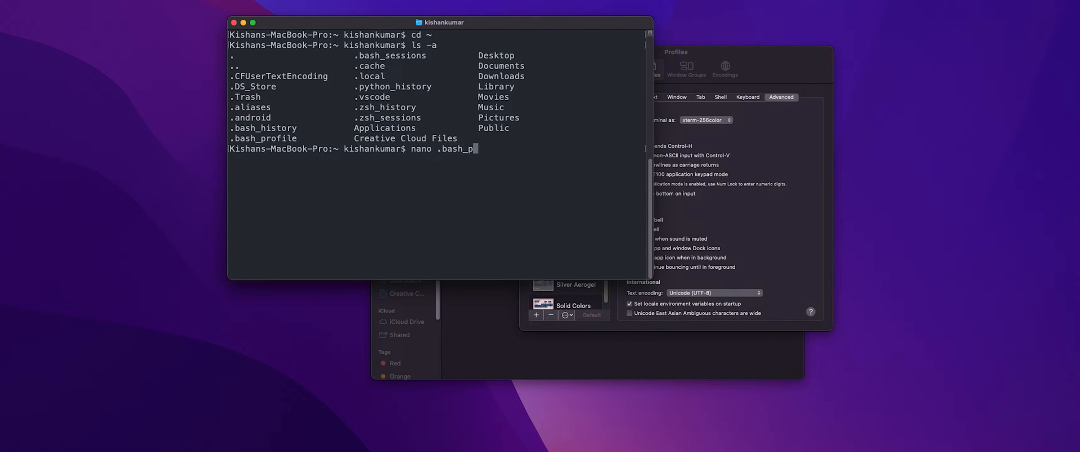
type("rofile")
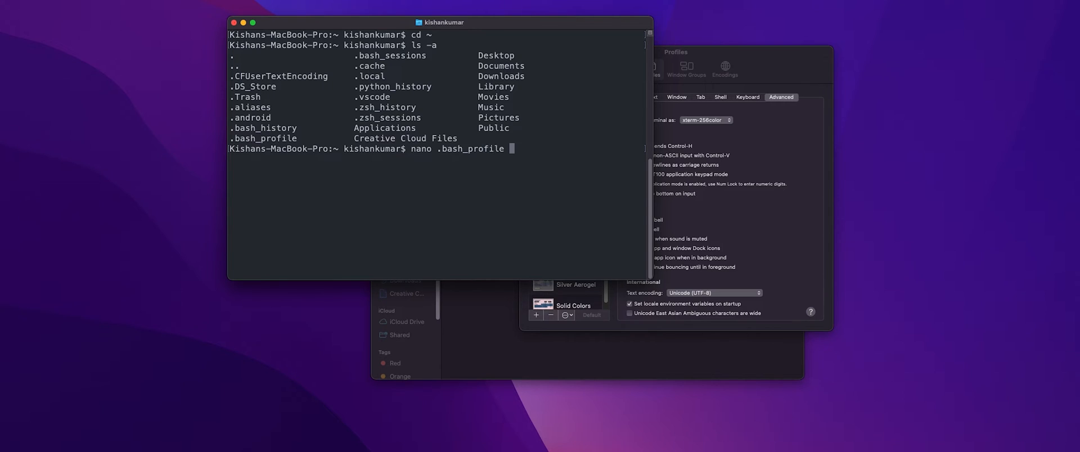
key("Return")
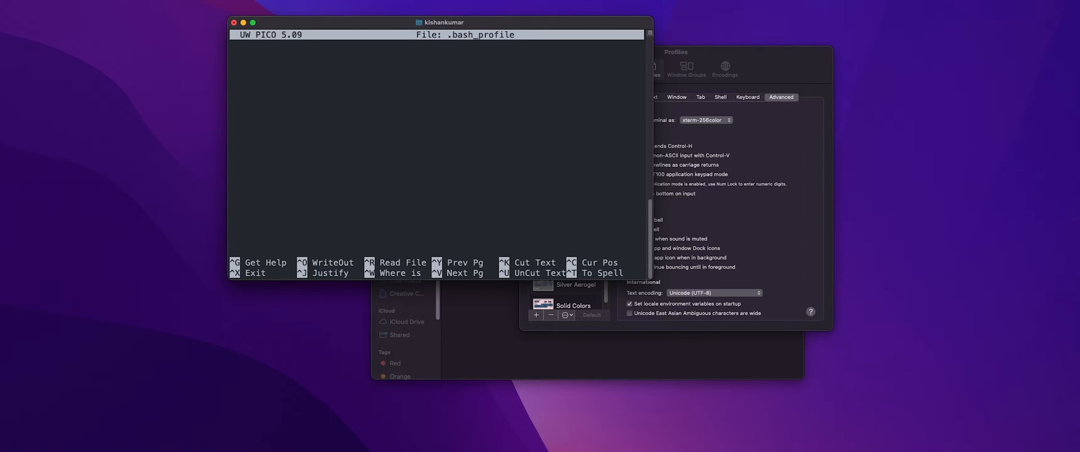
Step: Add the line 'source ~/.bash_prompt' to .bash_profile and exit nano saving the change
type("sour")
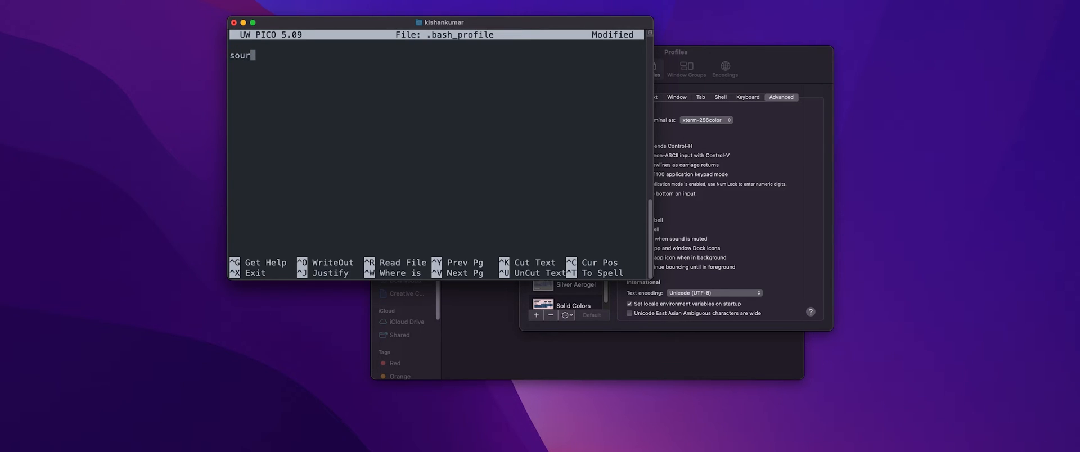
type("ce")
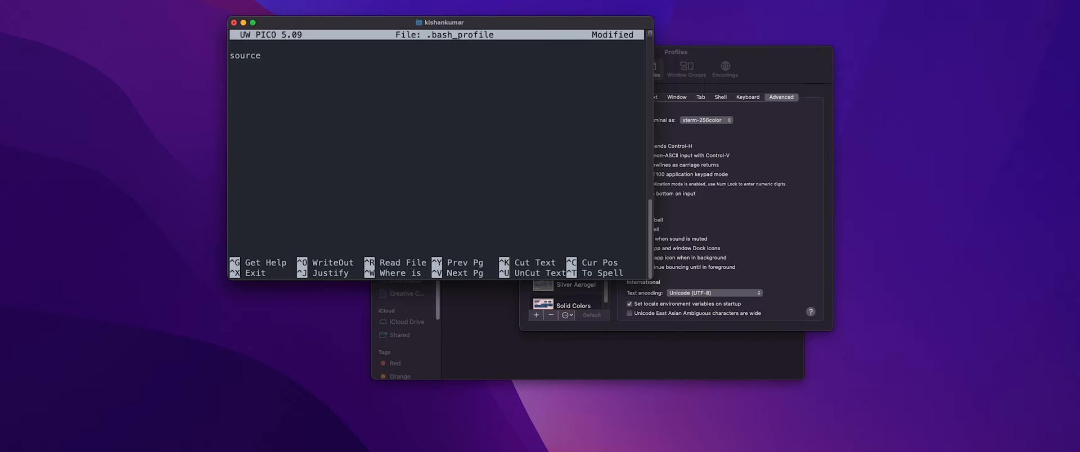
type("~/.BASH")
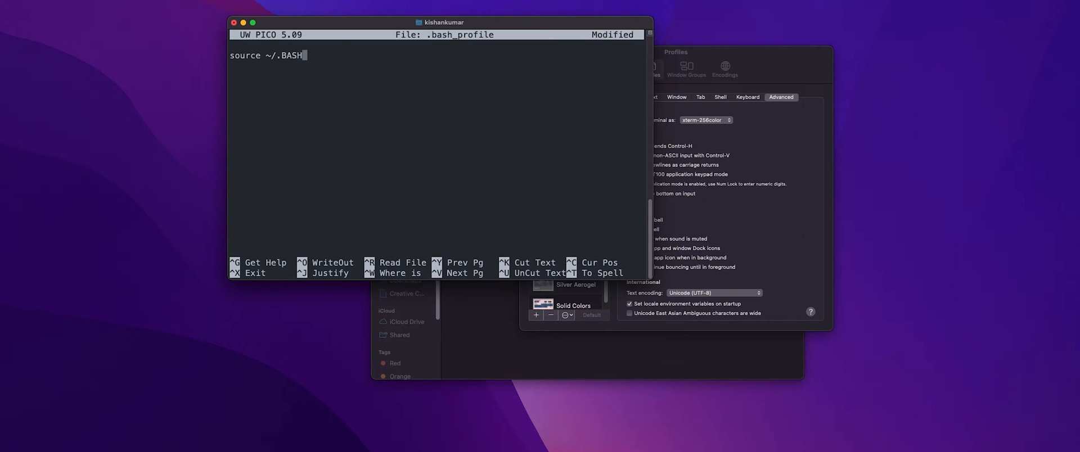
key("Backspace")
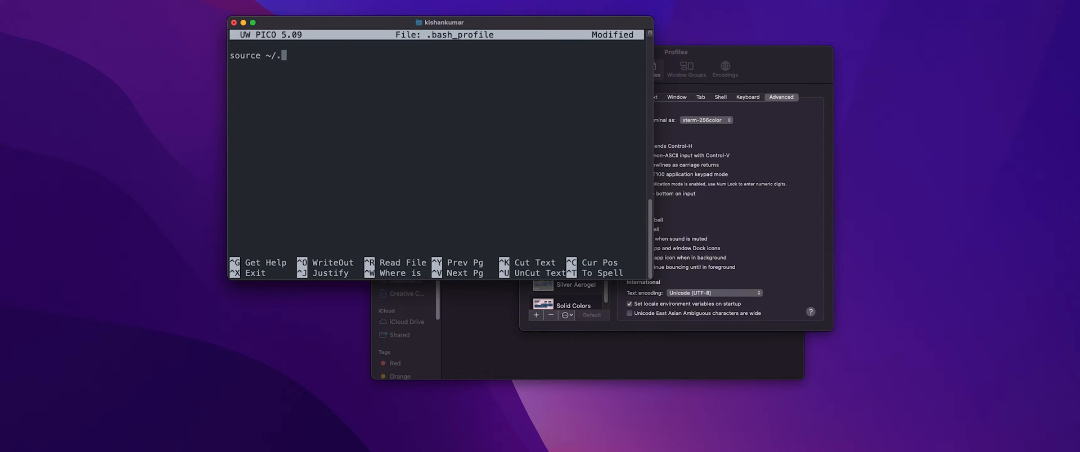
type("bash_p")
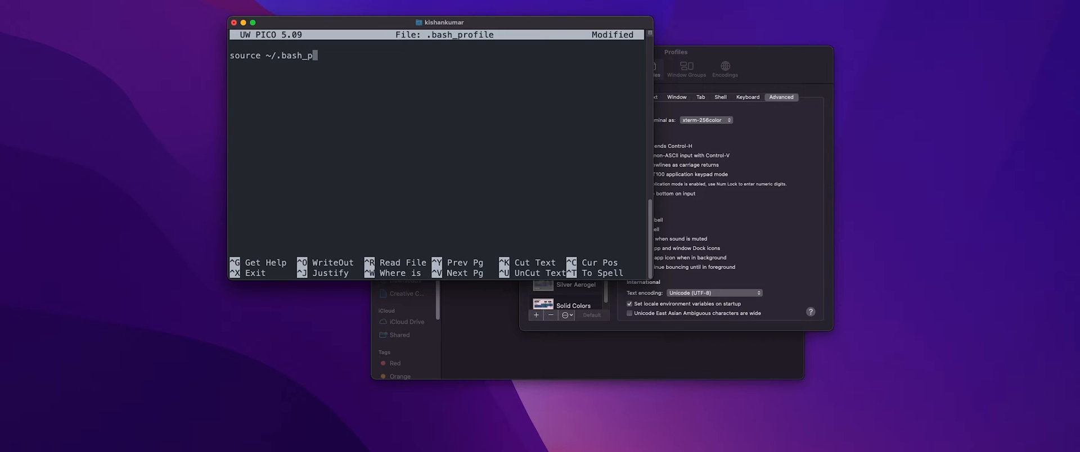
type("rompt")
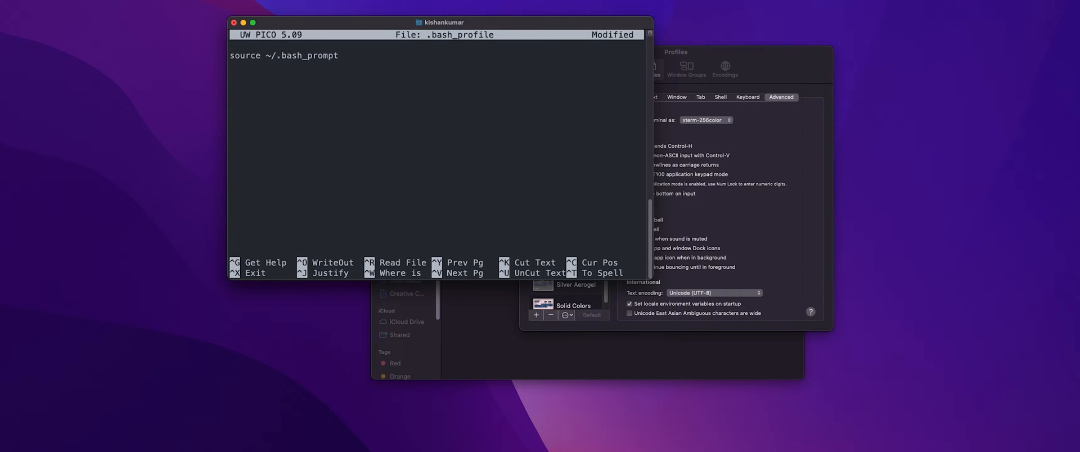
key("ctrl+x")
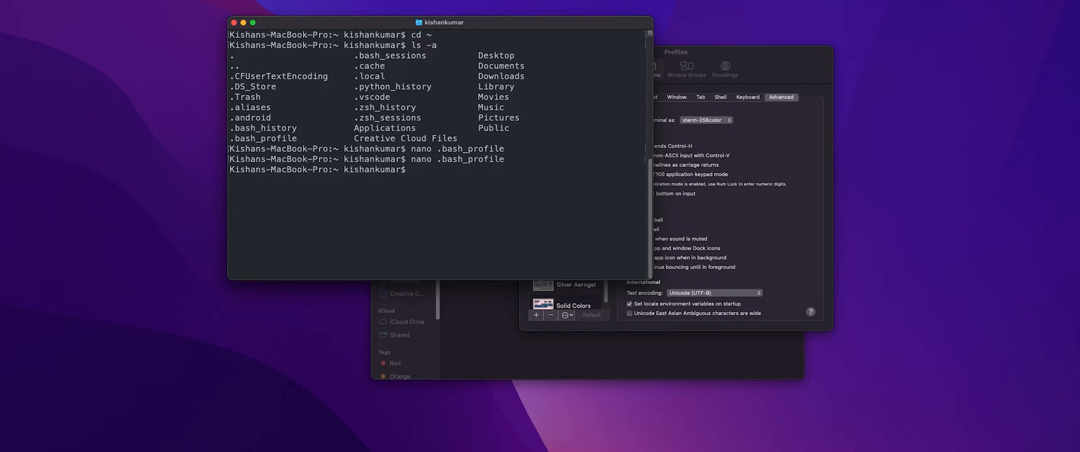
Step: Create an empty .bash_prompt with touch and open it in nano for editing
type("touch")
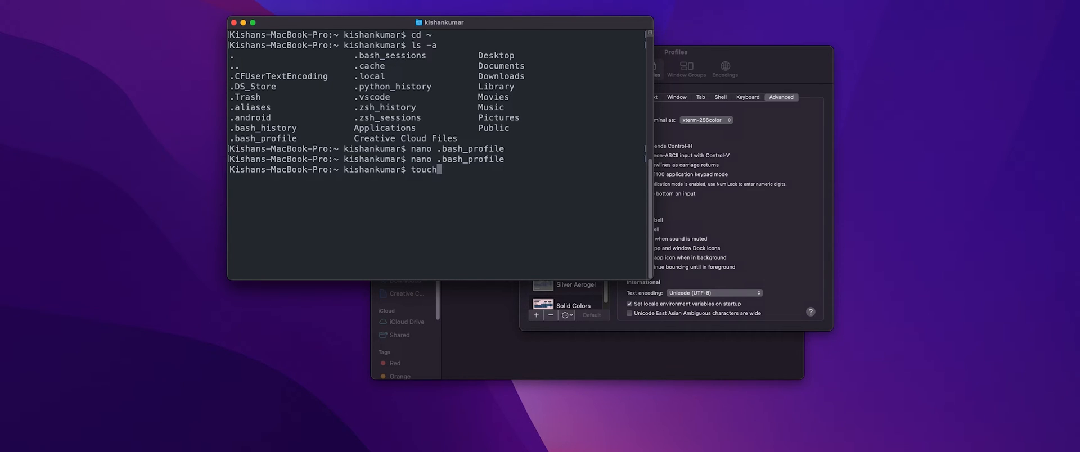
type(".")
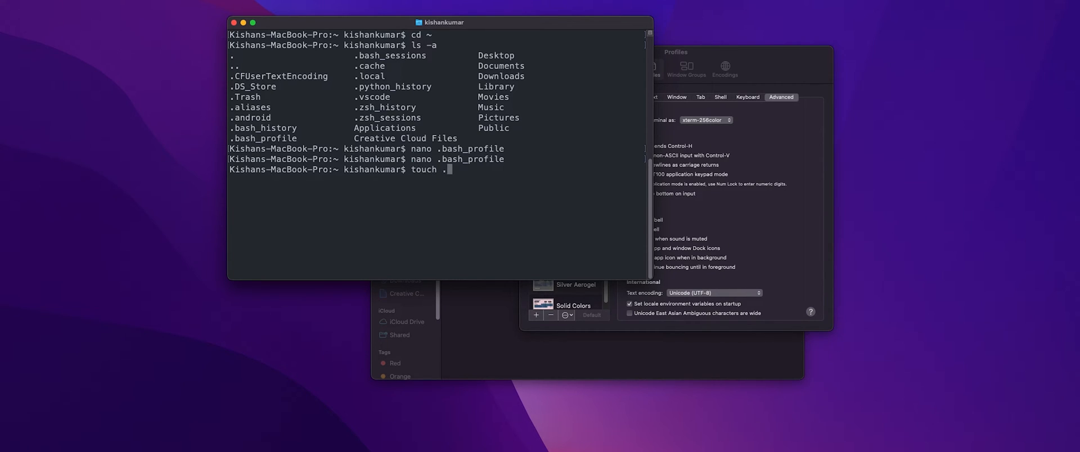
type("bash_prompt")
type("nano .bash_")
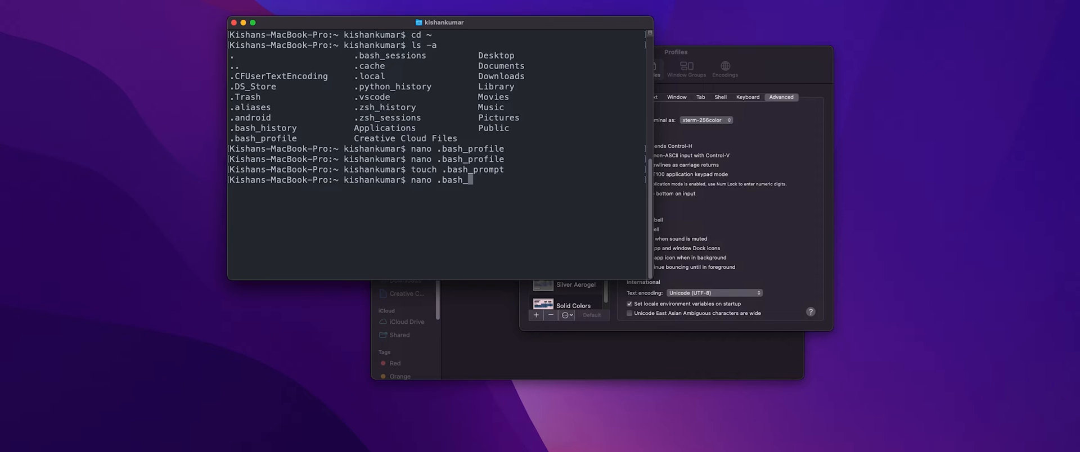
key("Return")
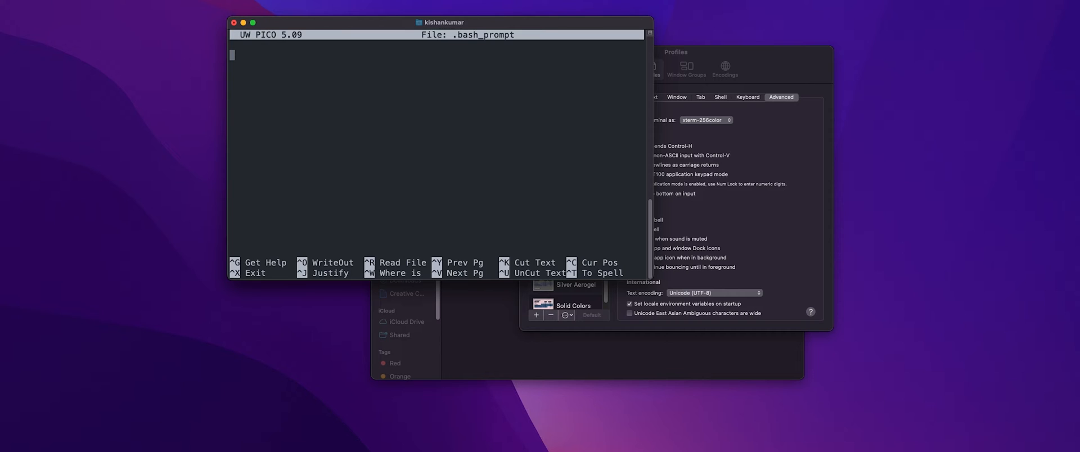
type("kisha")
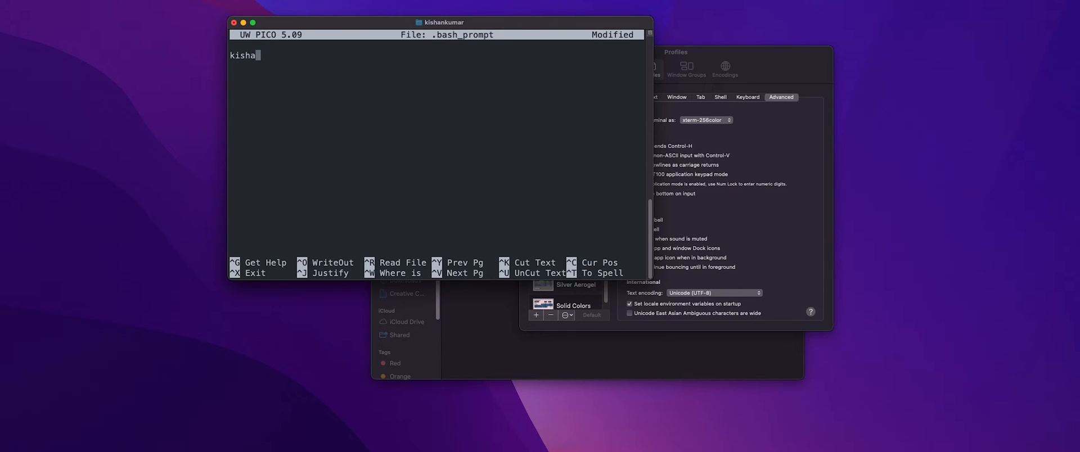
type("n")
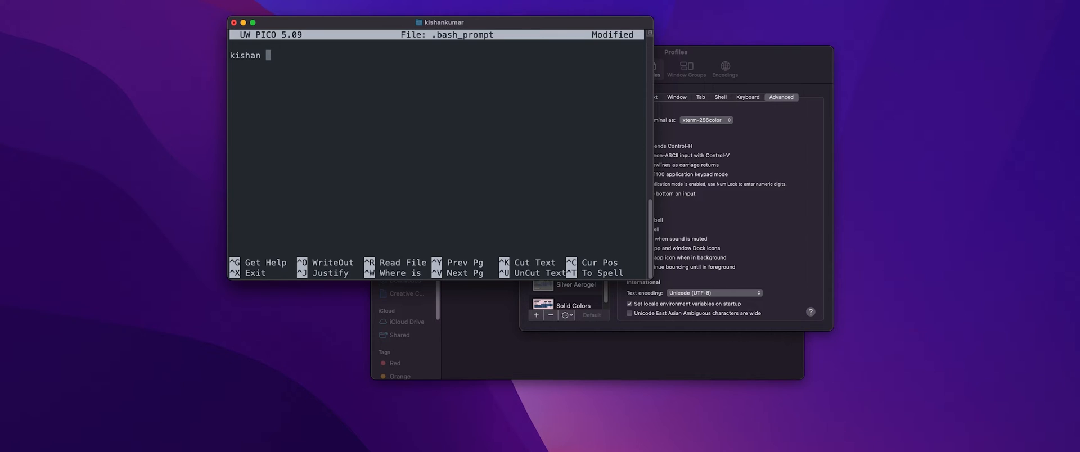
type("dir3e")
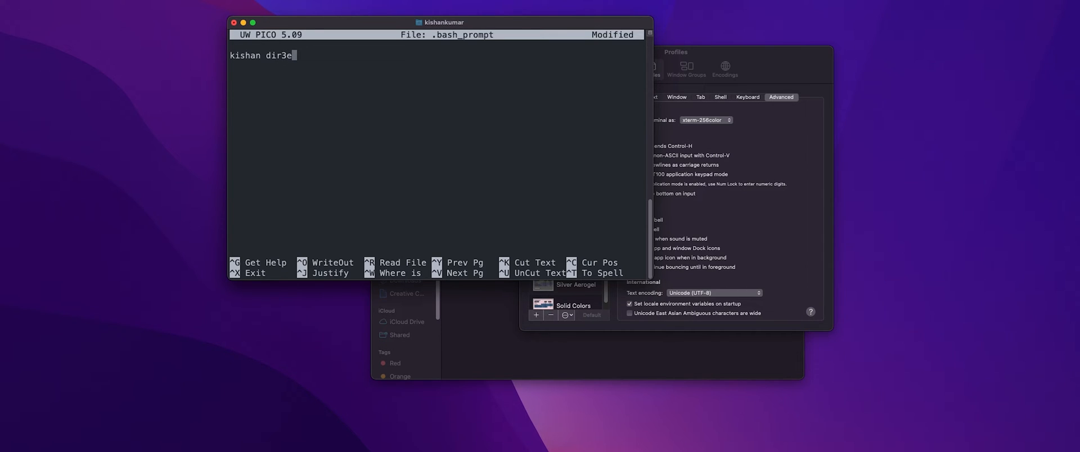
type("De")
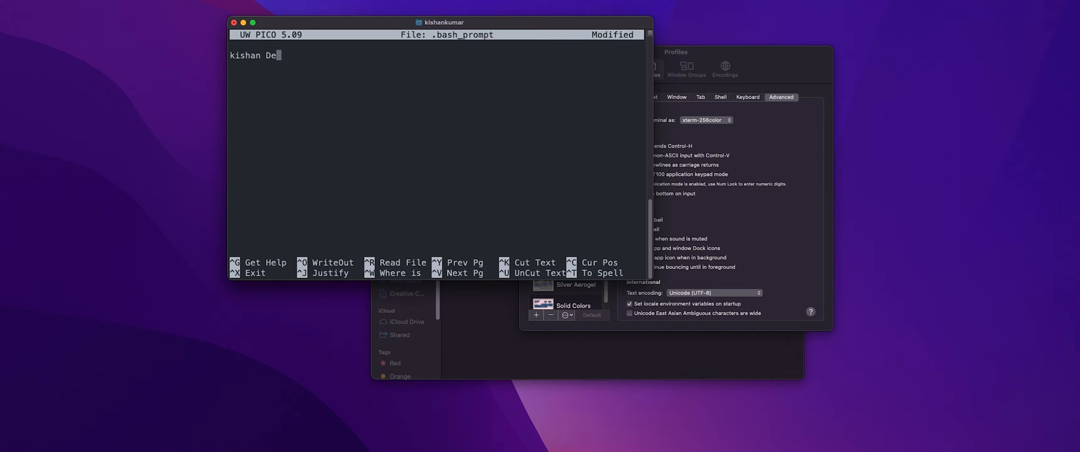
type("sktop")
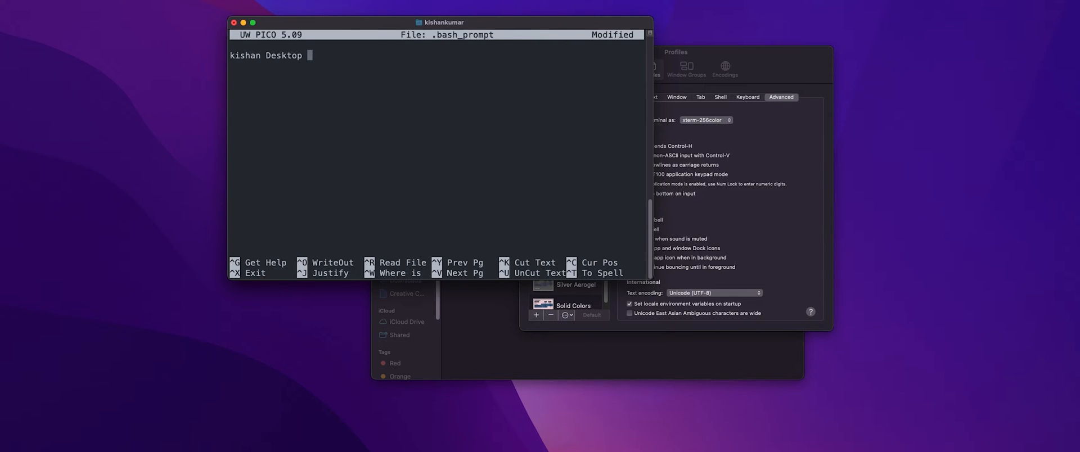
type("(dev")
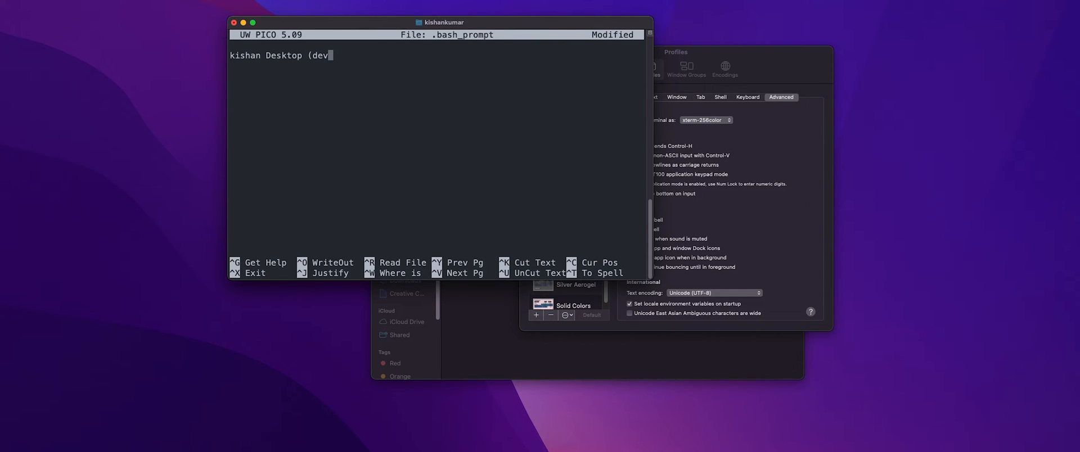
type("elop)")
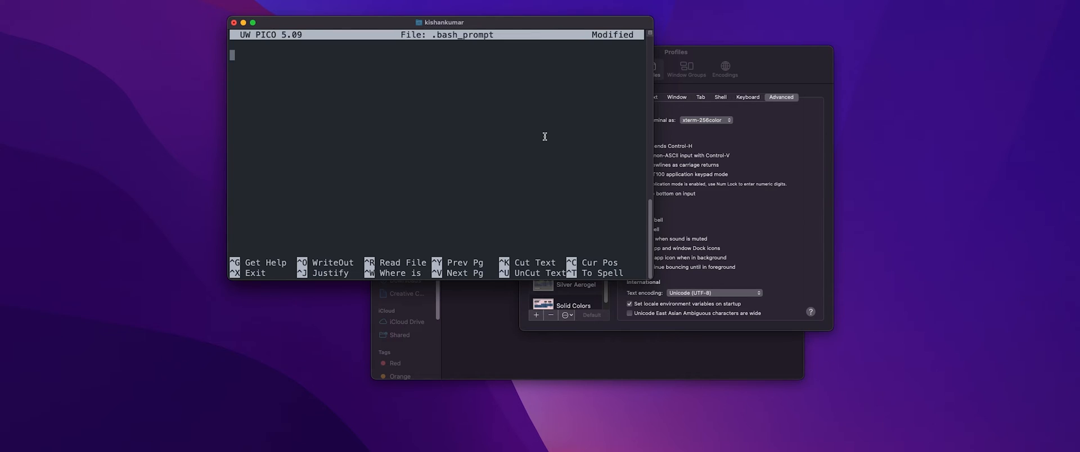
Step: Write the '#!/usr/bin/env bash' shebang and 'export CLICOLOR=1' in .bash_prompt
type("#")
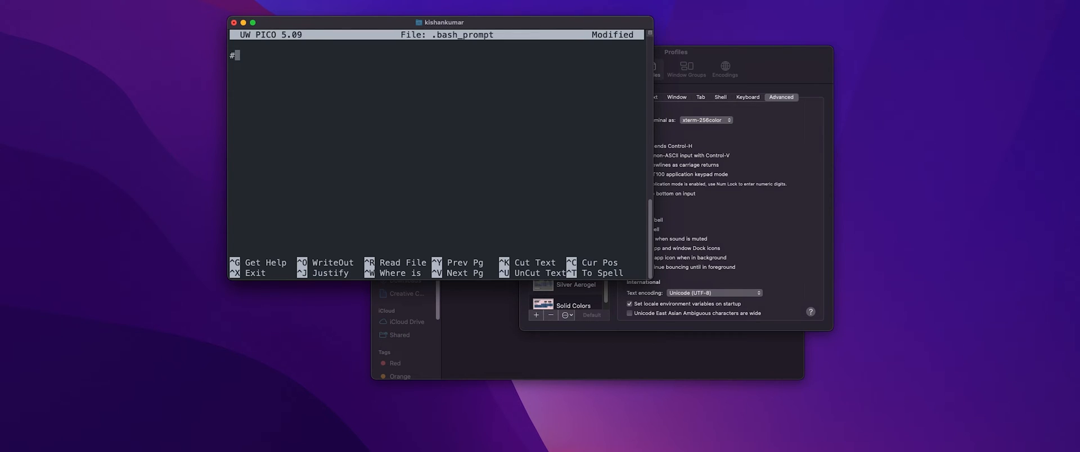
type("!/u")
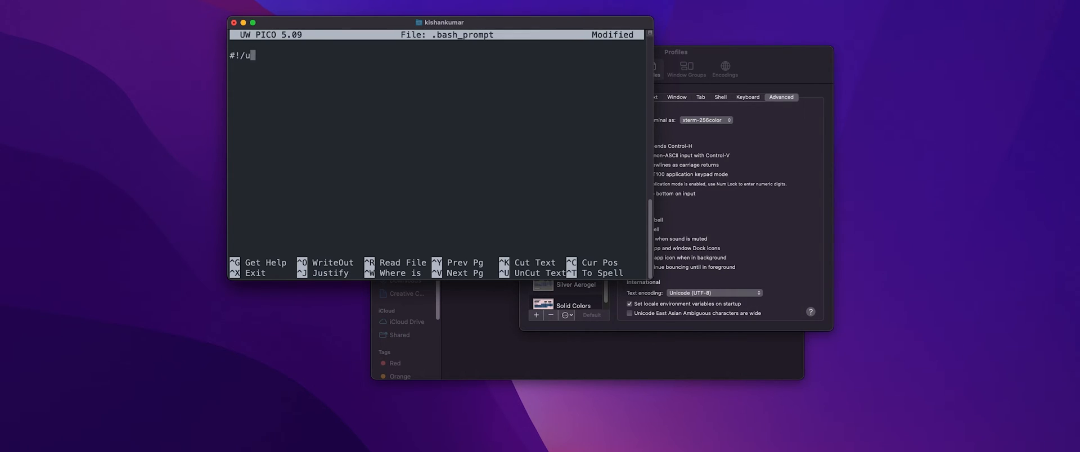
type("sr/bin/env")
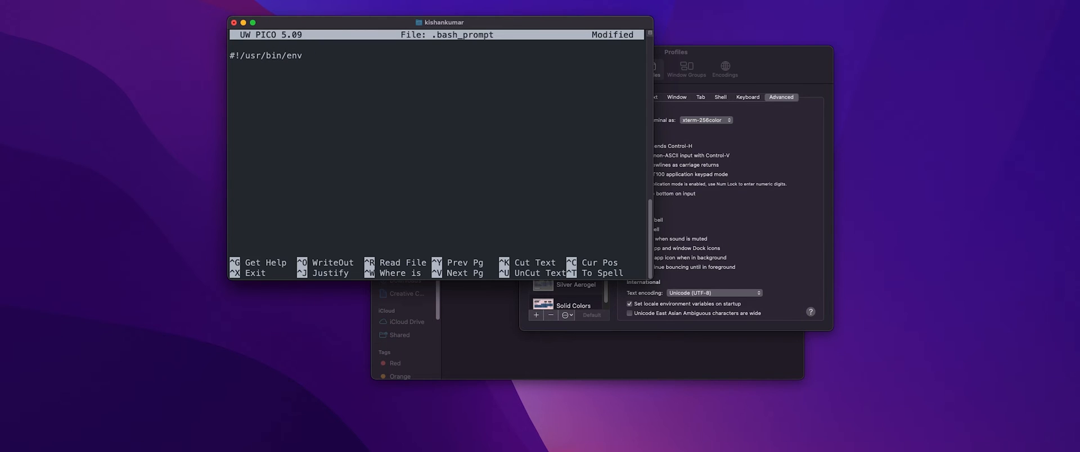
type("bash")
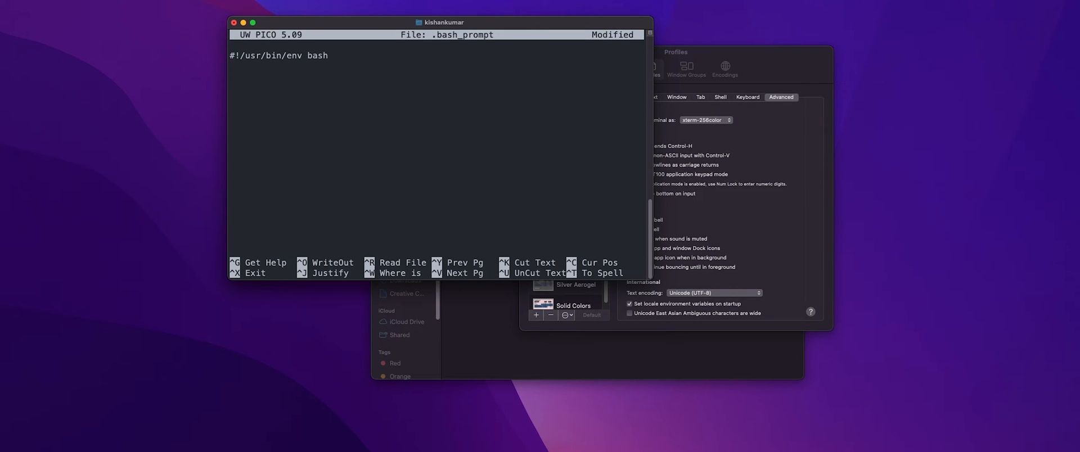
type("export")
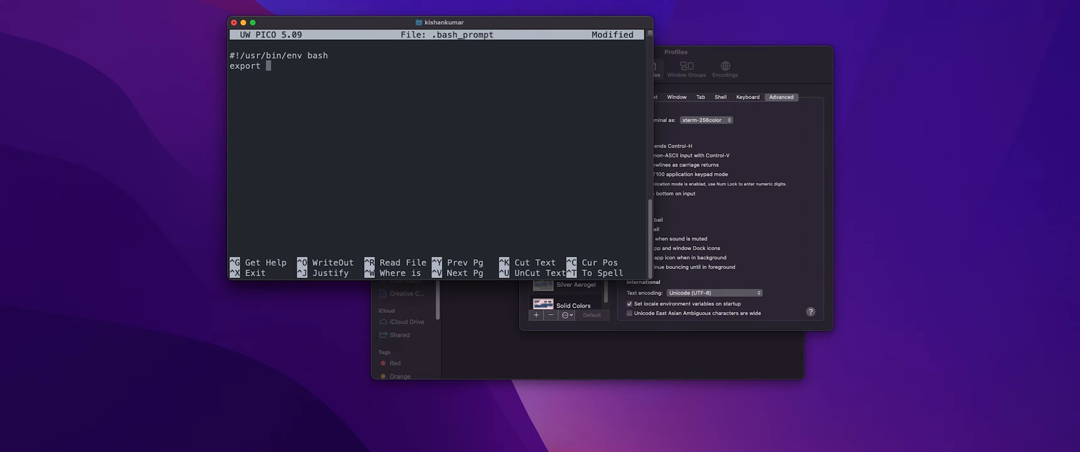
type("CLICO")
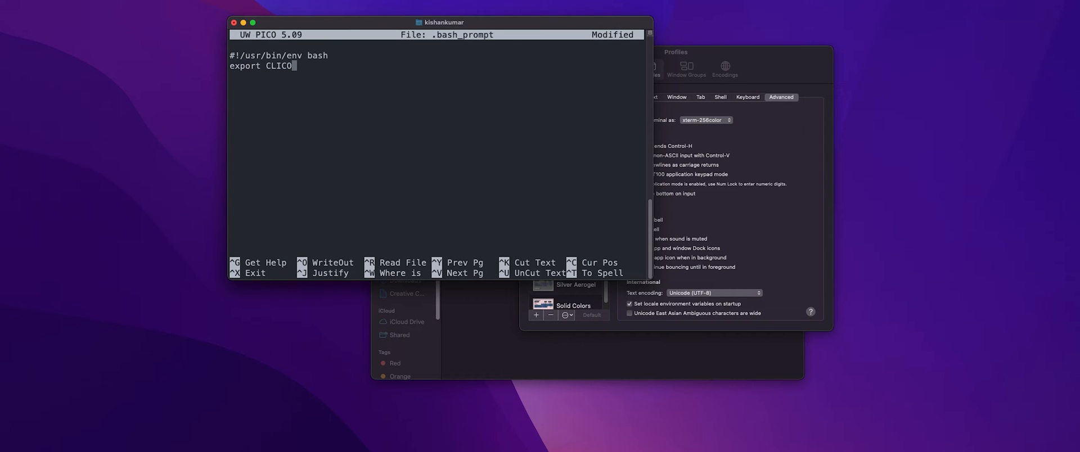
type("LOR")
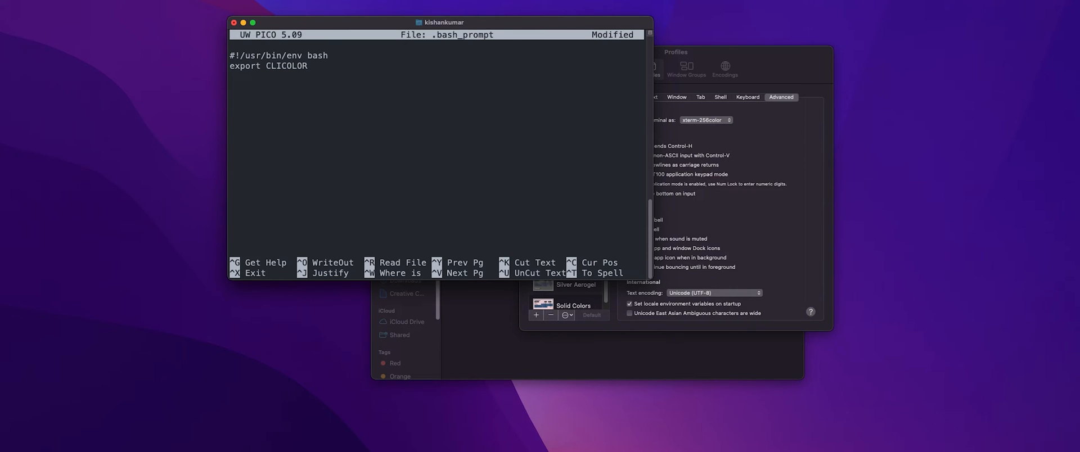
type("=1")
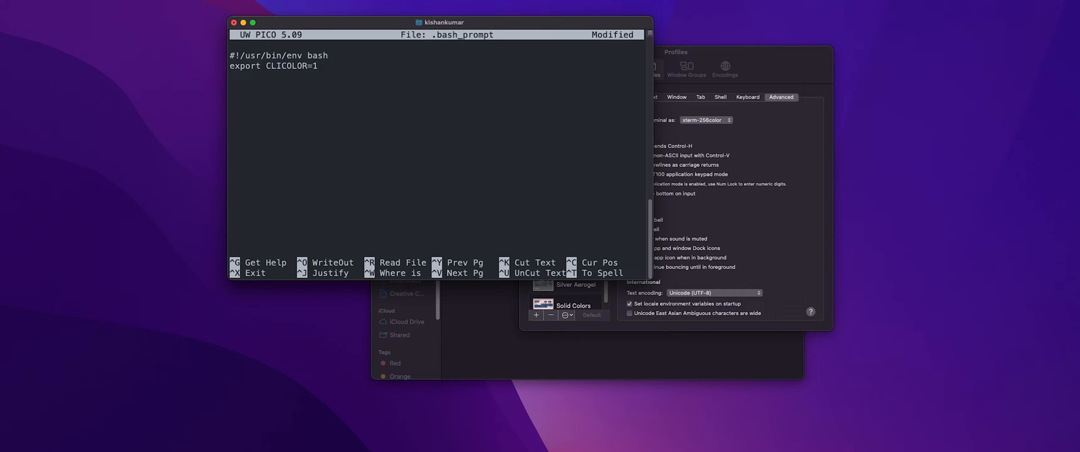
left_click(319, 65)
type("export")
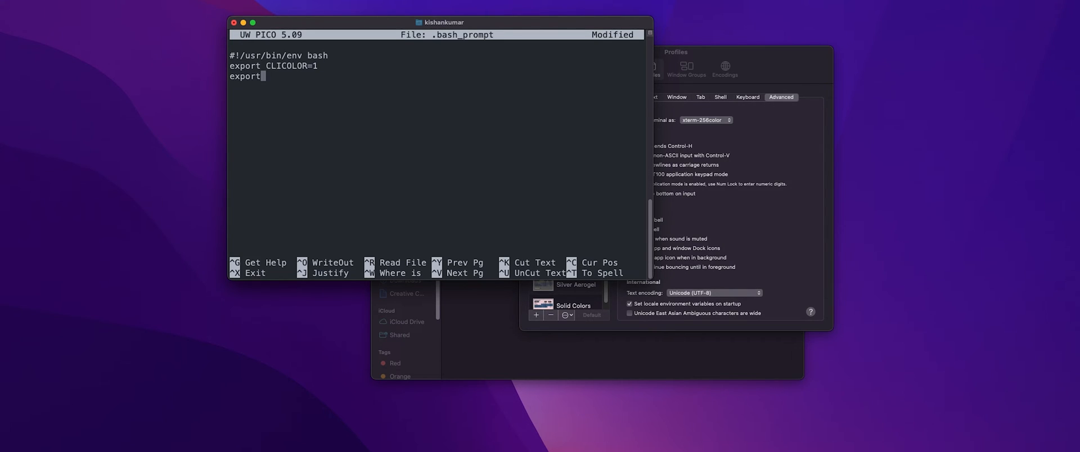
Step: Add the LSCOLORS export with the colour string ExFxBxDxCxegedabagacad
type("LSCOL")
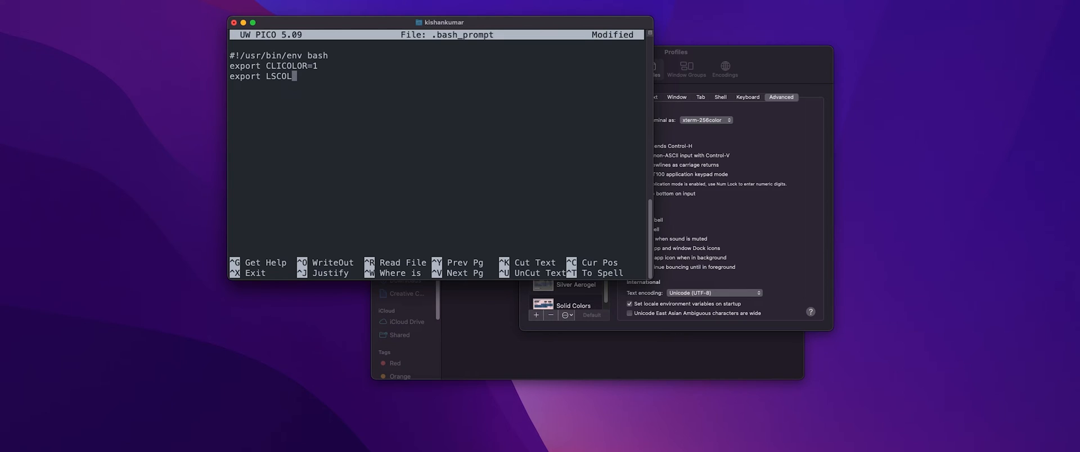
type("ORS=")
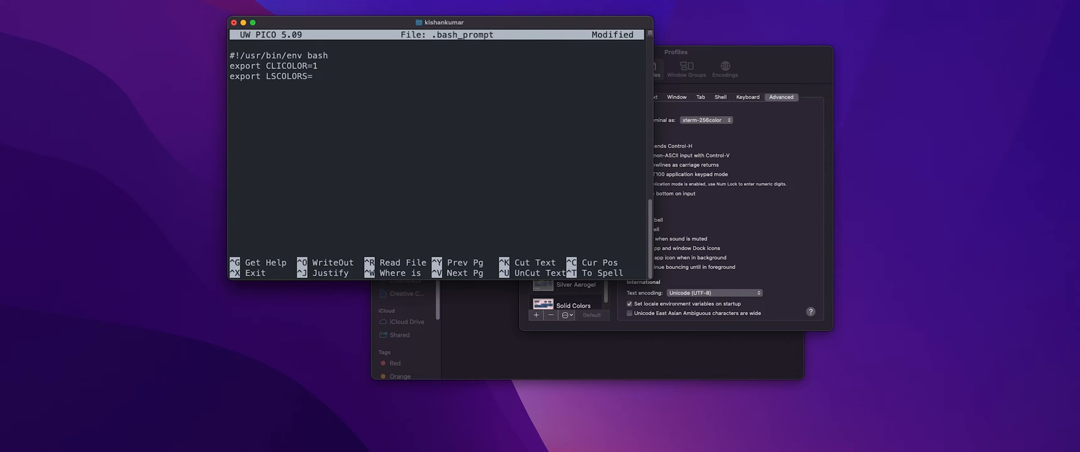
type("EXF")
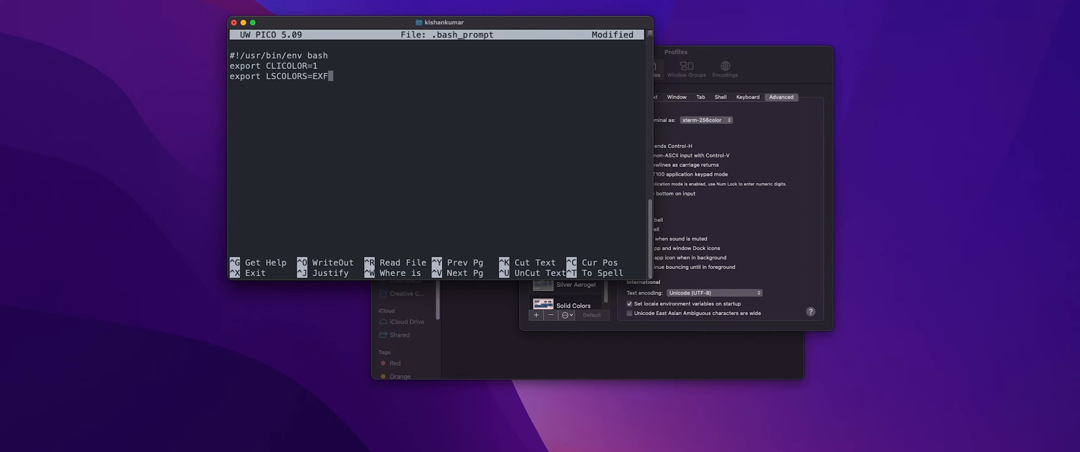
type("XB")
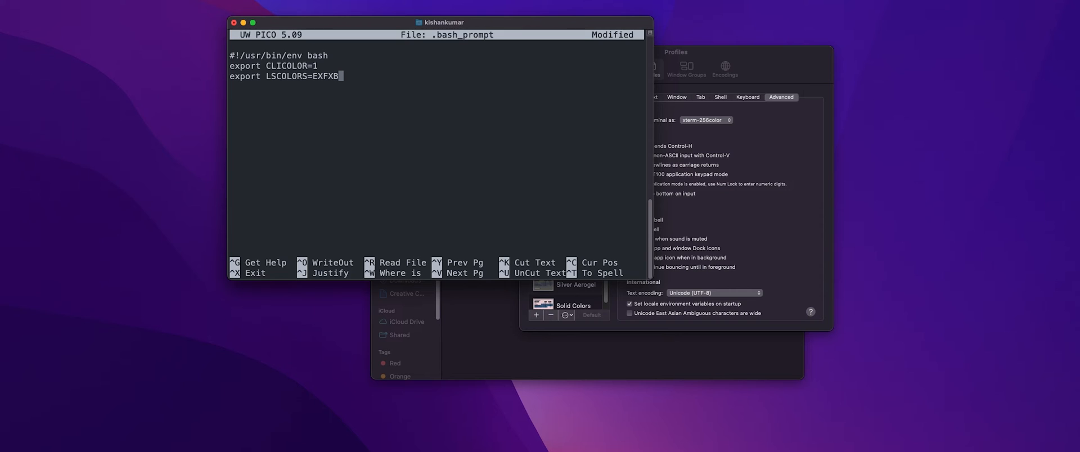
type("xFxBx")
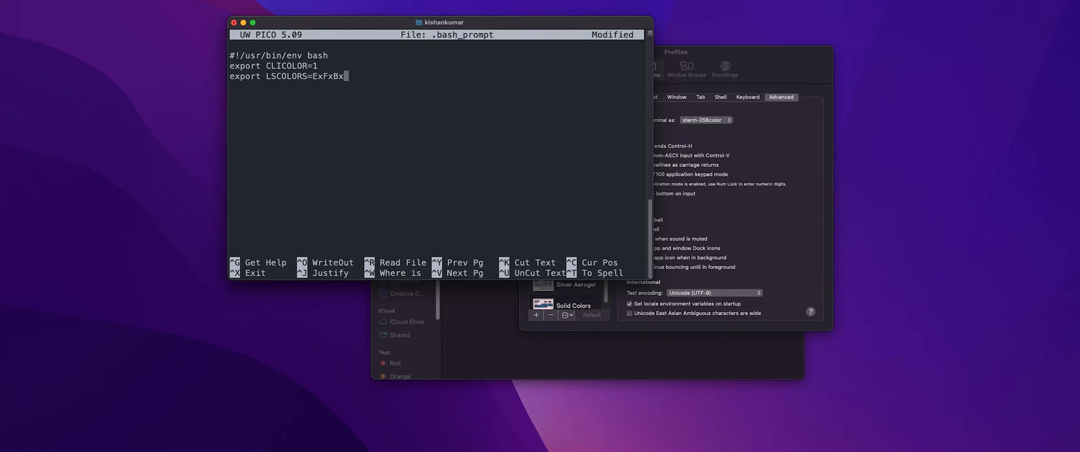
type("DxCxegedaba")
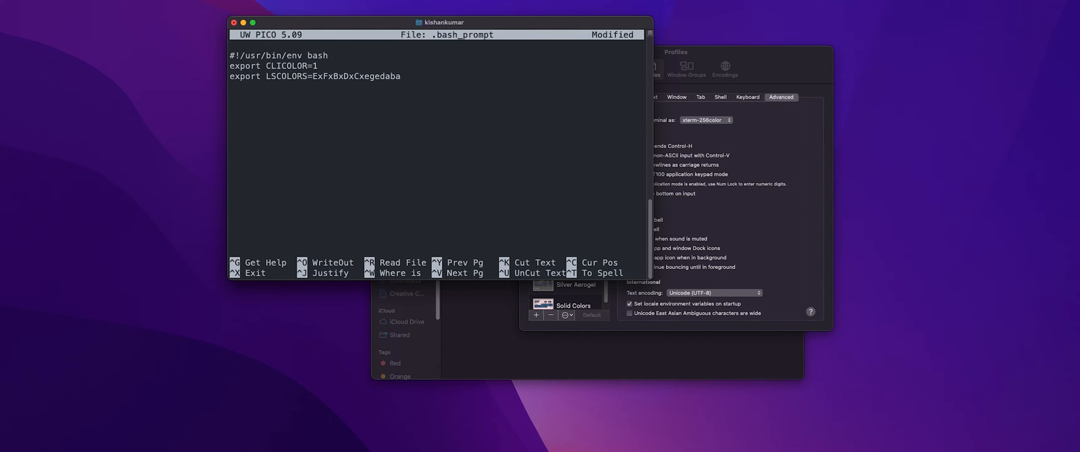
type("agacad")
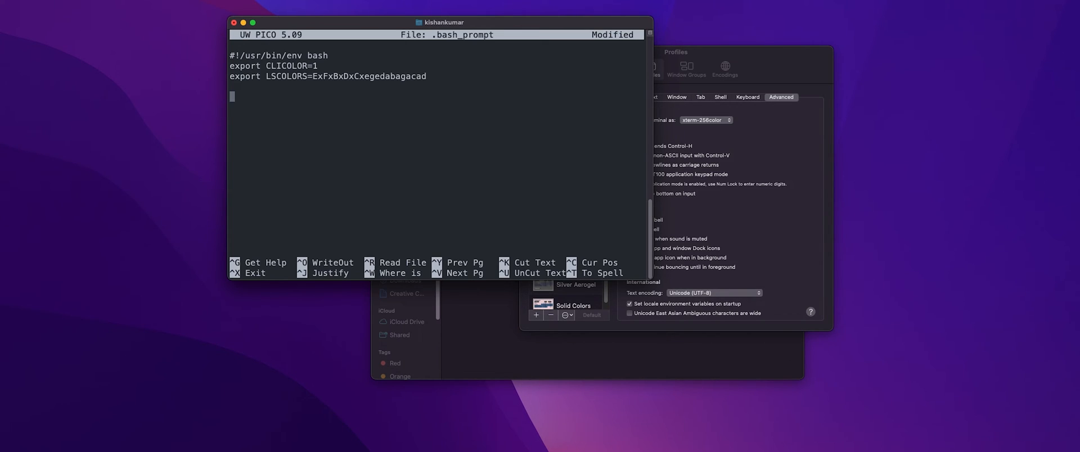
Step: Define PS1 as a yellow \e[0;93m username with a '# username' comment, then 'export PS1'
type("PS1")
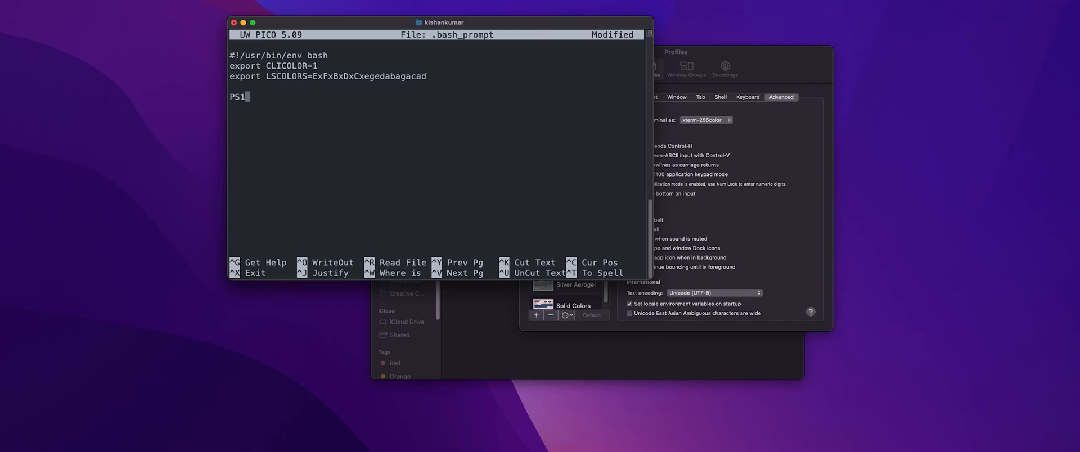
type("=\"\\[\\e[0;93m\\]\\u\\[\\e[m\\]\"")
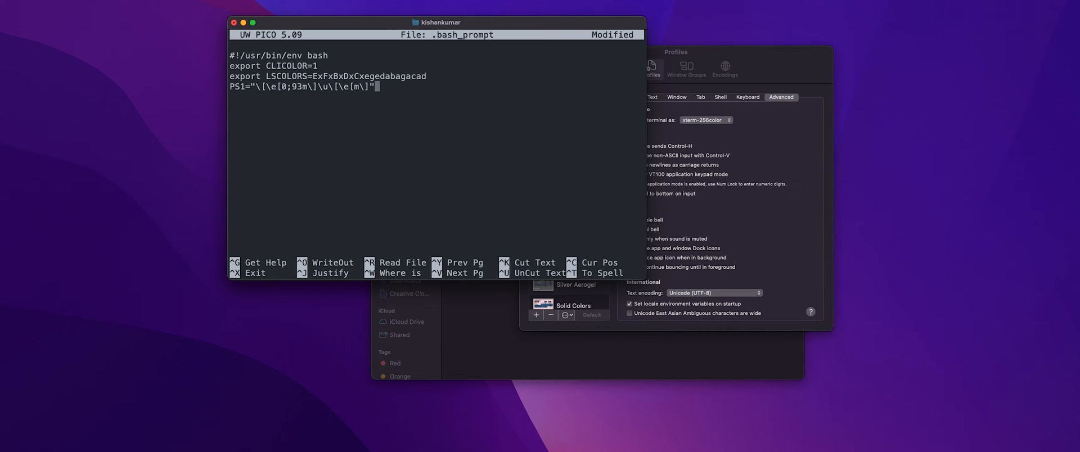
type("# use")
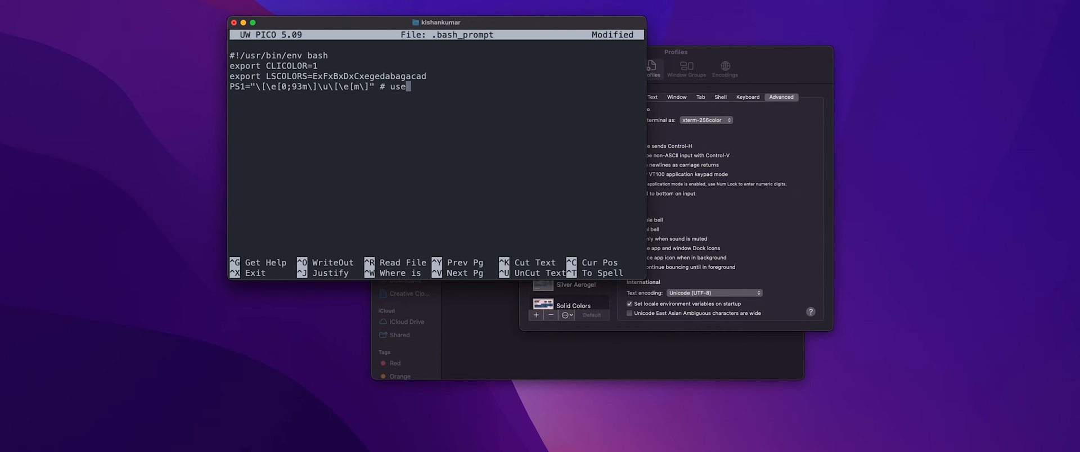
type("rname")
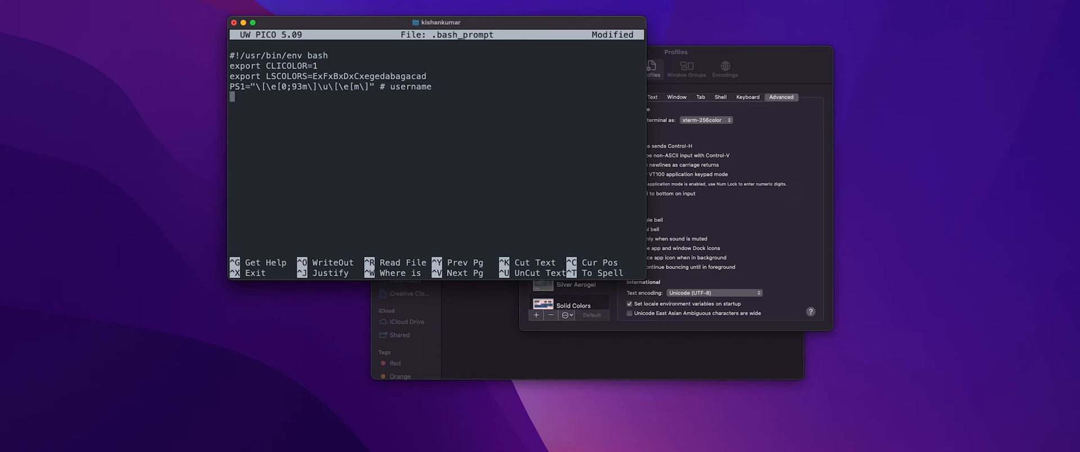
type("export")
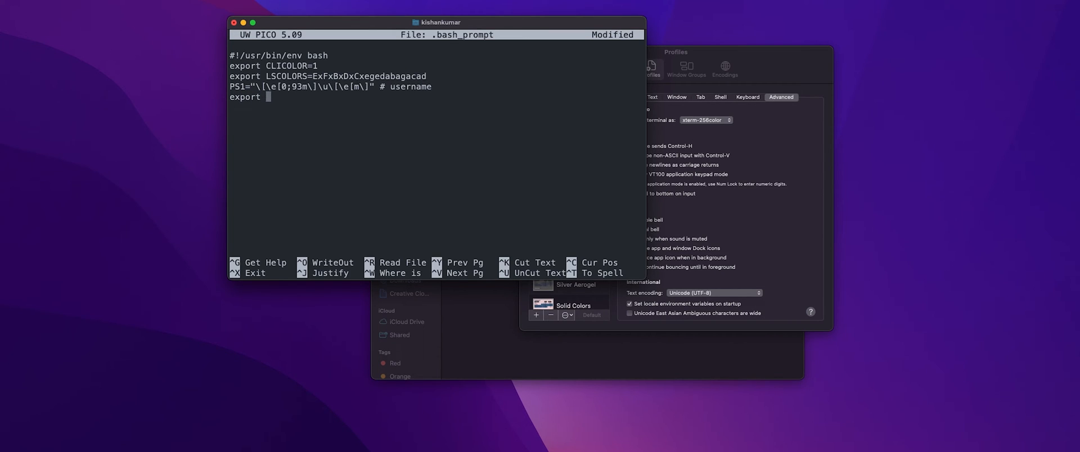
type("PS1")
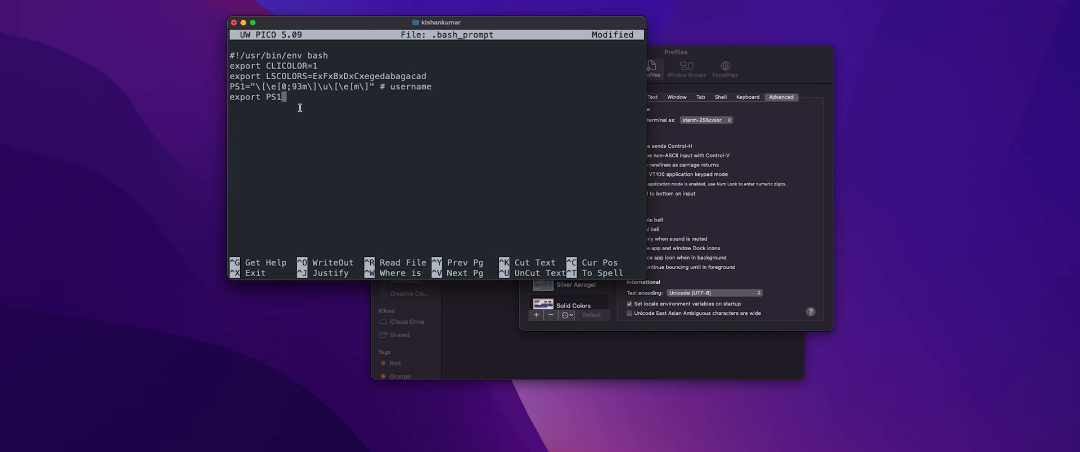
Step: Save .bash_prompt under the same name, return to the shell and cd to the home folder
key("ctrl+o")
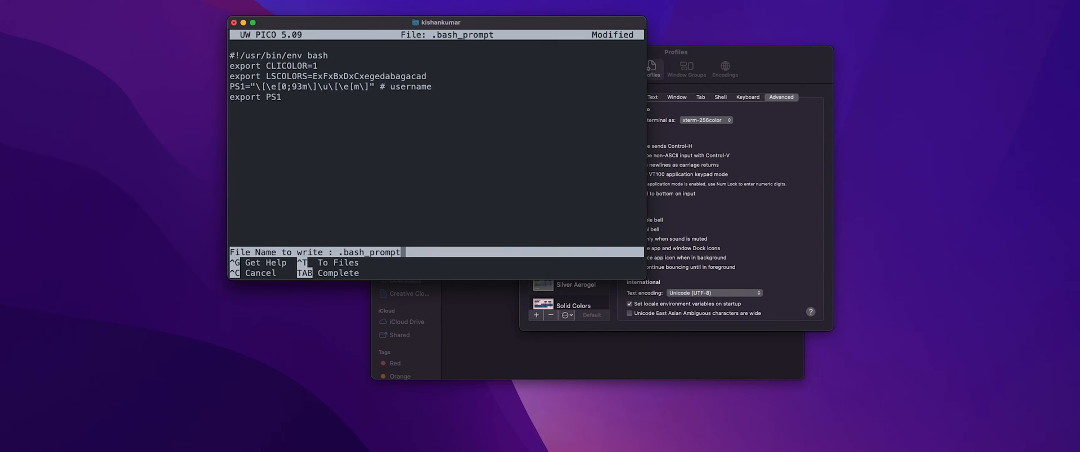
key("Return")
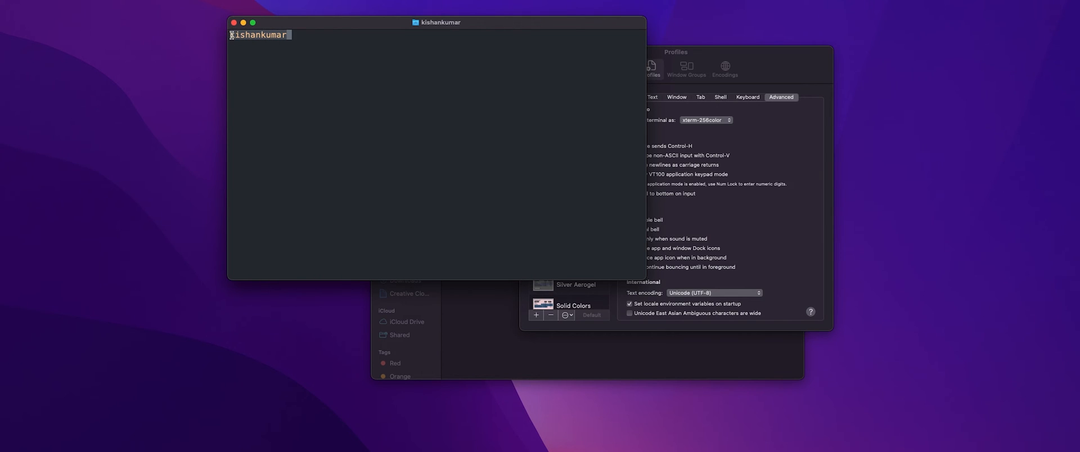
mouse_move(265, 47)
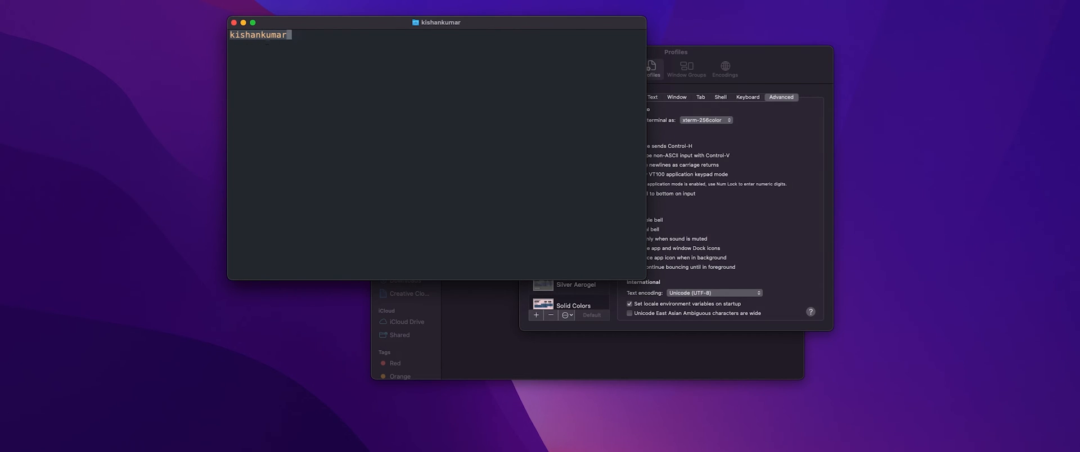
type("cd ~/")
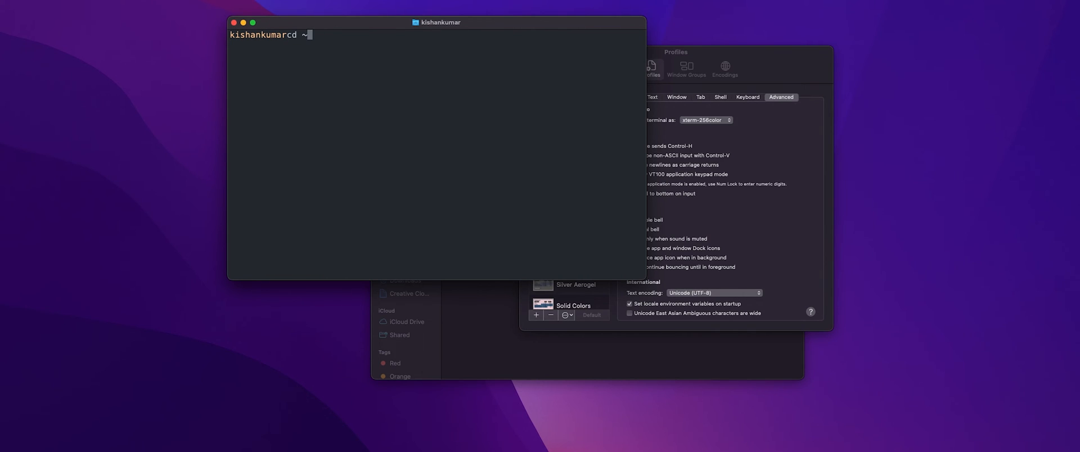
key("Return")
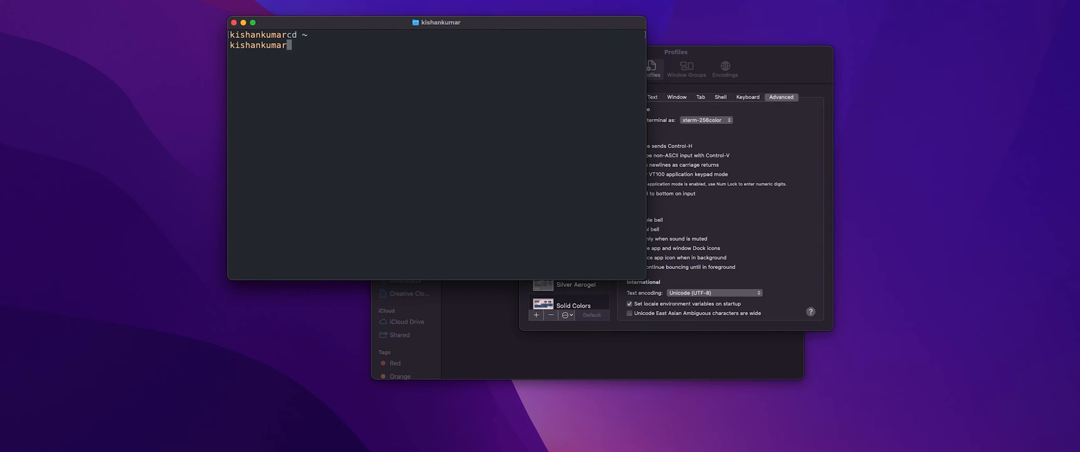
Step: Enter the command 'nano .bash_prompt' to reopen the prompt file
type("nano")
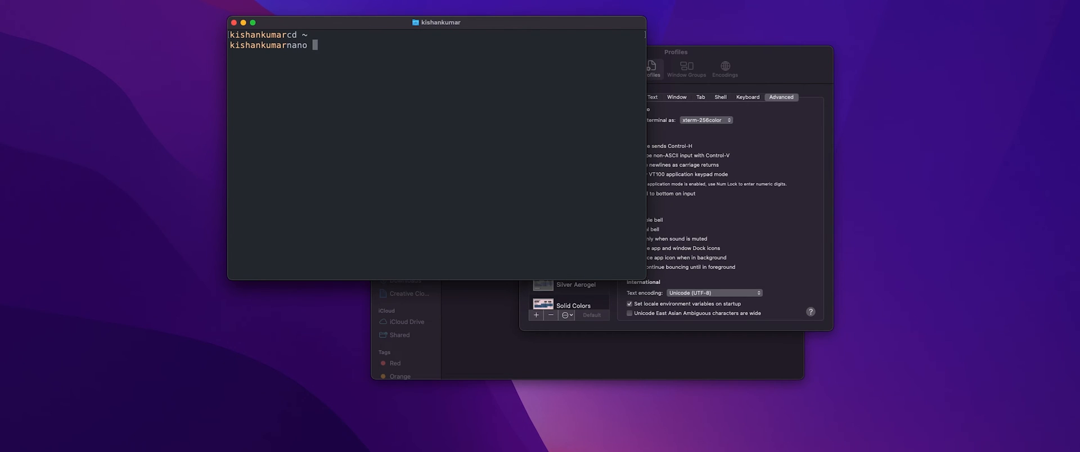
type(".bash_p")
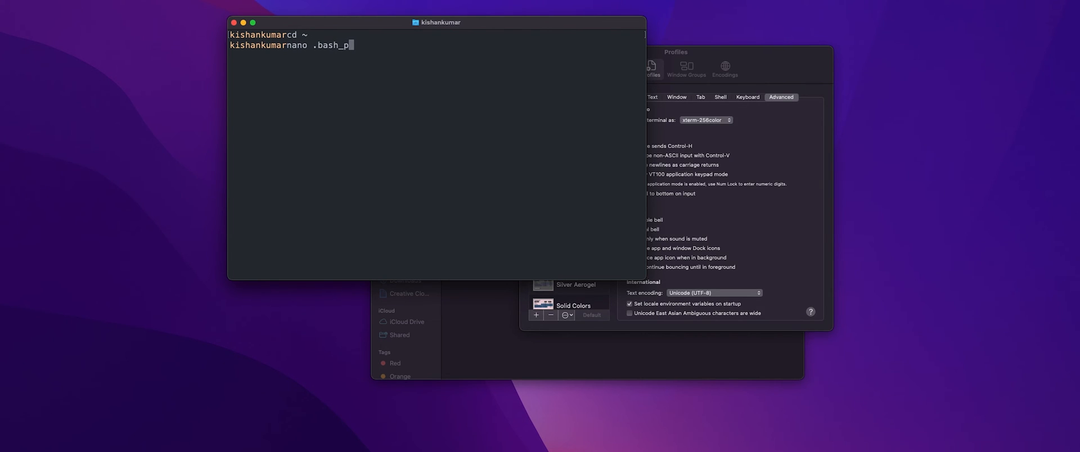
type("rofile")
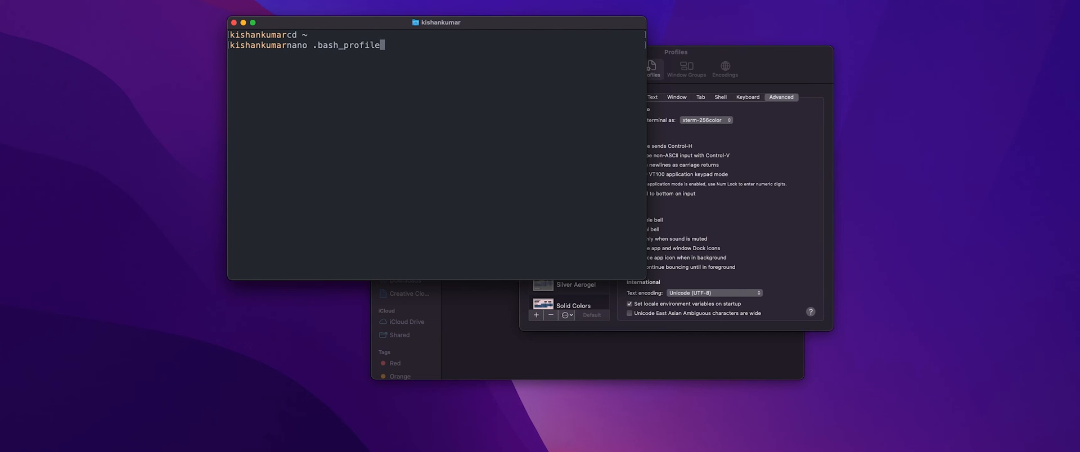
type(".bash_prompt")
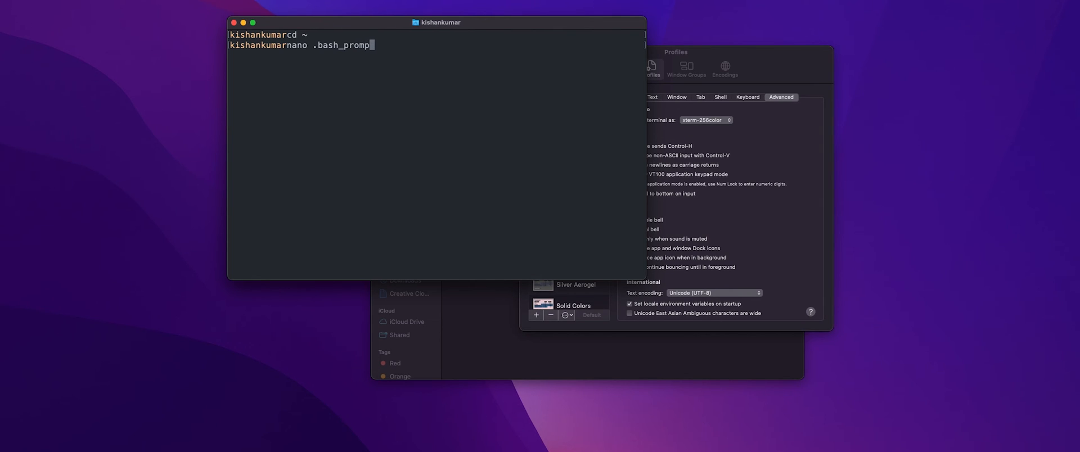
Step: Reopen .bash_prompt in nano to review the PS1 definition
key("Return")
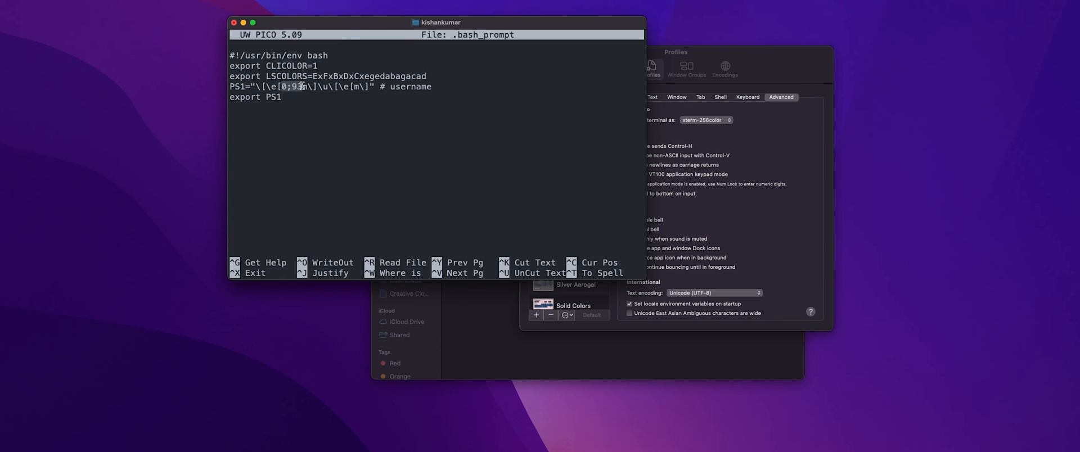
mouse_move(311, 98)
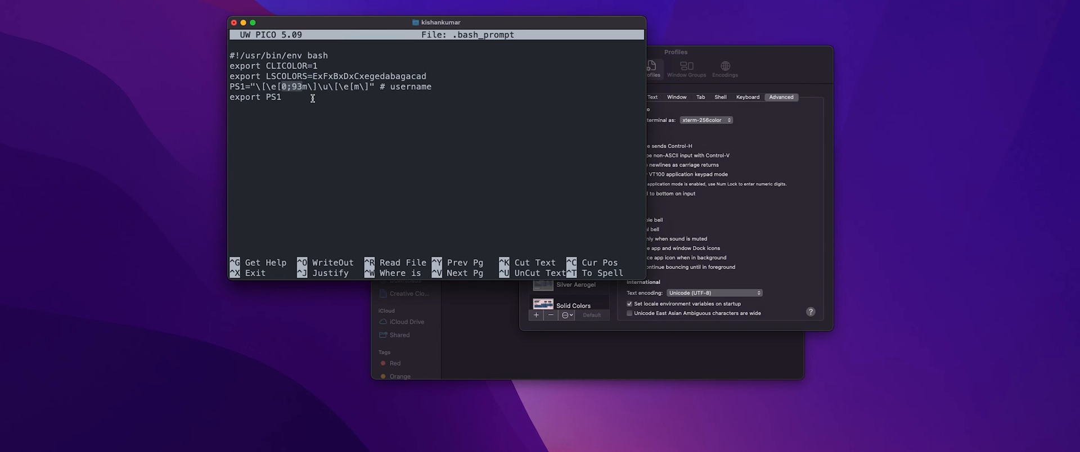
mouse_move(377, 144)
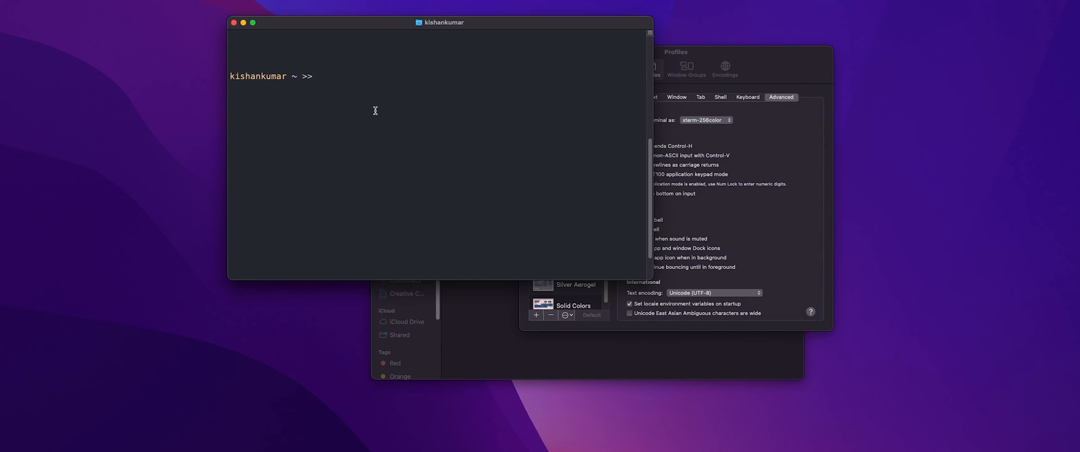
Step: Run 'cd ~/Desktop/' so the prompt reads 'kishankumar Desktop >>'
type("cd ~")
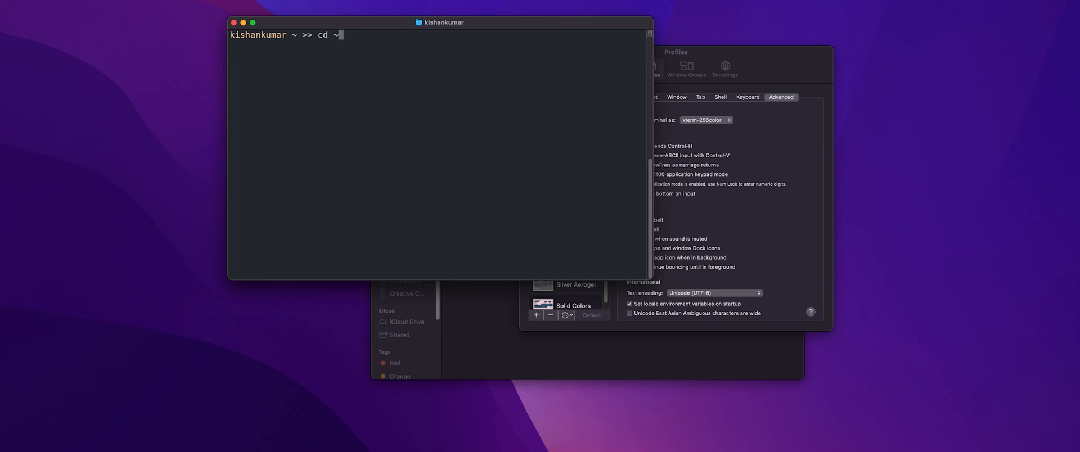
type("/Desktop/")
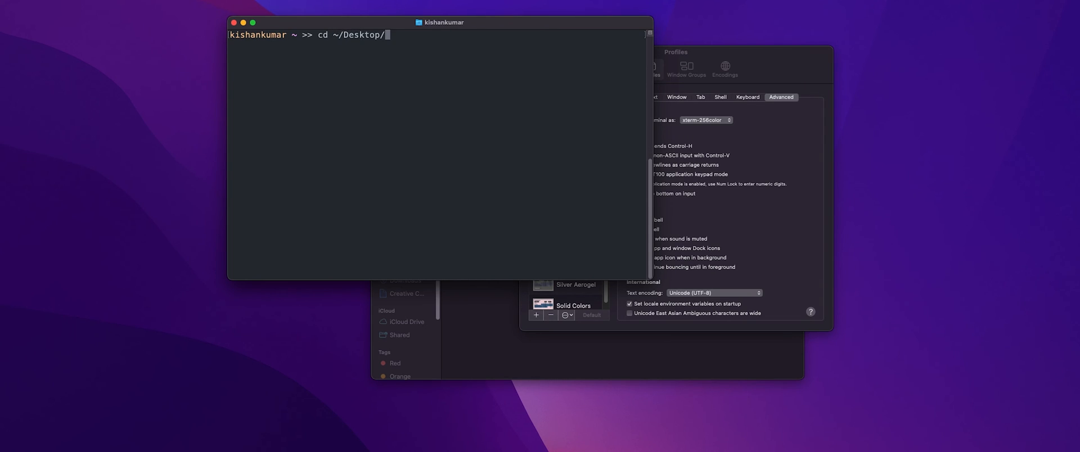
key("Return")
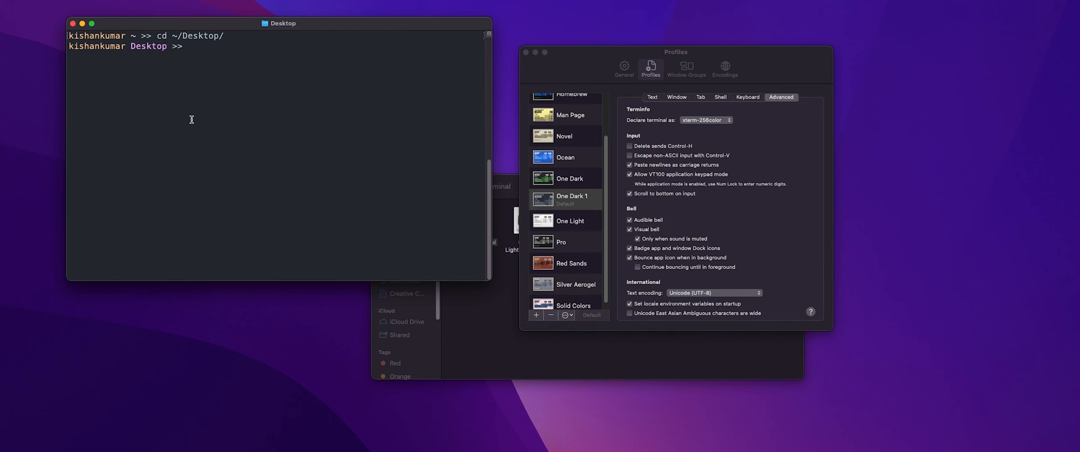
mouse_move(665, 102)
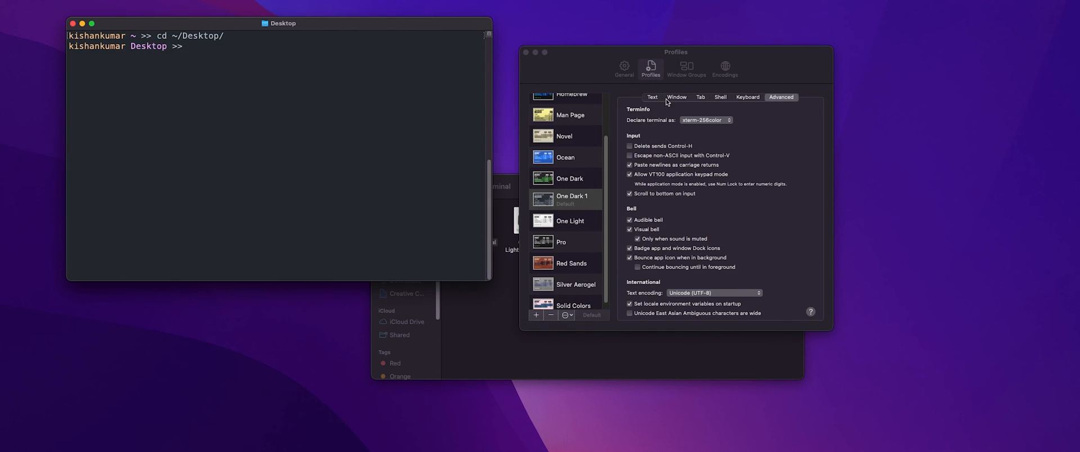
Step: In One Dark 1's Background Colour & Effects, set opacity to 70% and add blur
left_click(651, 97)
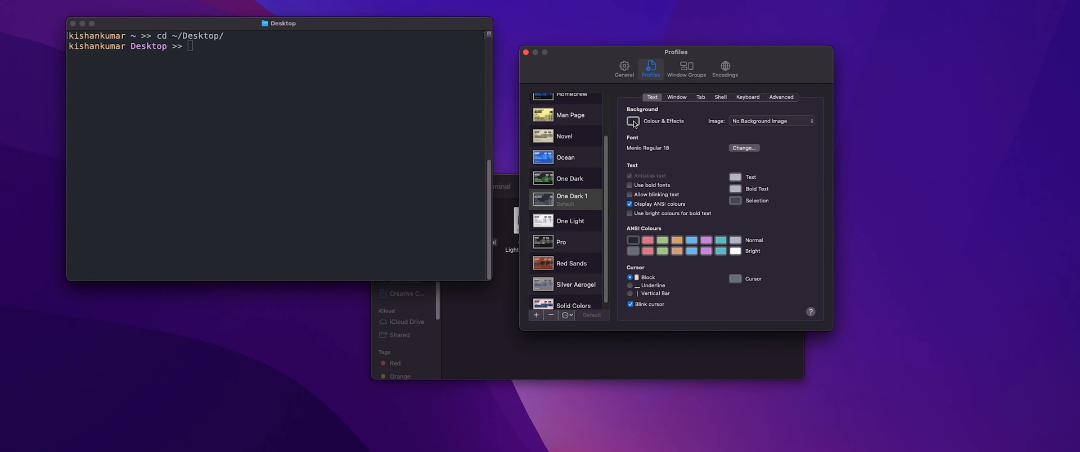
left_click(631, 120)
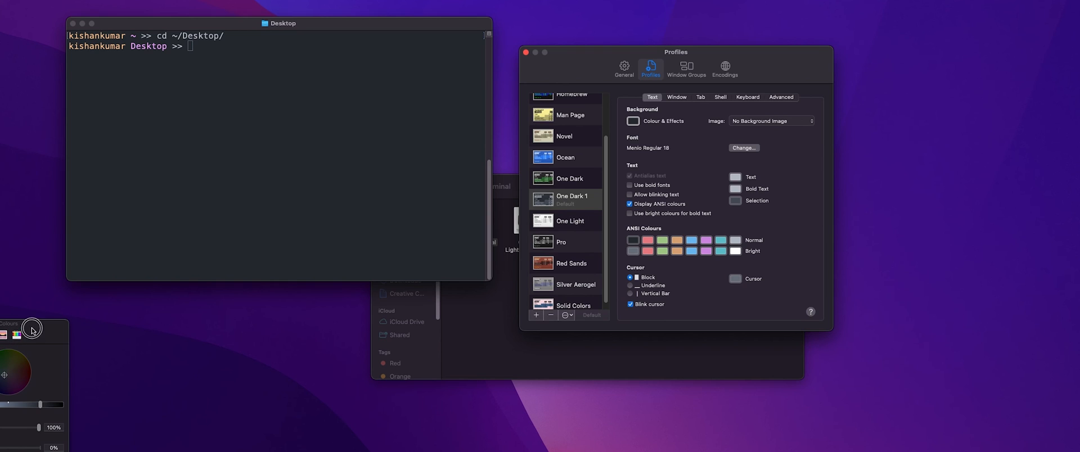
left_click(632, 120)
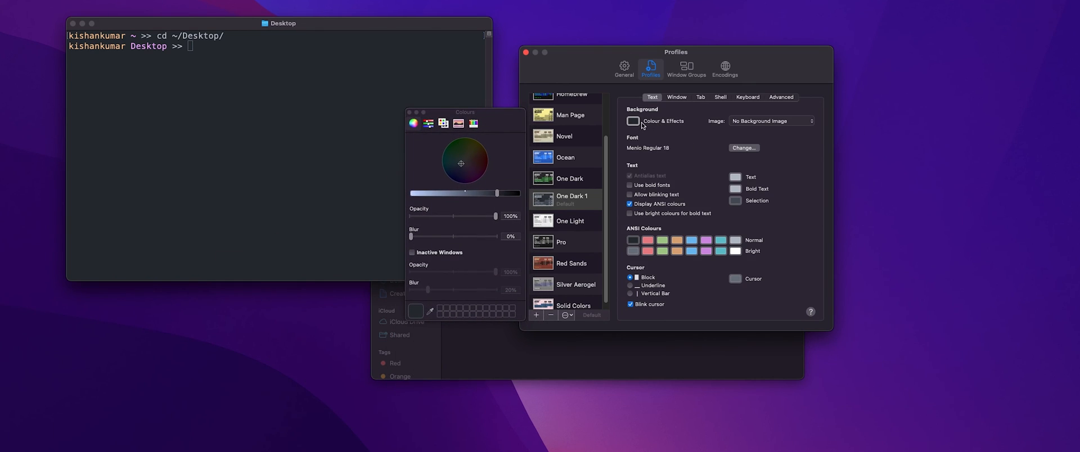
mouse_move(495, 224)
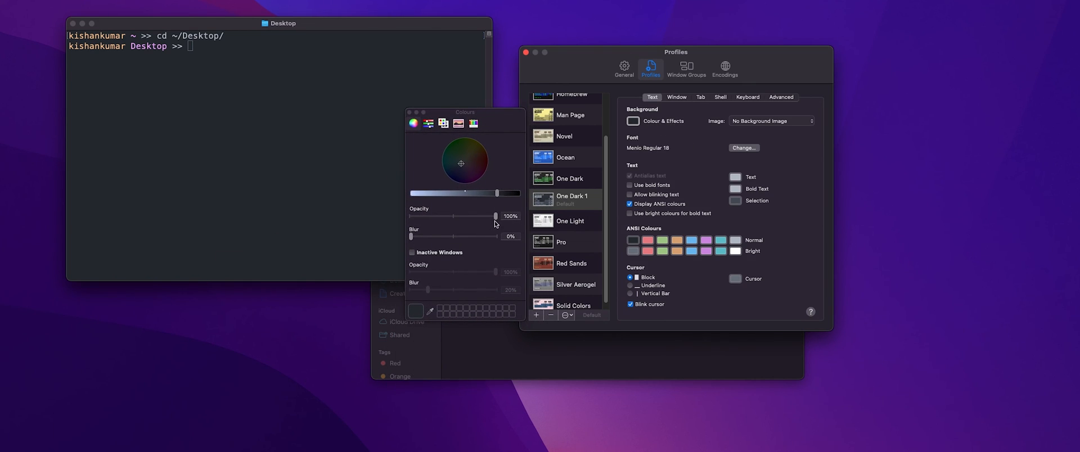
left_click_drag(497, 216, 480, 215)
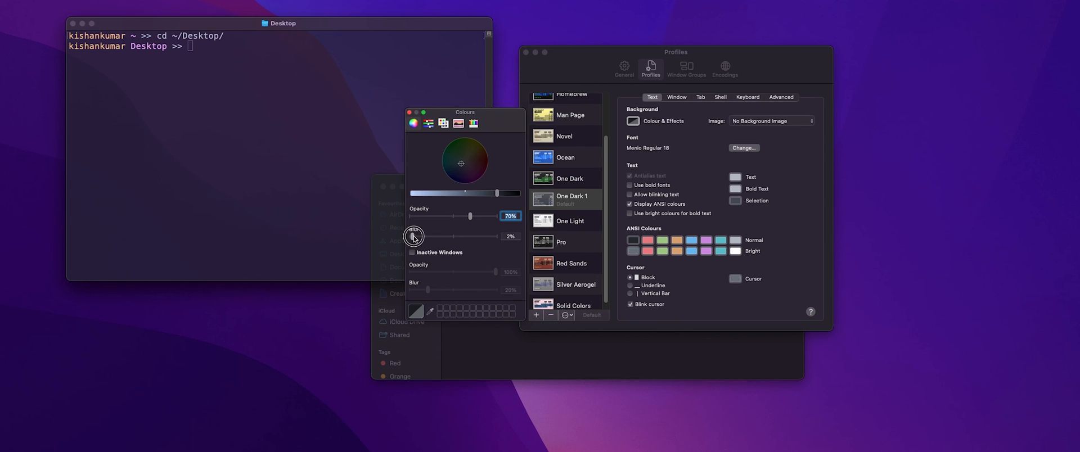
left_click_drag(413, 237, 432, 236)
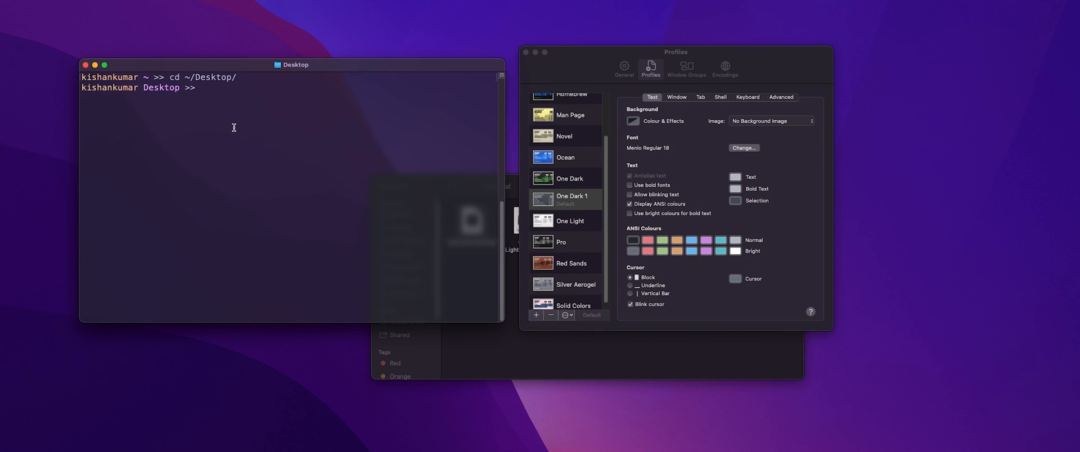
mouse_move(242, 81)
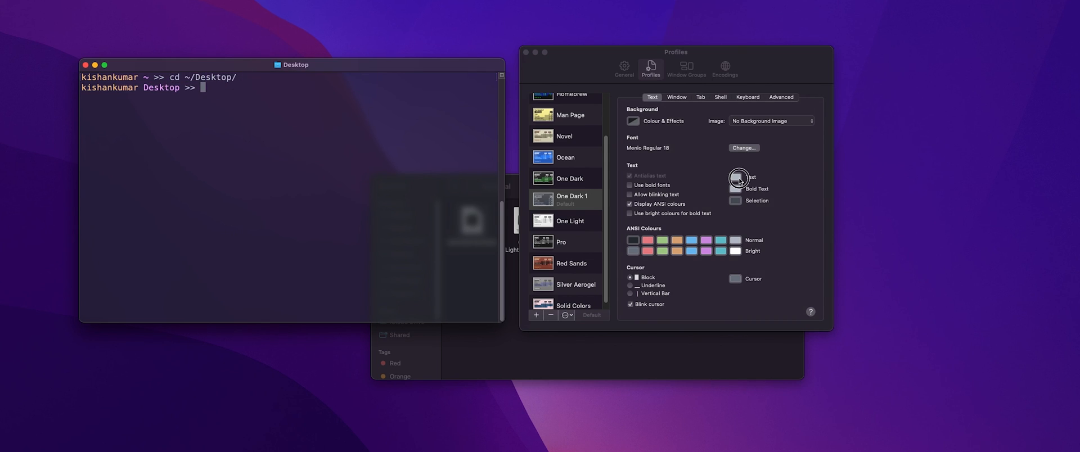
Step: Set the profile's text colour to white and the selection colour to green
left_click(735, 176)
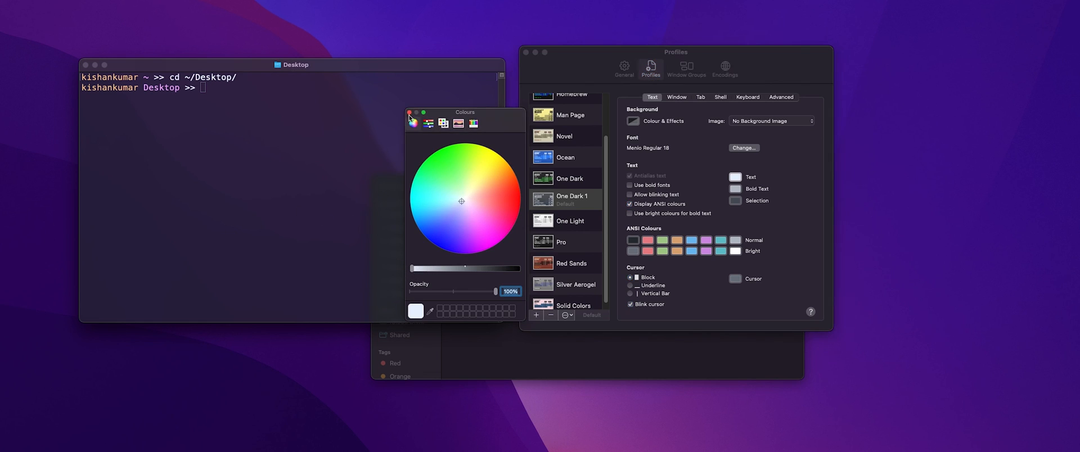
left_click(410, 113)
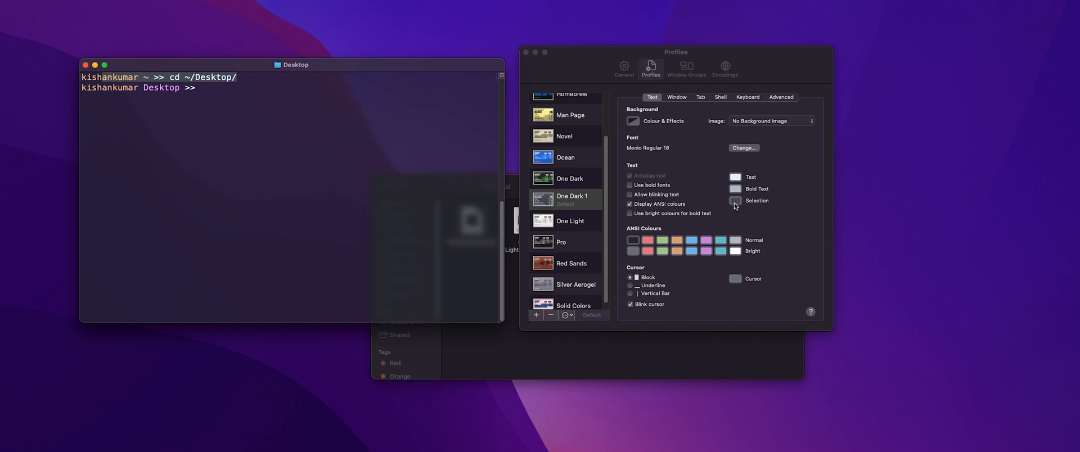
mouse_move(740, 205)
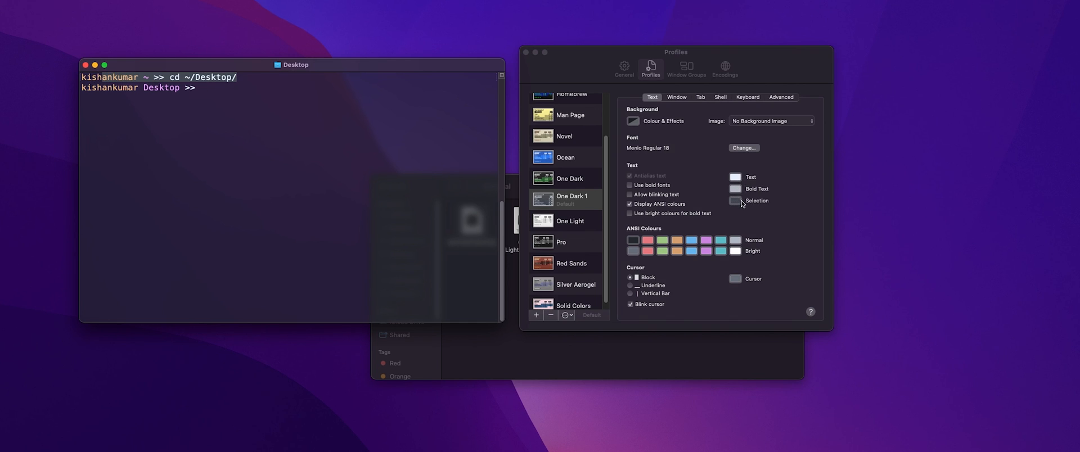
left_click(735, 200)
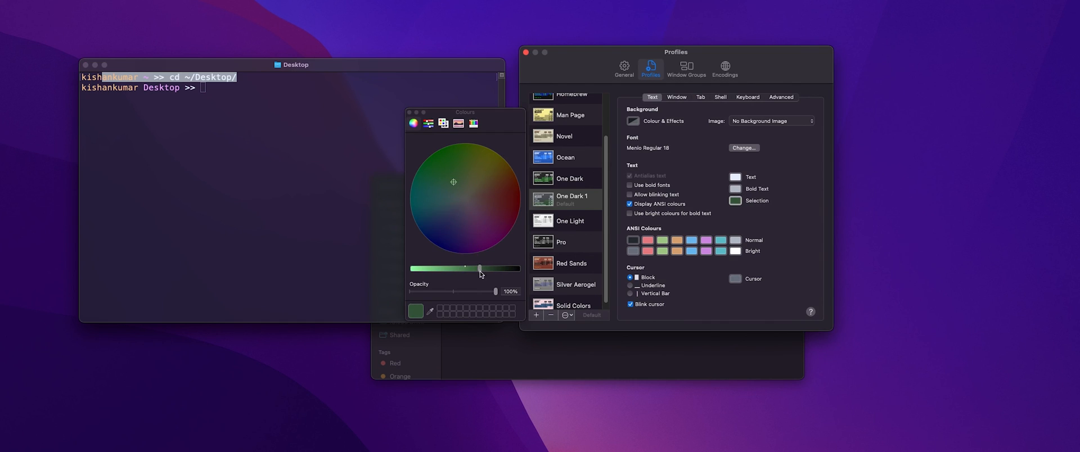